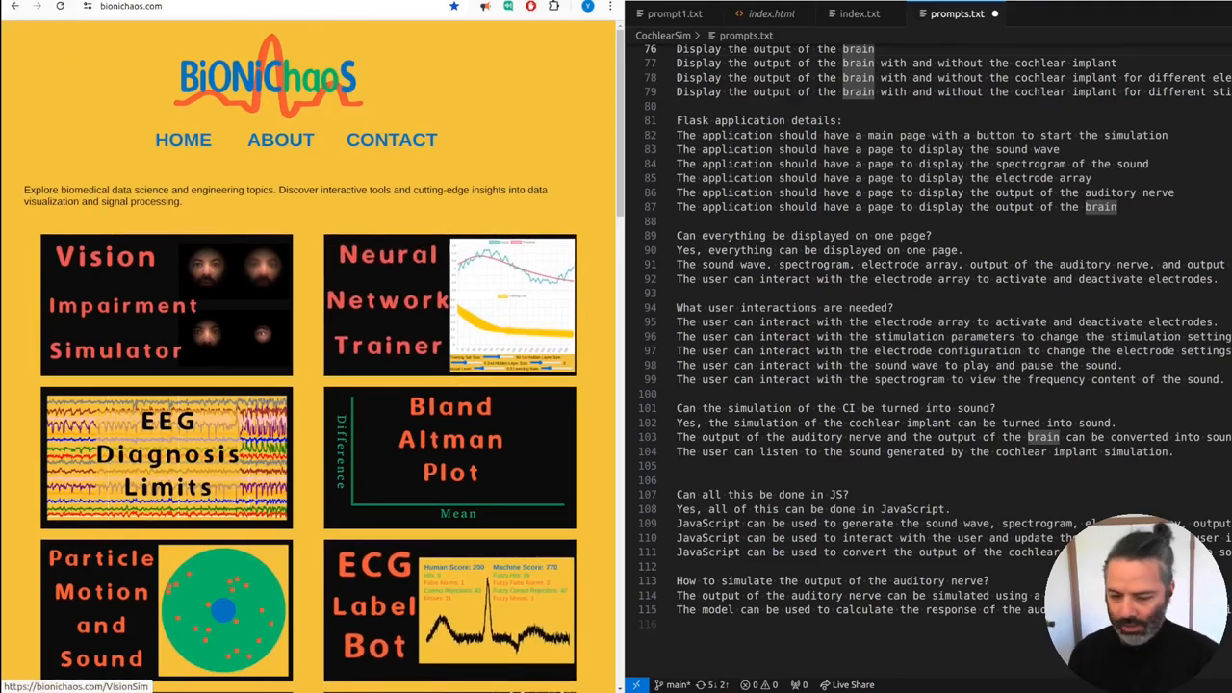
# Step: Scroll down through the BioniChaos homepage tool gallery
pyautogui.scroll(-3)
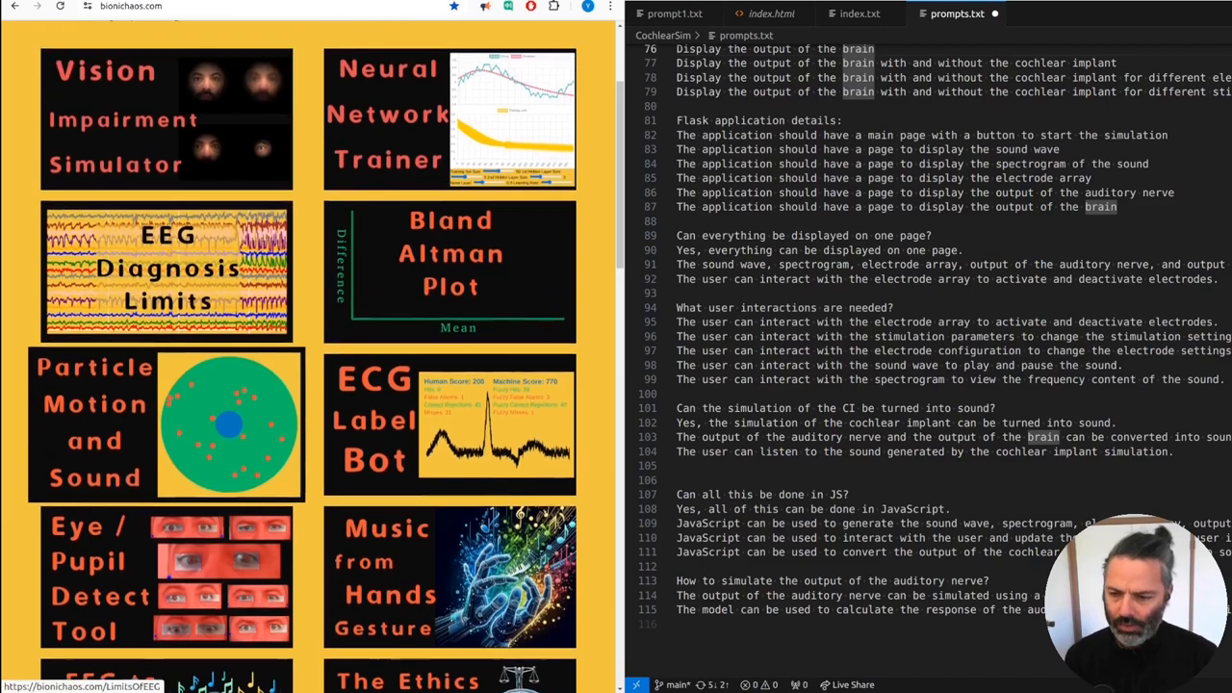
pyautogui.scroll(-3)
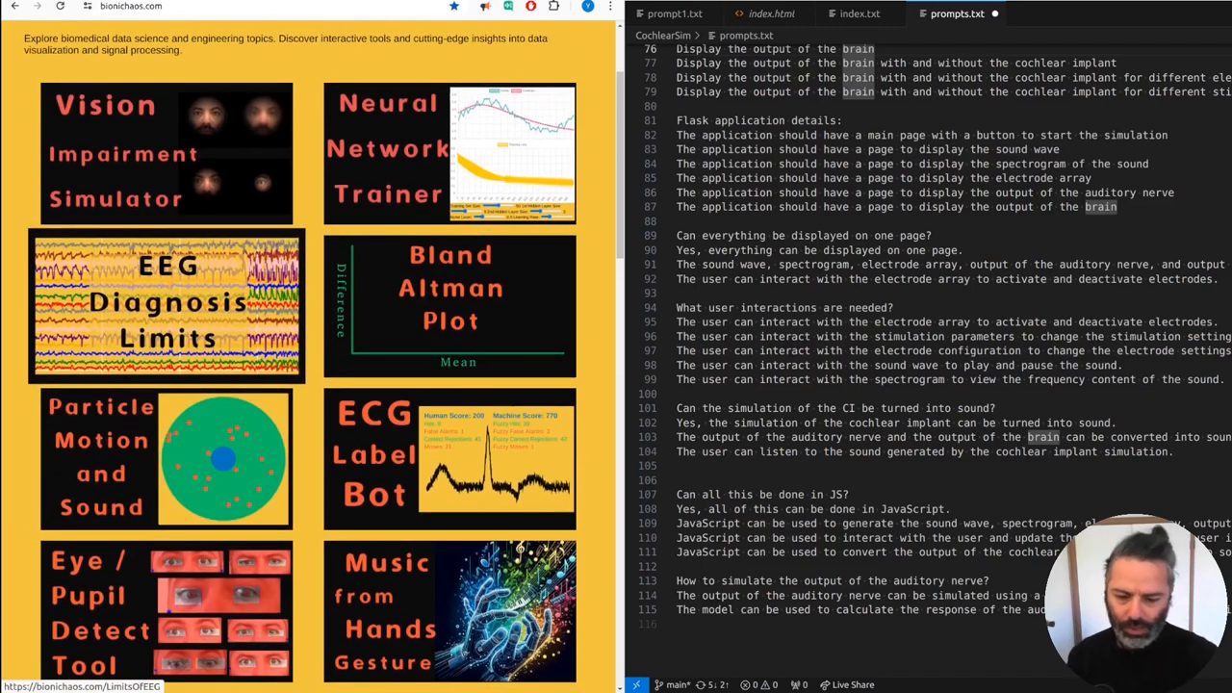
pyautogui.scroll(-3)
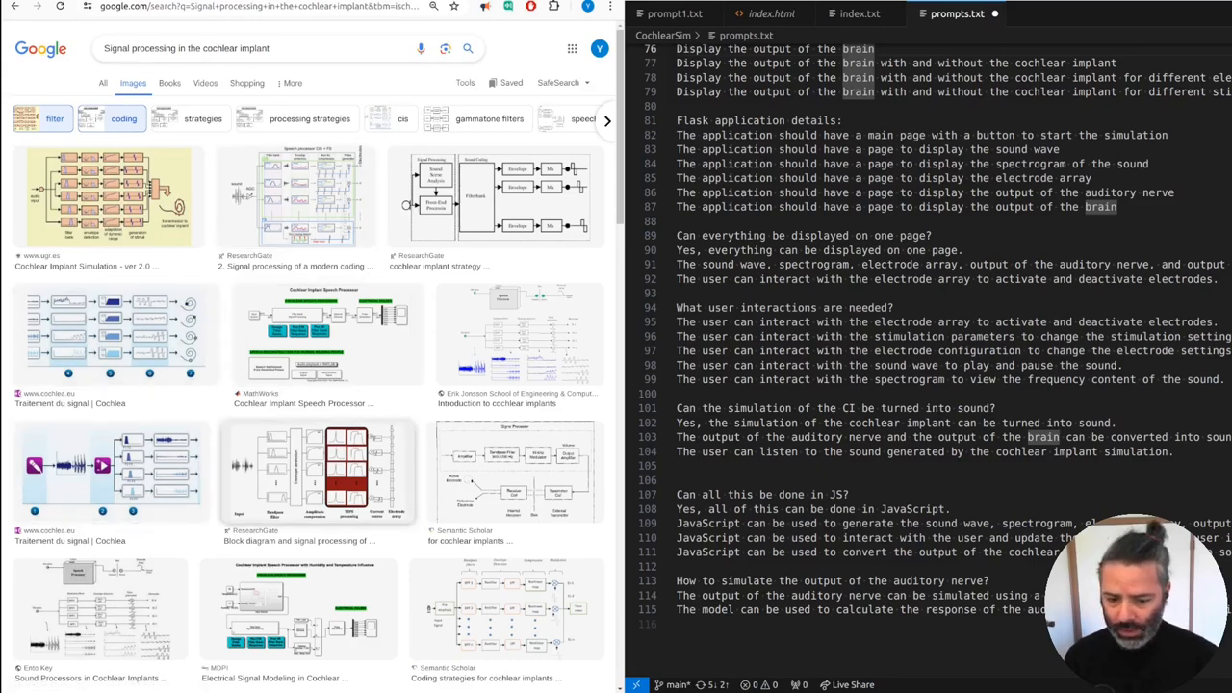
pyautogui.scroll(-3)
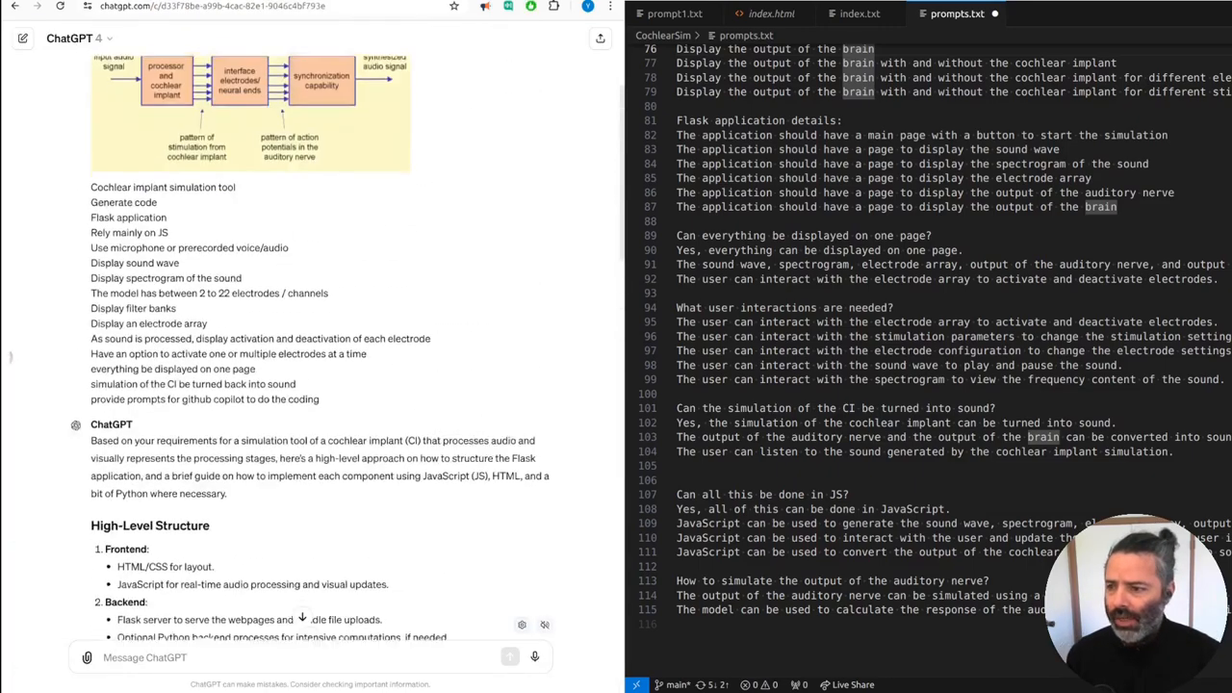
pyautogui.scroll(-3)
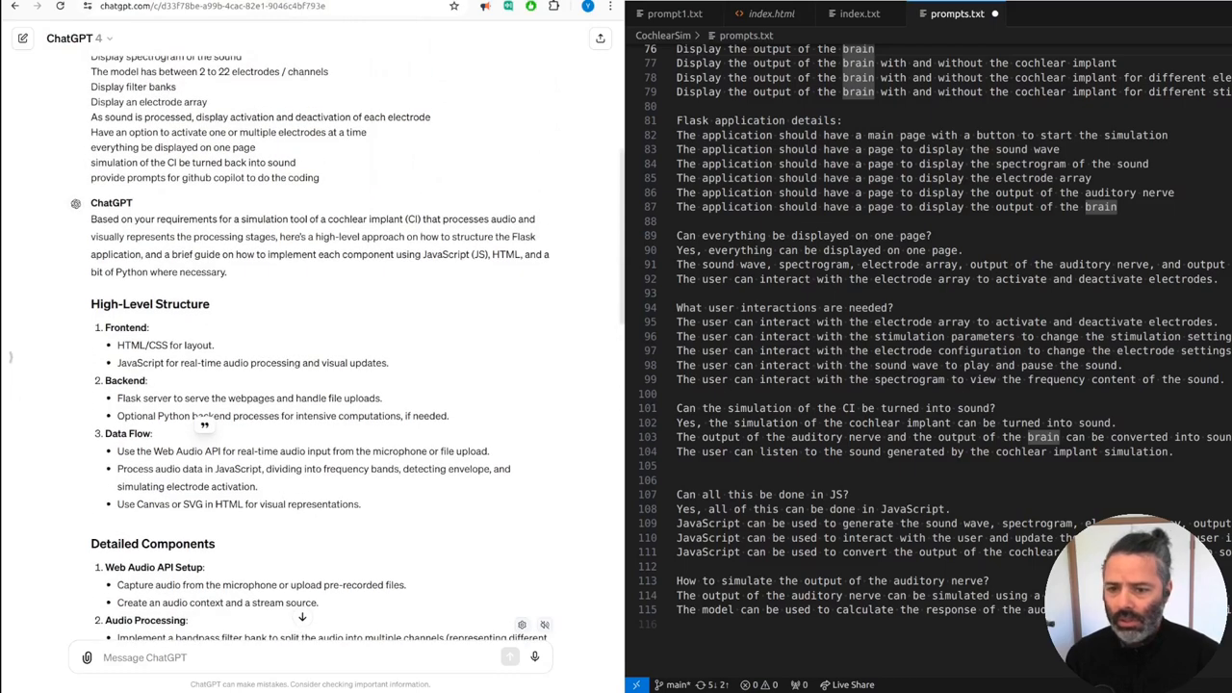
pyautogui.scroll(-3)
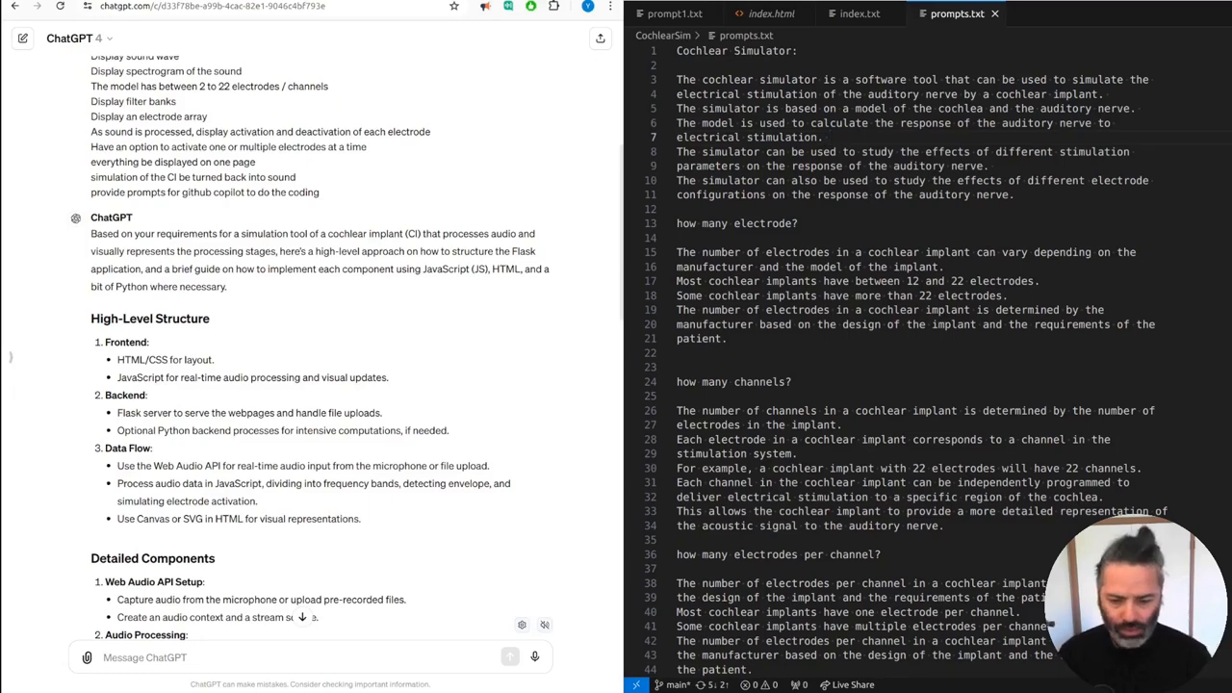
pyautogui.scroll(-3)
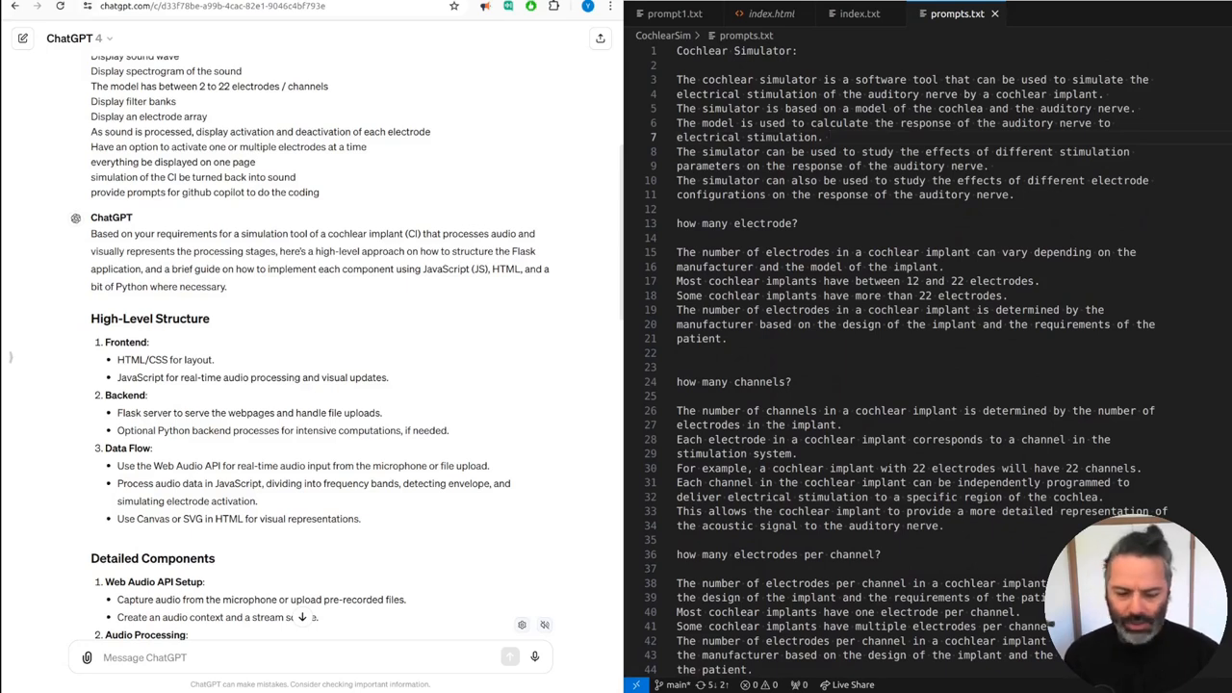
pyautogui.click(747, 222)
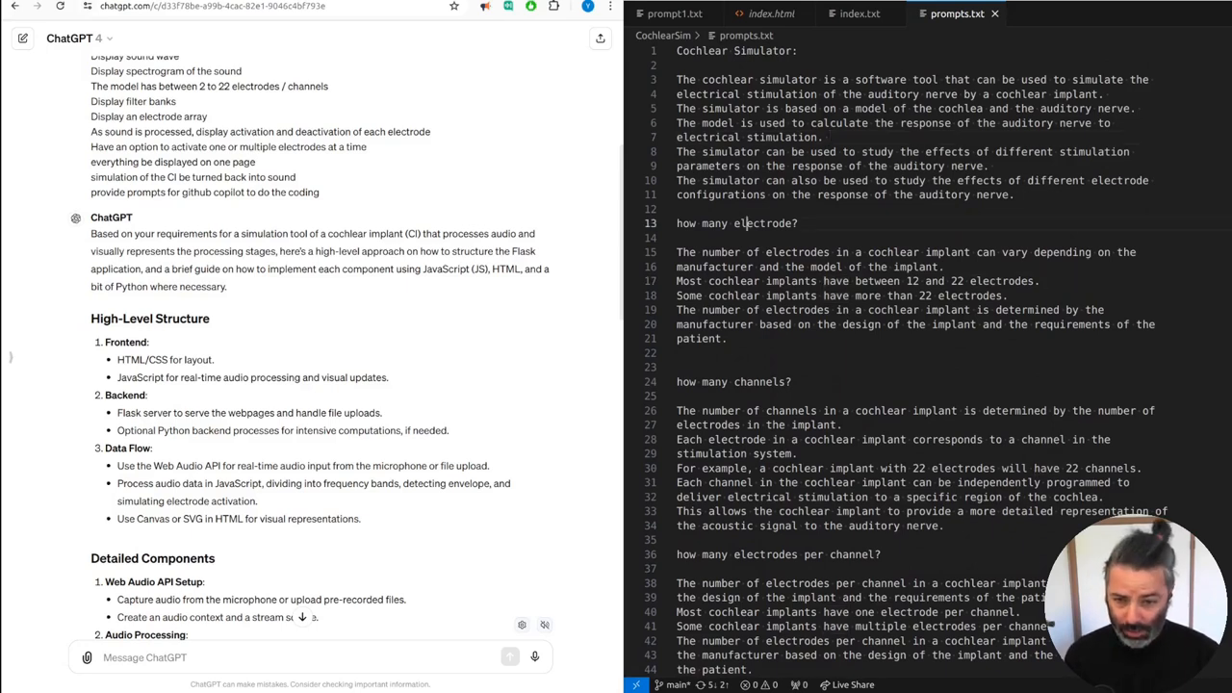
pyautogui.doubleClick(761, 223)
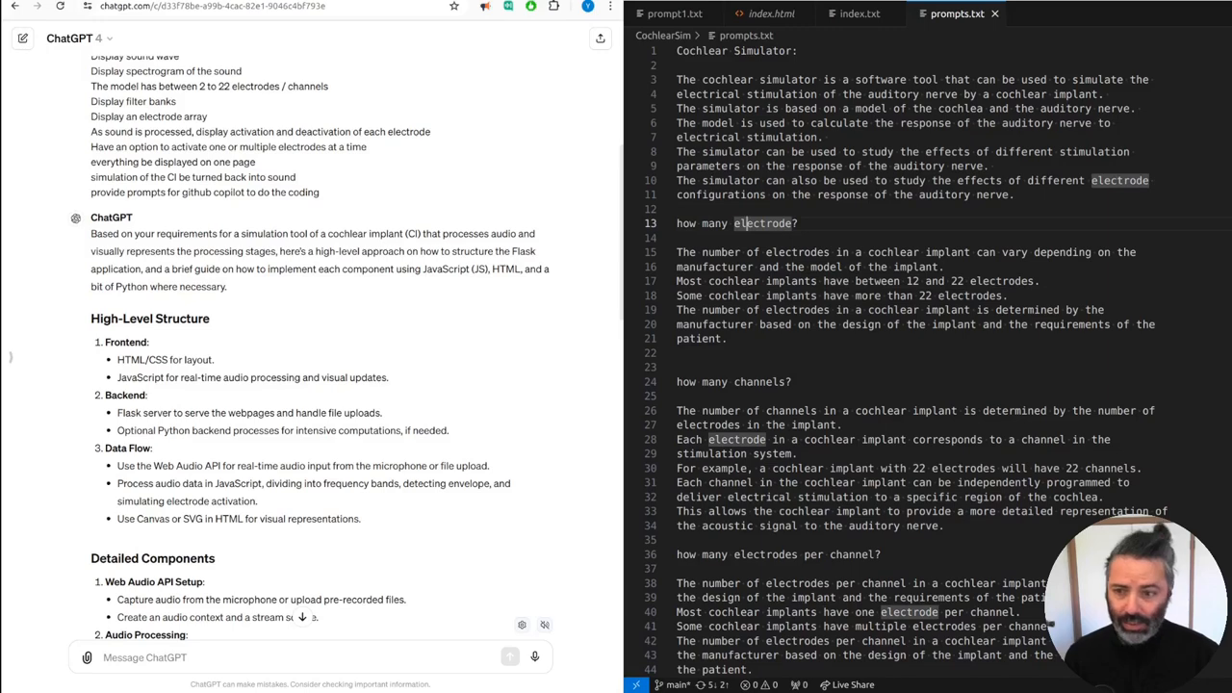
pyautogui.scroll(-3)
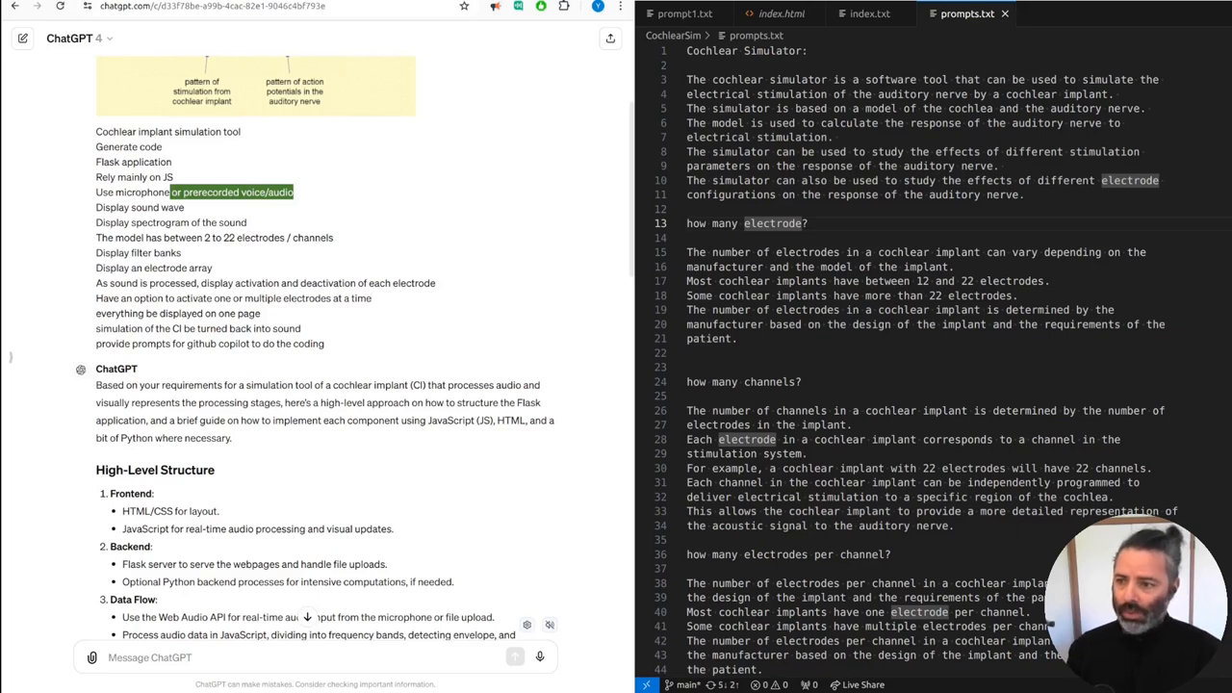
pyautogui.doubleClick(159, 222)
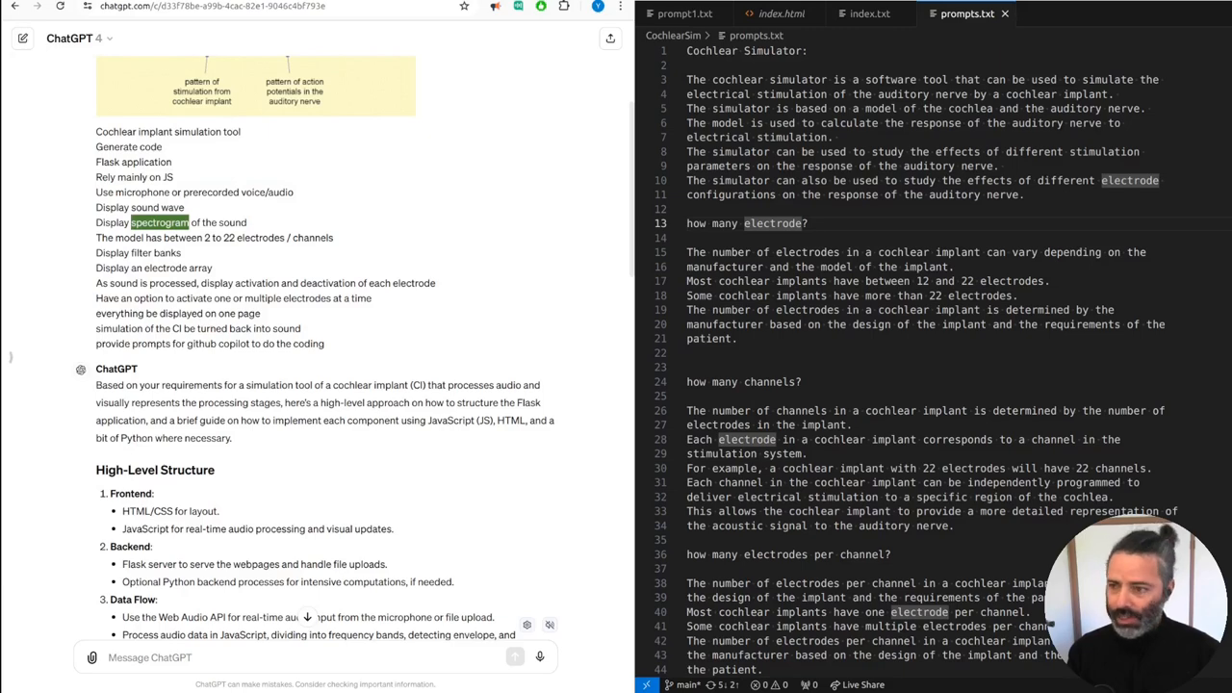
pyautogui.doubleClick(215, 237)
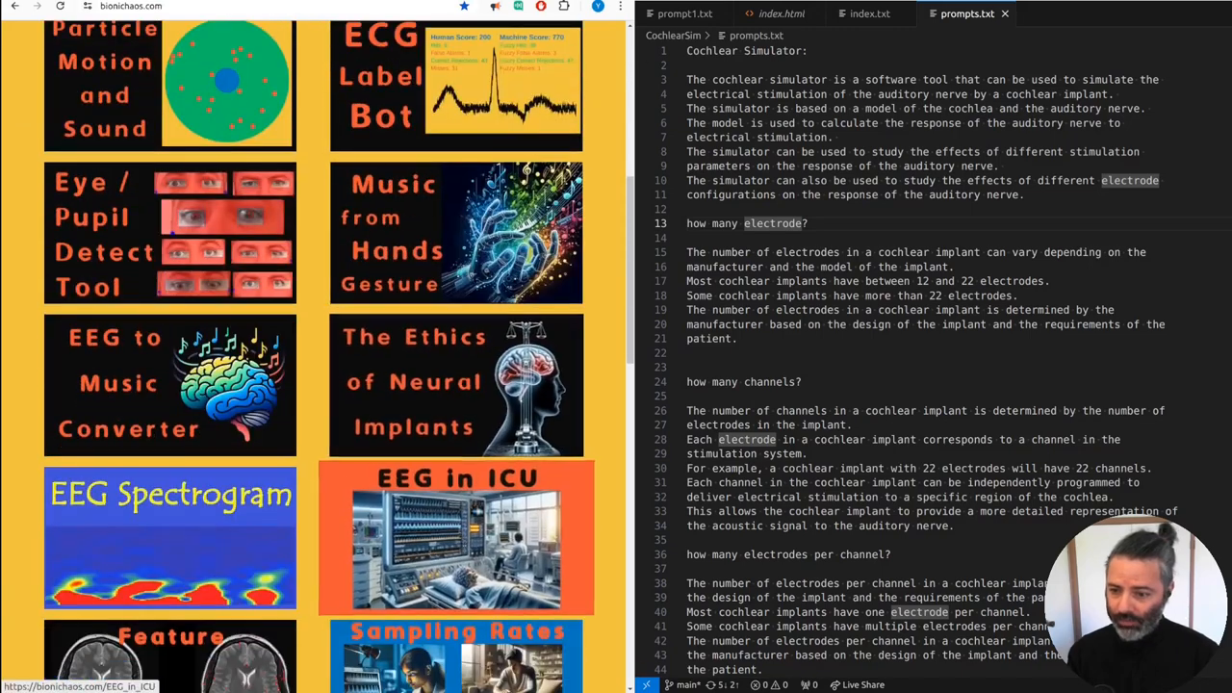
# Step: Scroll the BioniChaos gallery down to the Feature Extraction, Sampling Rates and EEG Impedance tools
pyautogui.scroll(-3)
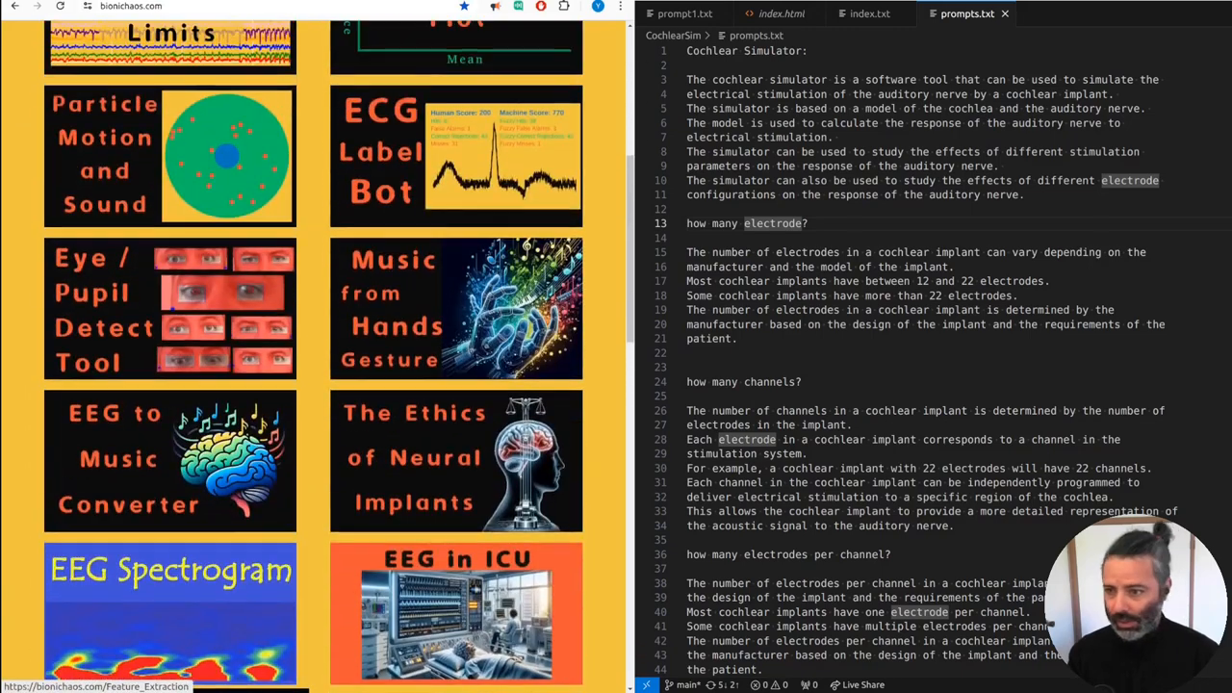
pyautogui.scroll(-3)
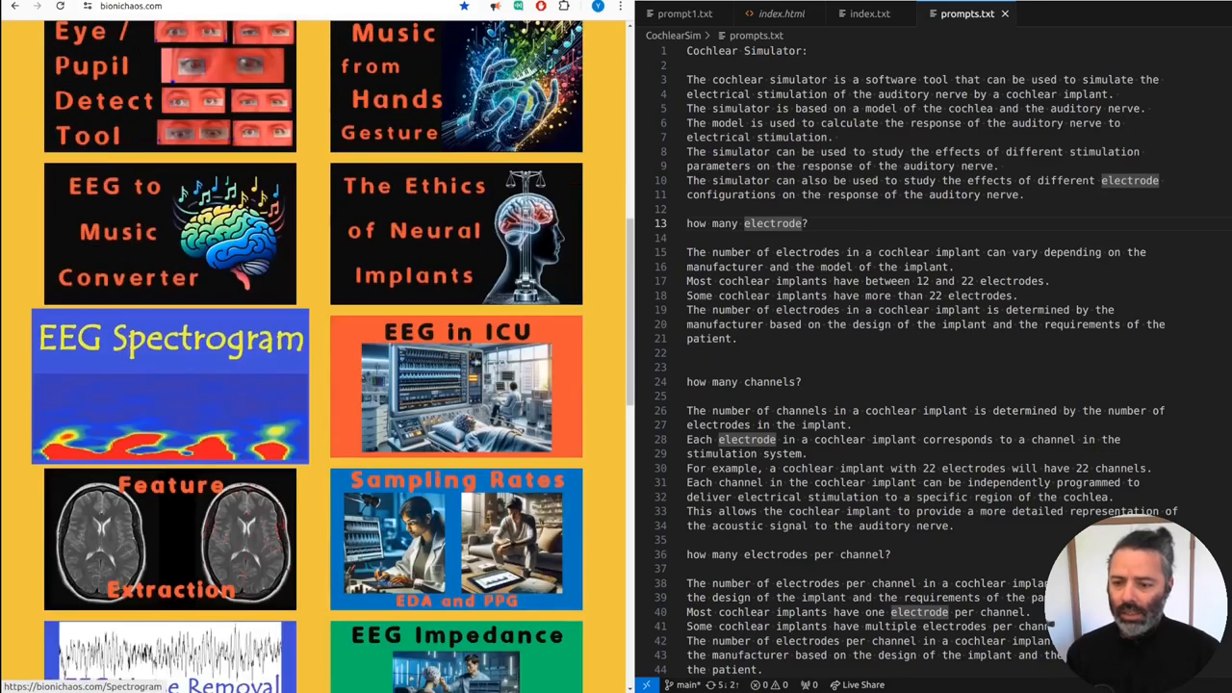
pyautogui.scroll(-3)
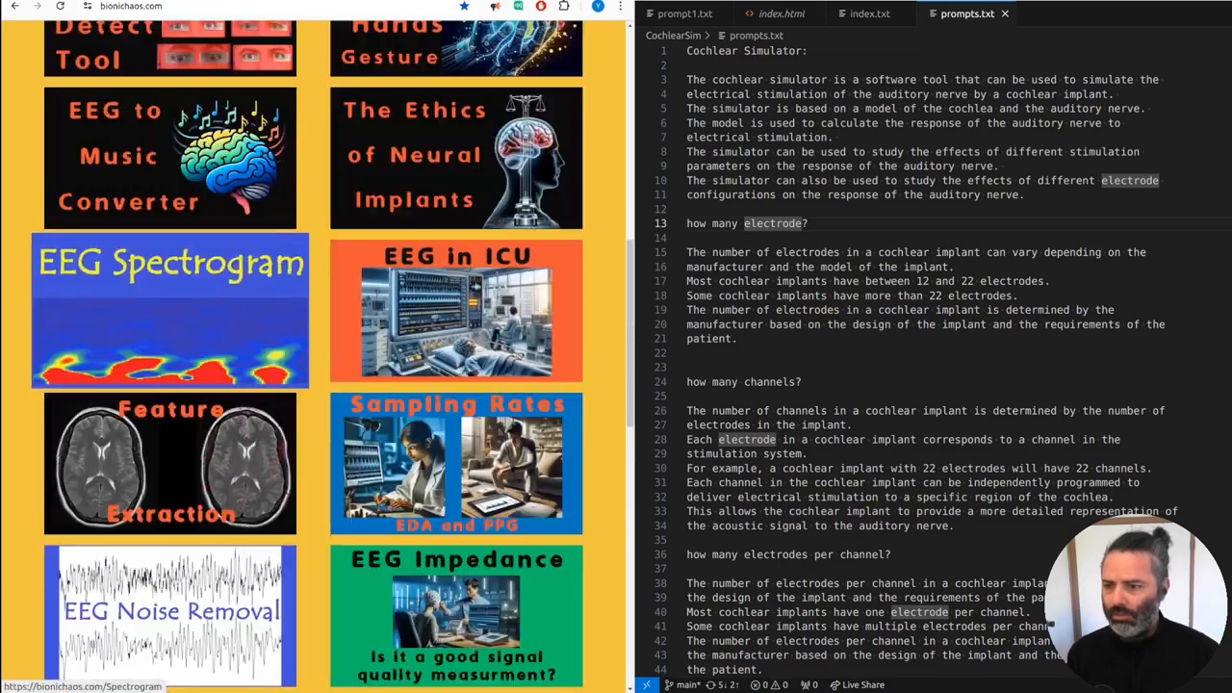
# Step: Open the EEG Spectrogram tool and drag the Scroll slider to a later recording stretch
pyautogui.click(171, 262)
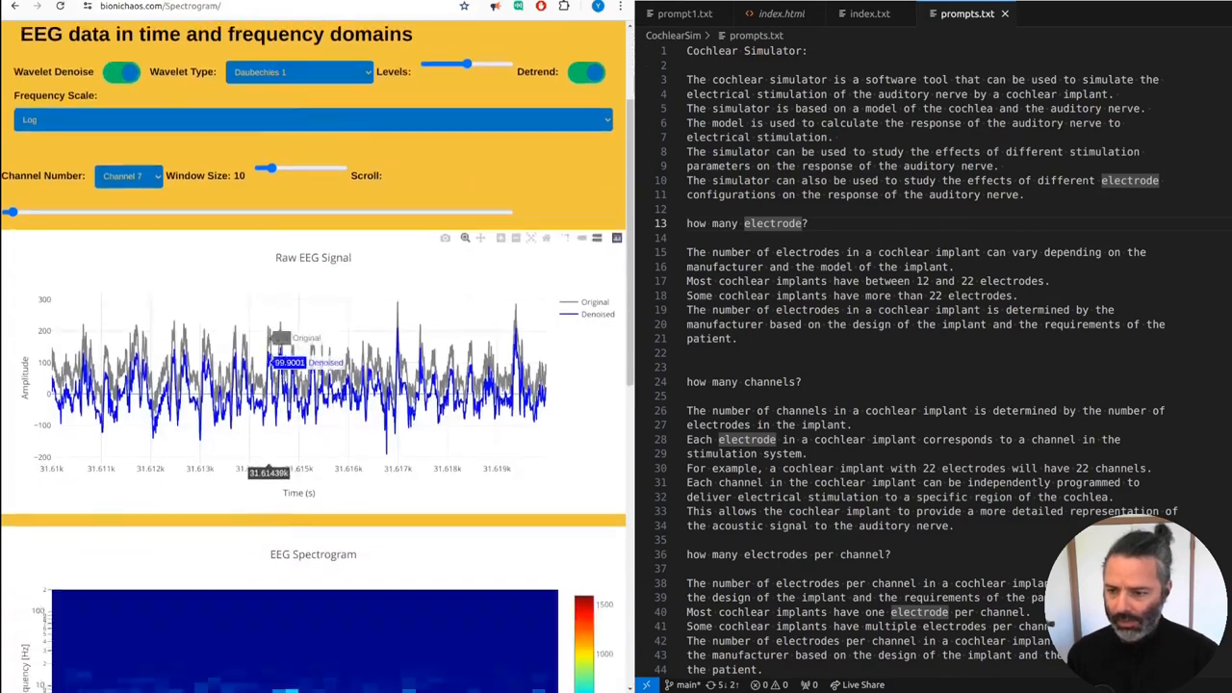
pyautogui.scroll(-3)
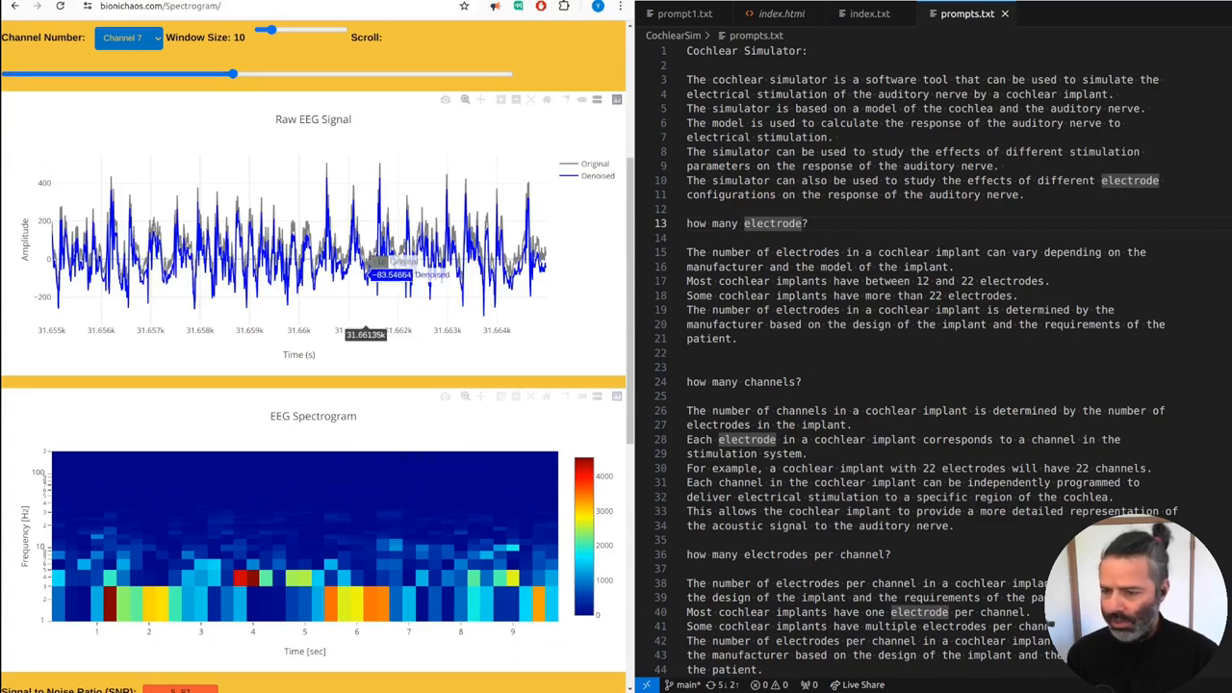
pyautogui.moveTo(231, 73); pyautogui.dragTo(212, 73)
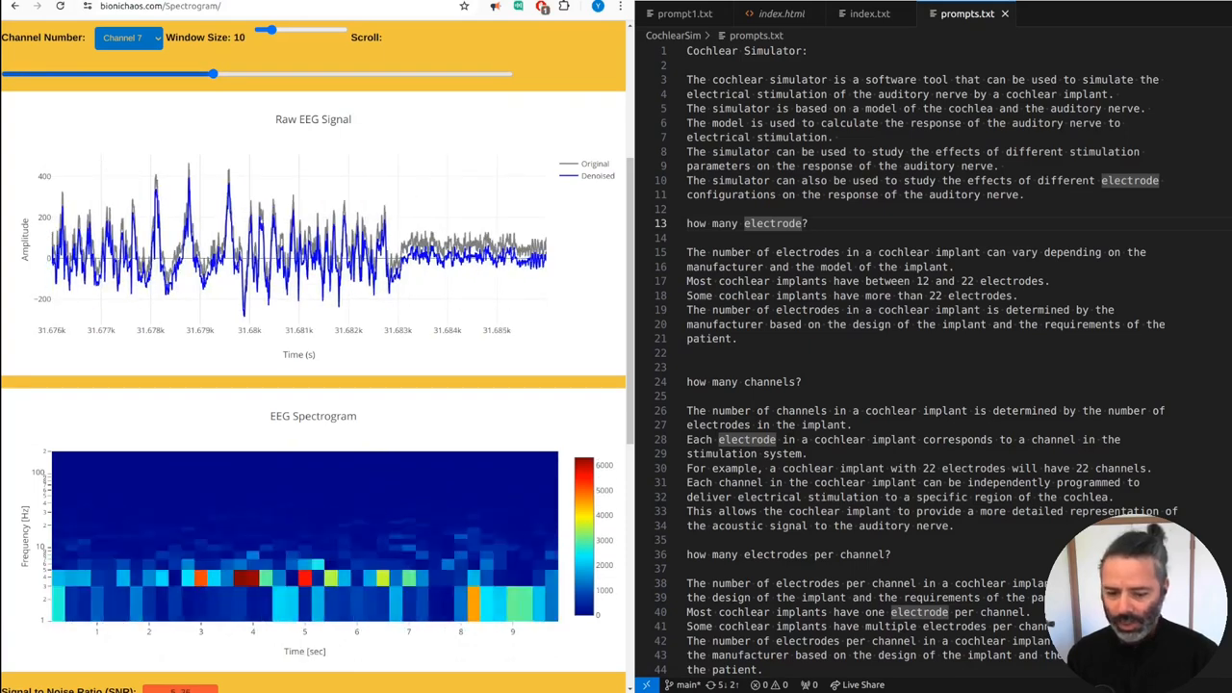
pyautogui.moveTo(212, 73); pyautogui.dragTo(330, 73)
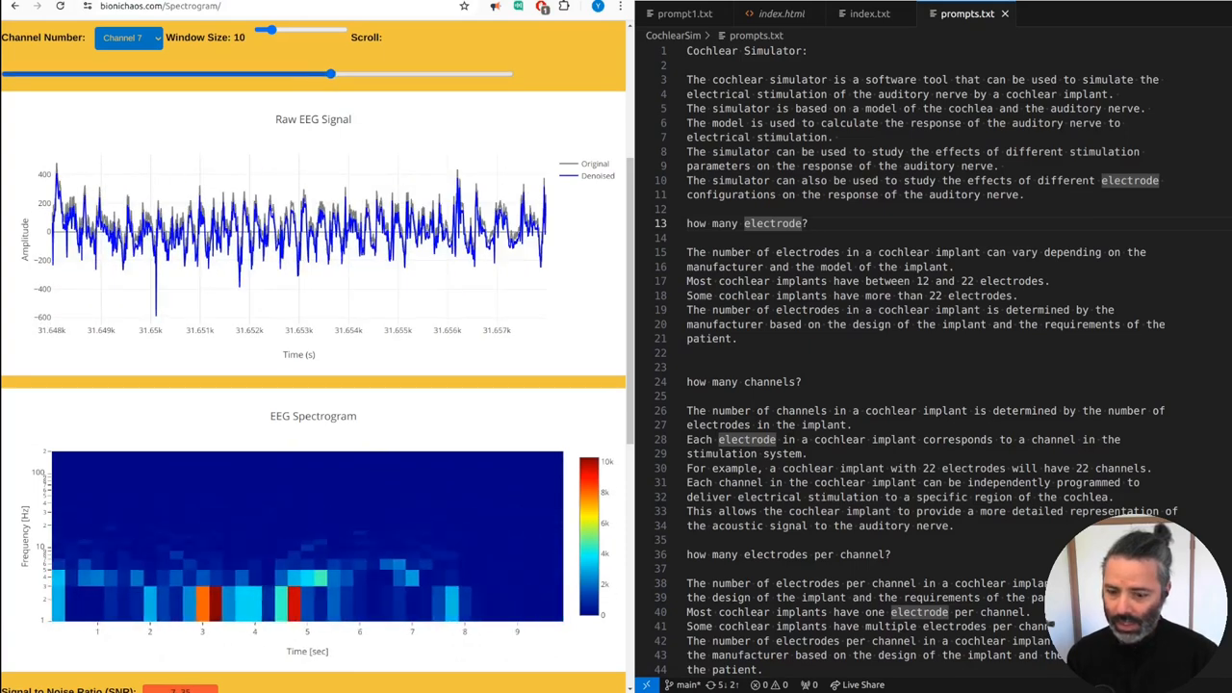
# Step: Shrink the window size to 2 seconds and shift the view further along
pyautogui.moveTo(330, 73); pyautogui.dragTo(213, 73)
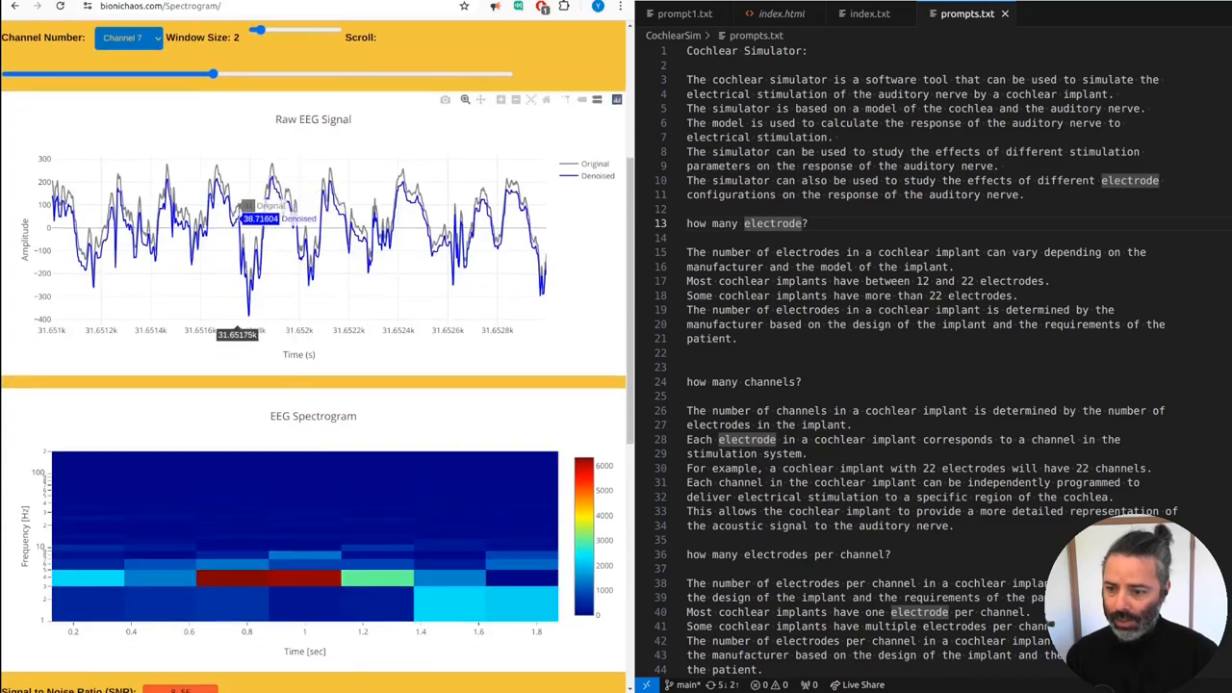
pyautogui.moveTo(212, 74); pyautogui.dragTo(331, 75)
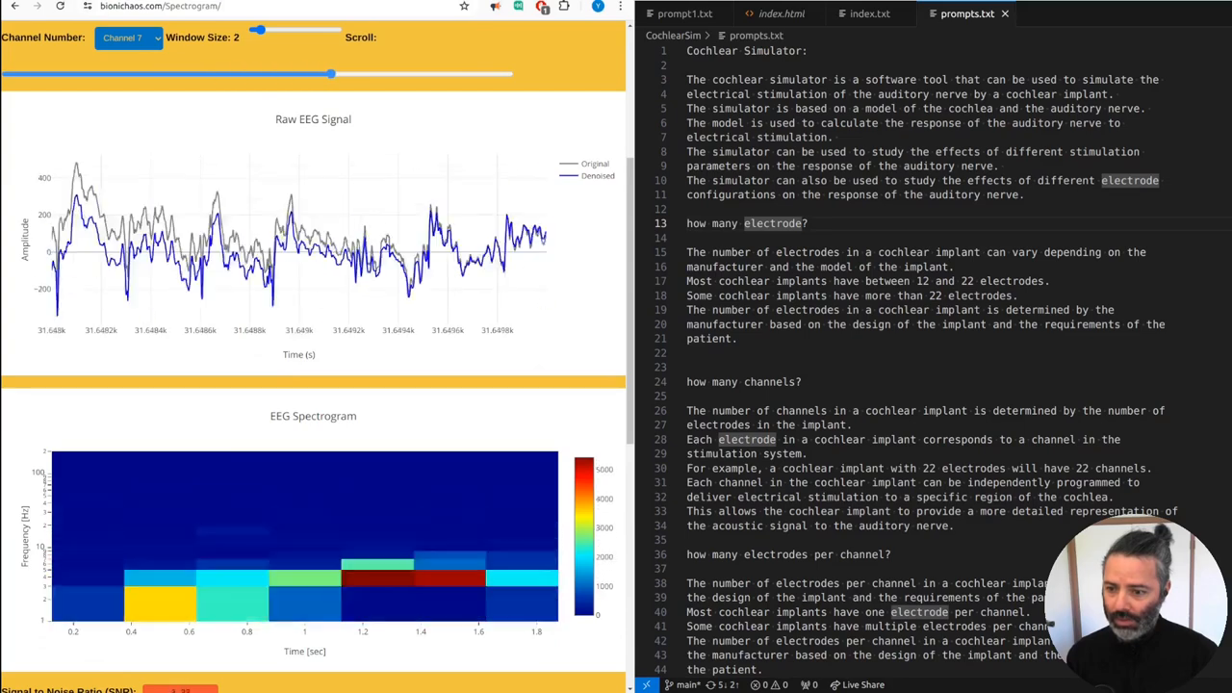
pyautogui.moveTo(331, 74); pyautogui.dragTo(310, 74)
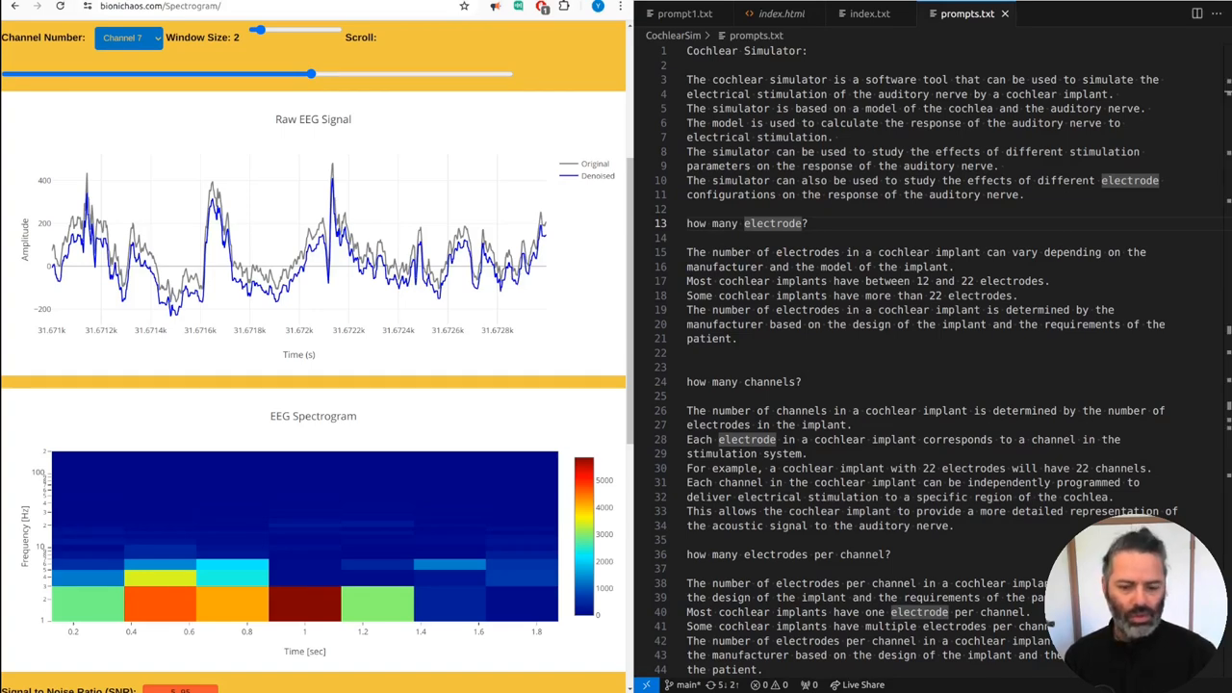
# Step: Switch to the Life sandbox project window and show its app.py file
pyautogui.click(766, 11)
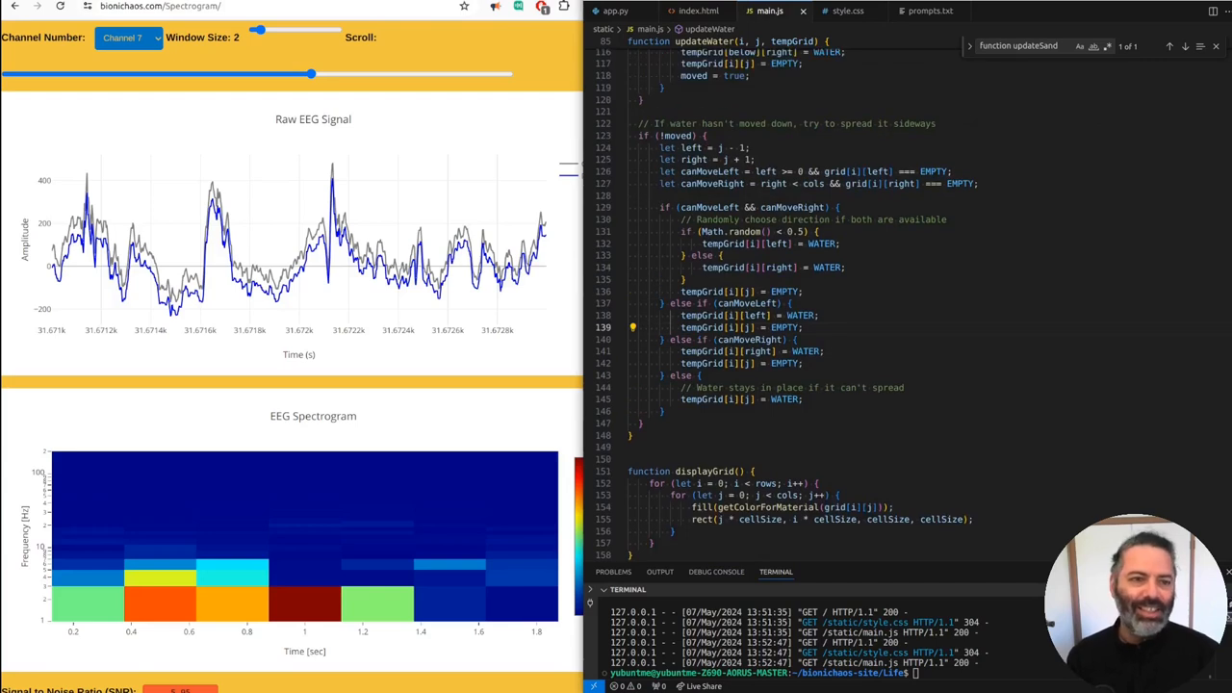
pyautogui.click(616, 11)
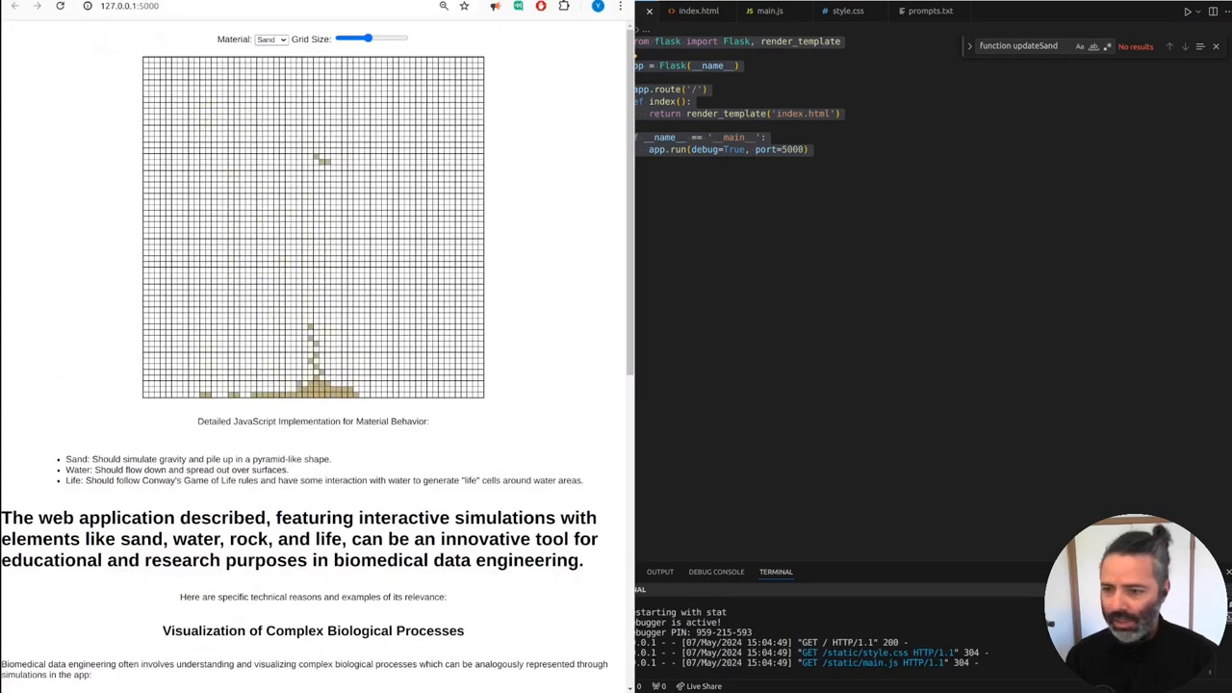
# Step: Drop more sand onto the grid so the bottom mound grows taller
pyautogui.scroll(-3)
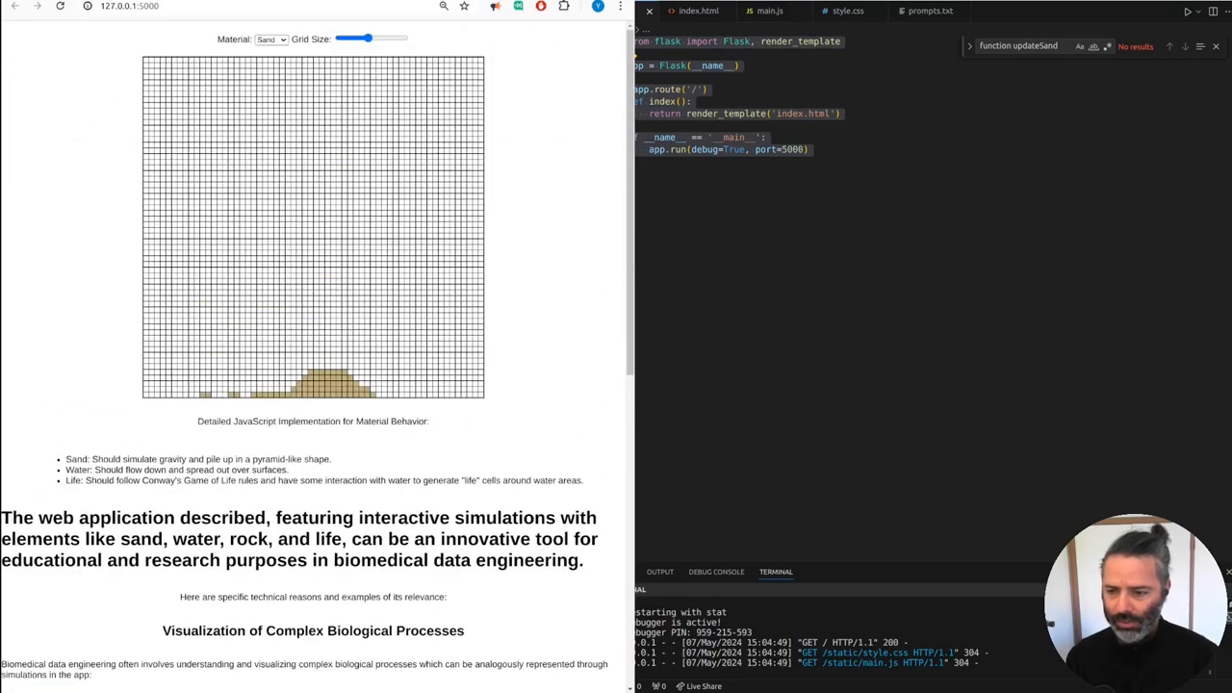
pyautogui.scroll(-3)
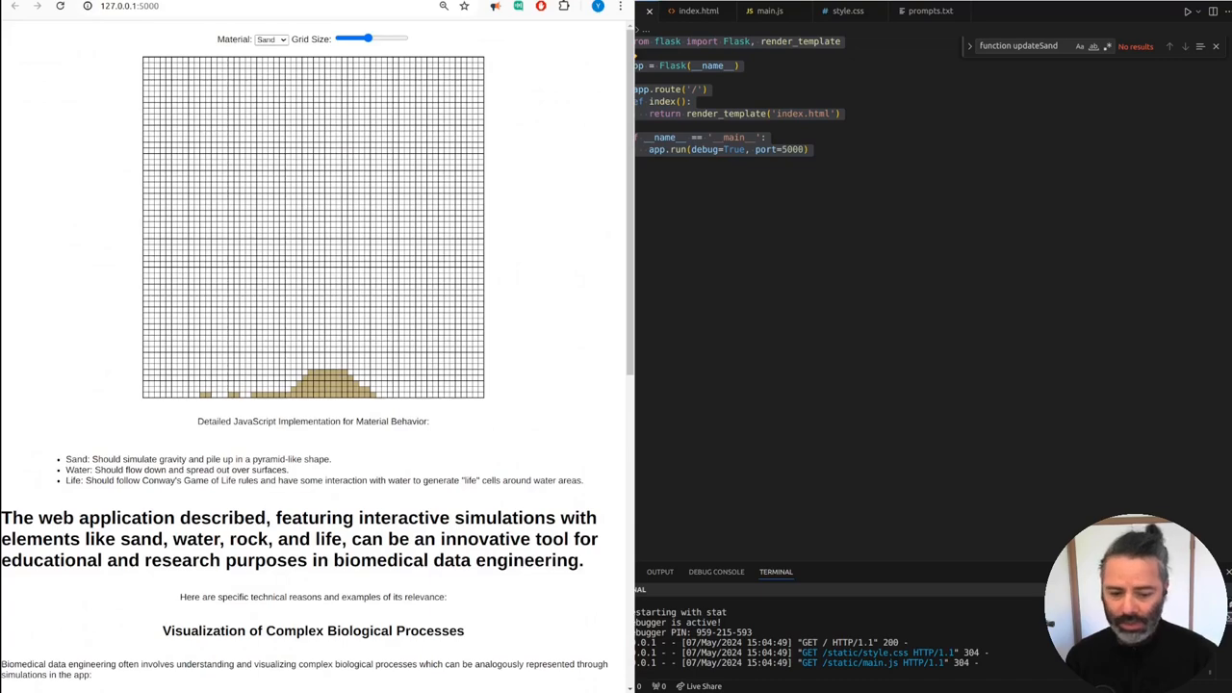
pyautogui.click(271, 40)
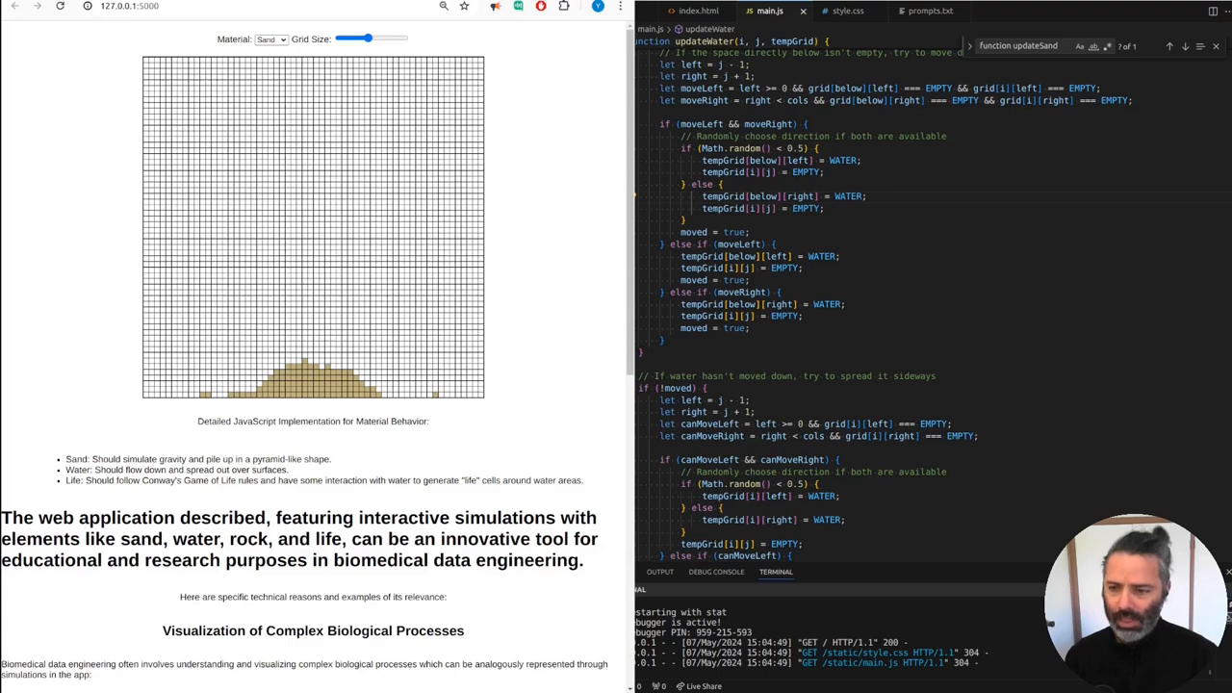
# Step: Add sand to build the pyramid, then water along the bottom and rock on the left
pyautogui.click(270, 39)
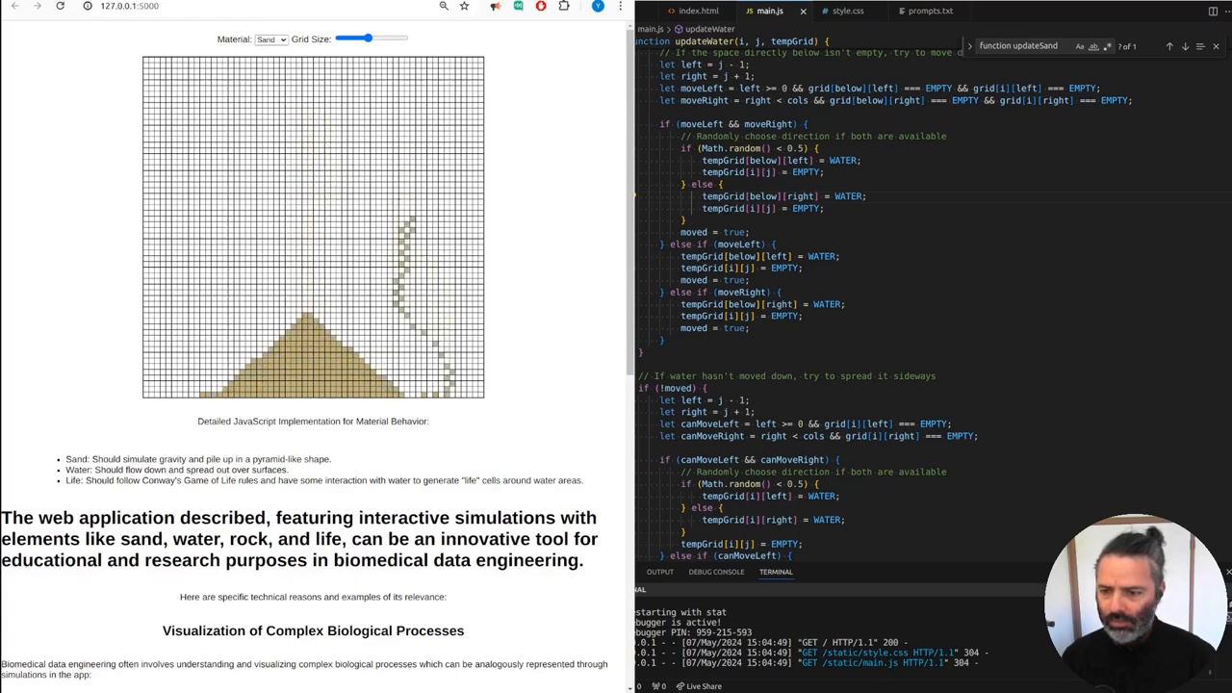
pyautogui.click(270, 39)
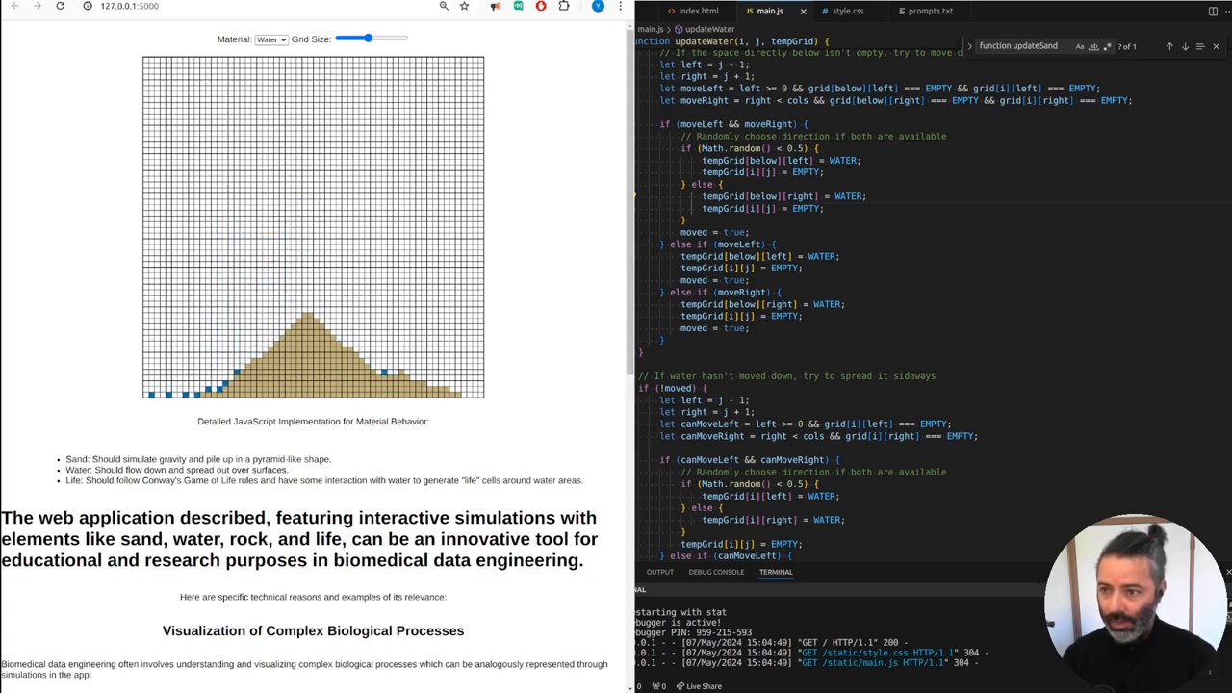
pyautogui.click(270, 39)
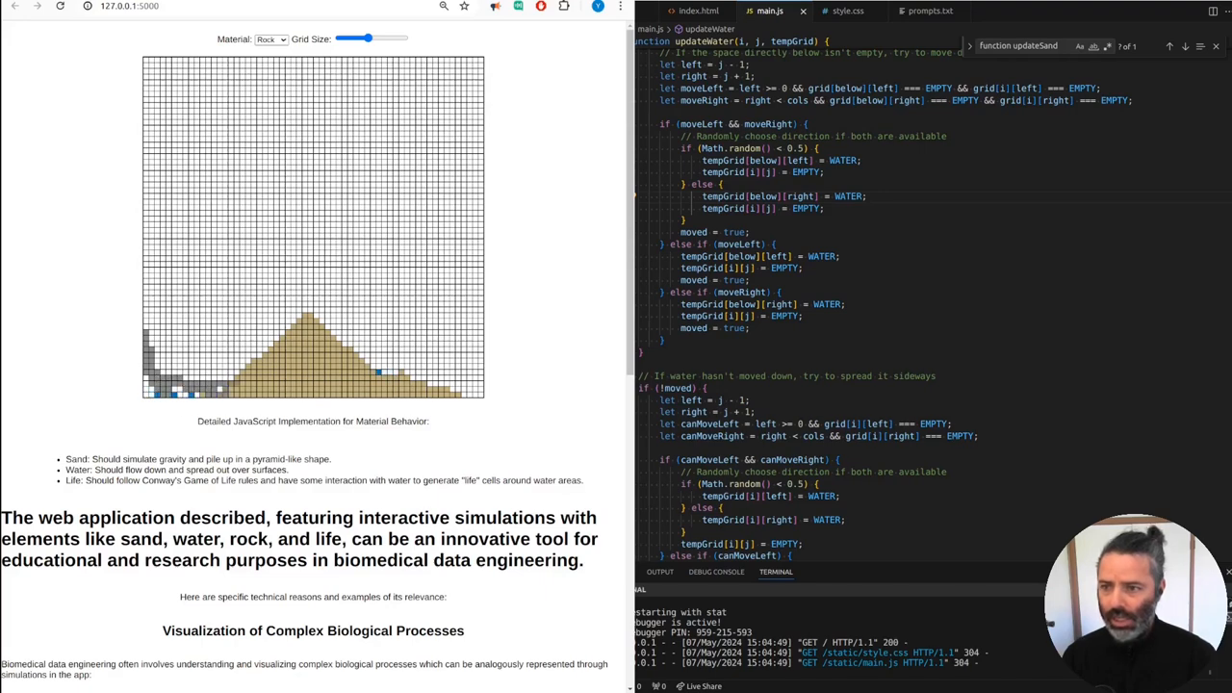
pyautogui.click(270, 39)
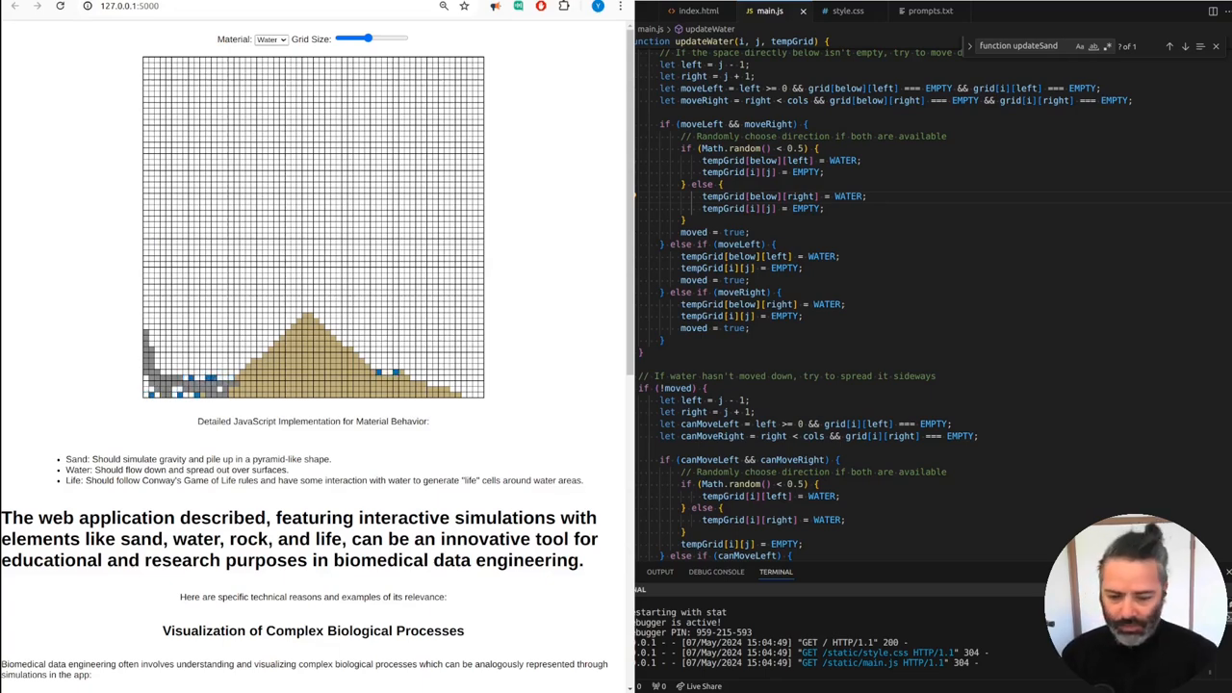
# Step: Use the Material dropdown to place a Rock ledge, more Water, and Life cells
pyautogui.click(271, 38)
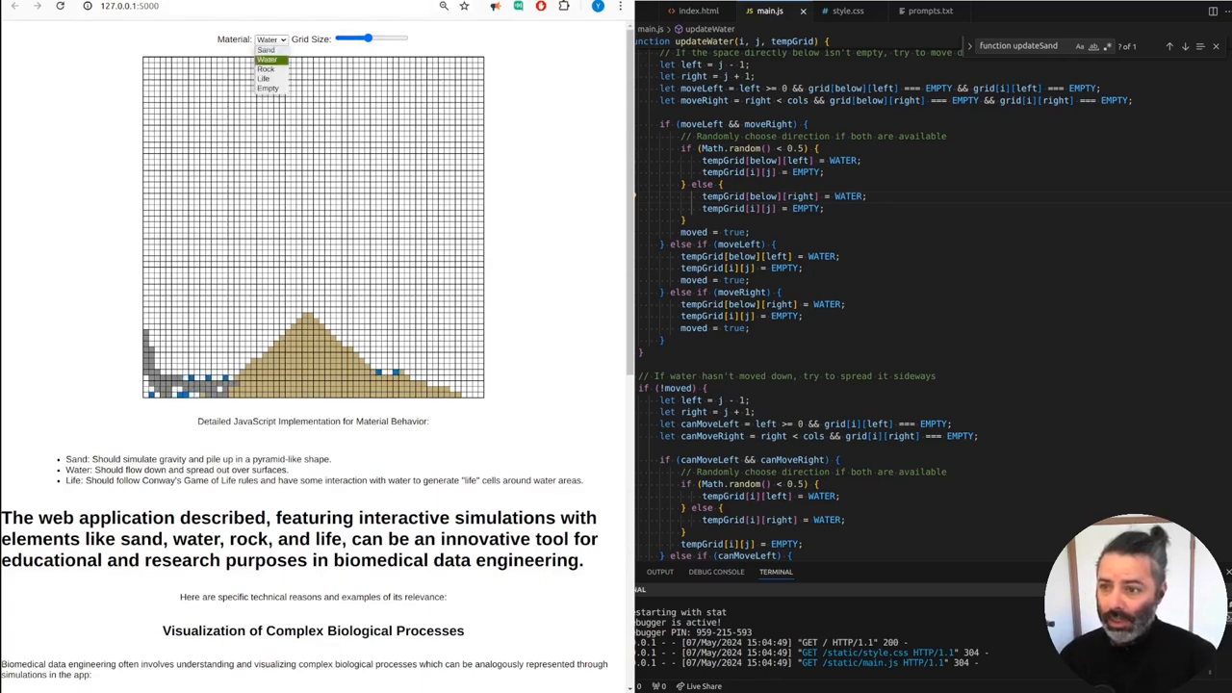
pyautogui.click(267, 69)
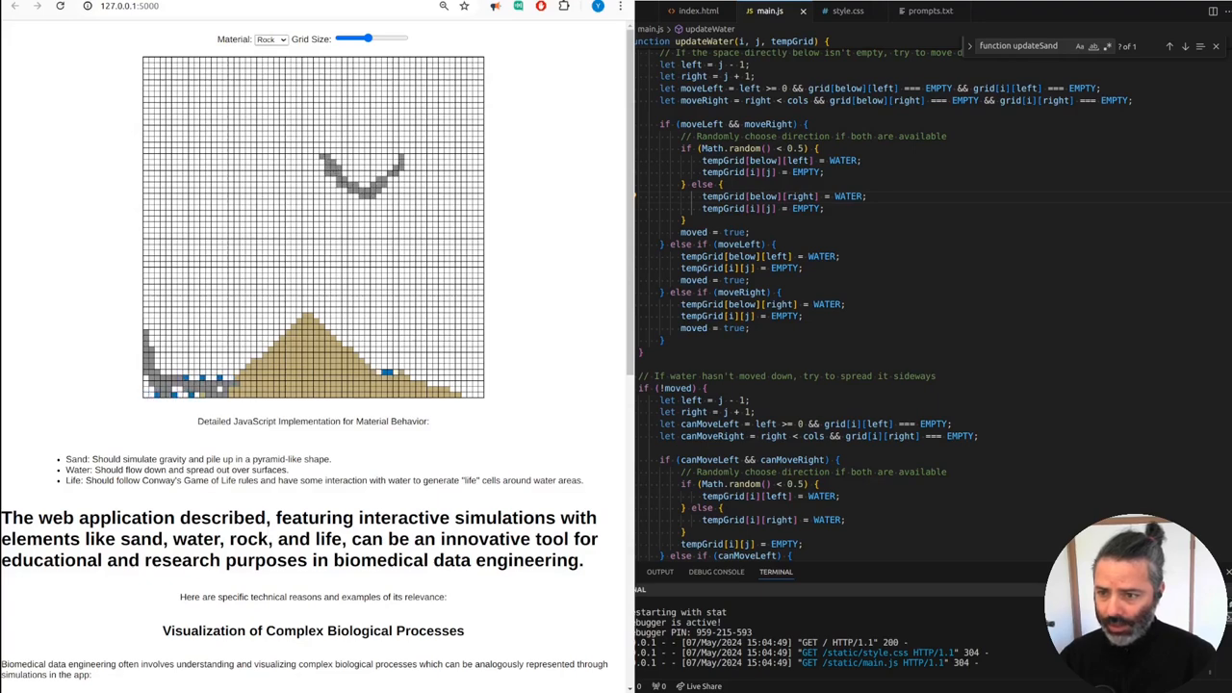
pyautogui.click(271, 38)
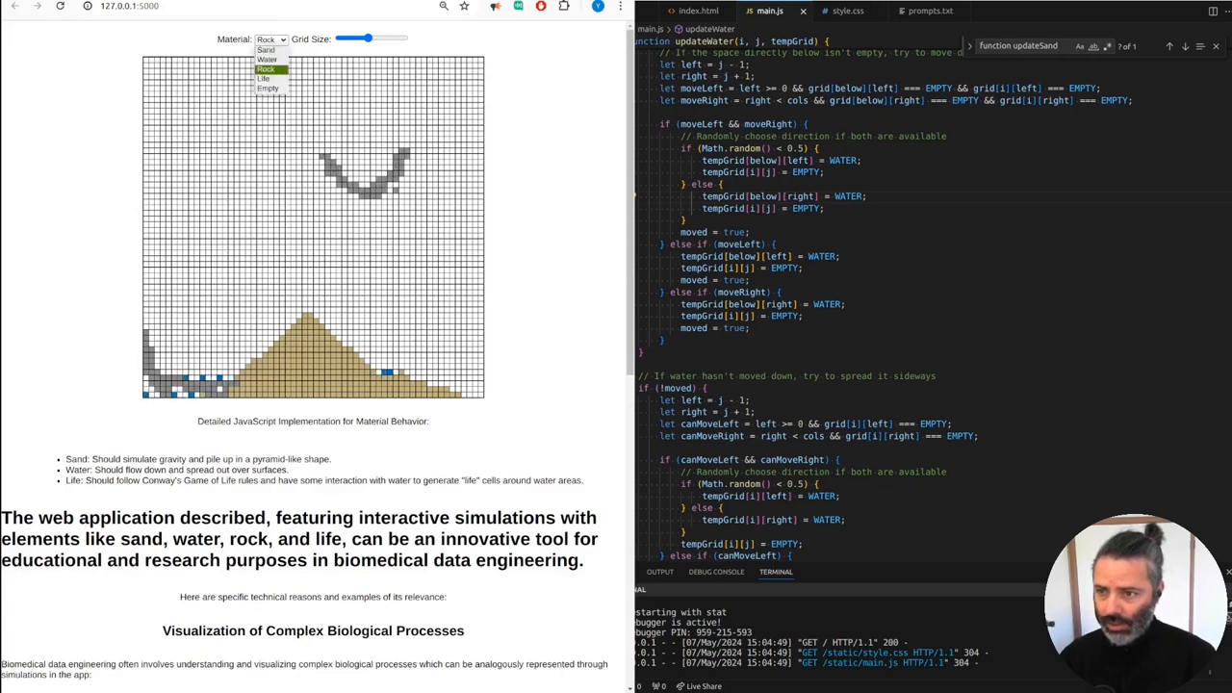
pyautogui.click(267, 58)
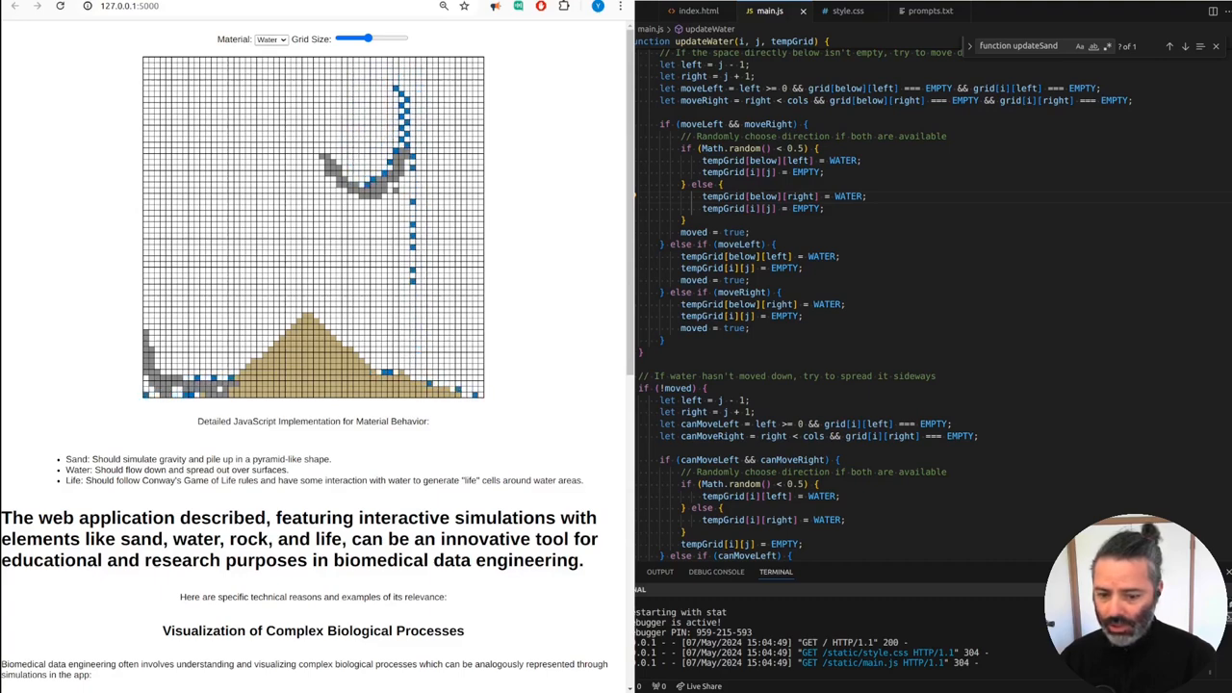
pyautogui.click(271, 38)
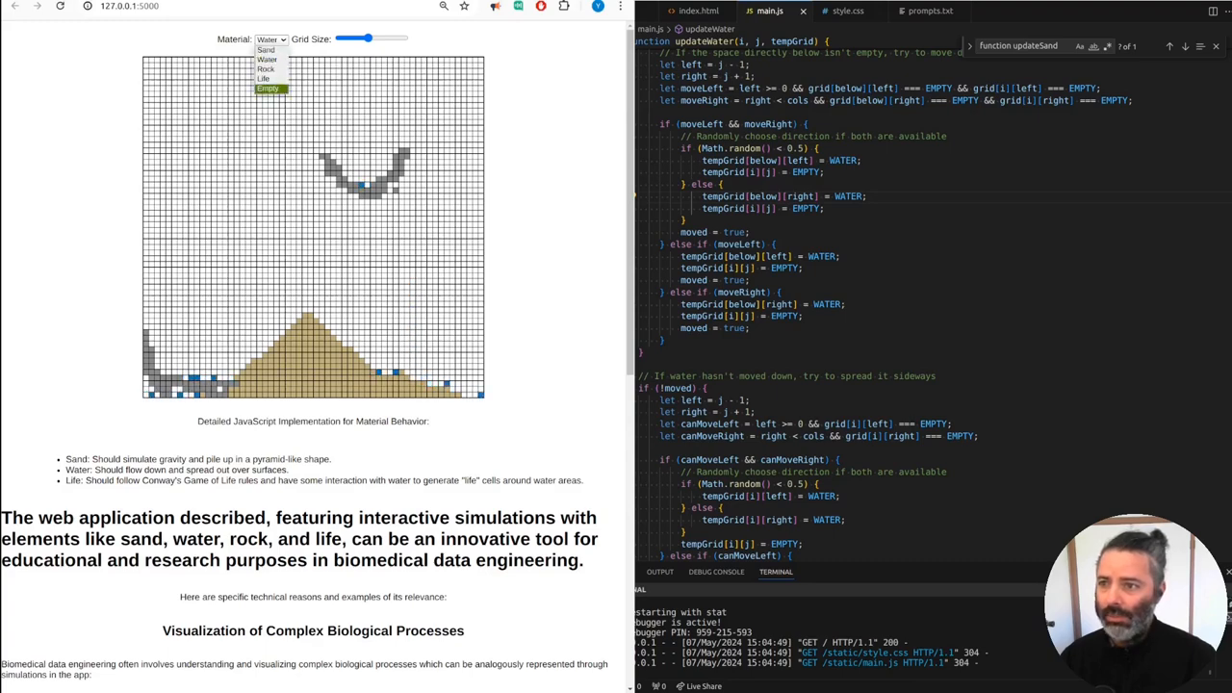
pyautogui.click(263, 78)
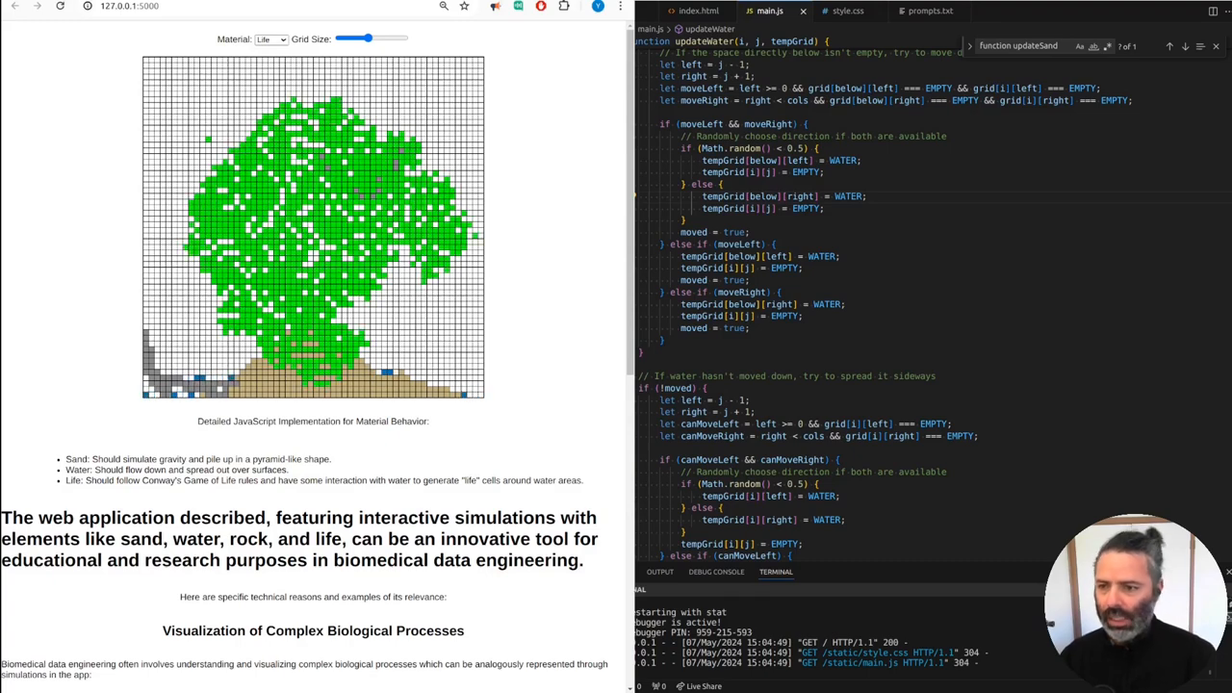
# Step: Scroll through the sandbox page's description sections while the Life cells spread
pyautogui.scroll(-3)
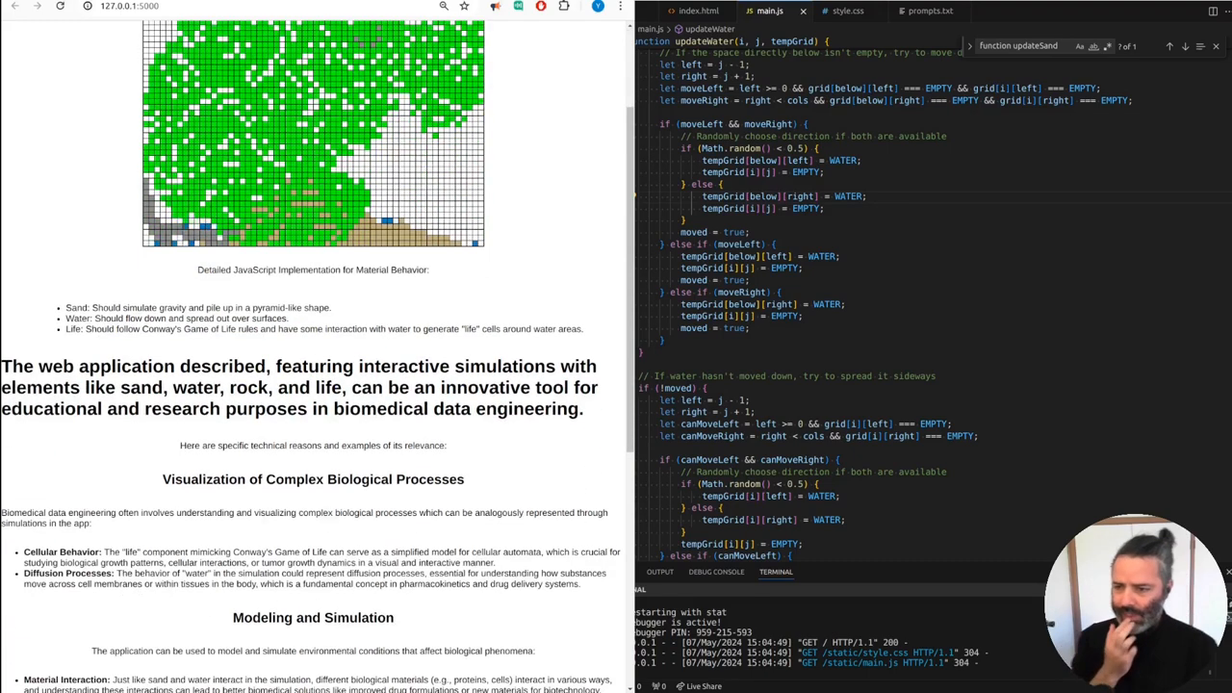
pyautogui.scroll(-3)
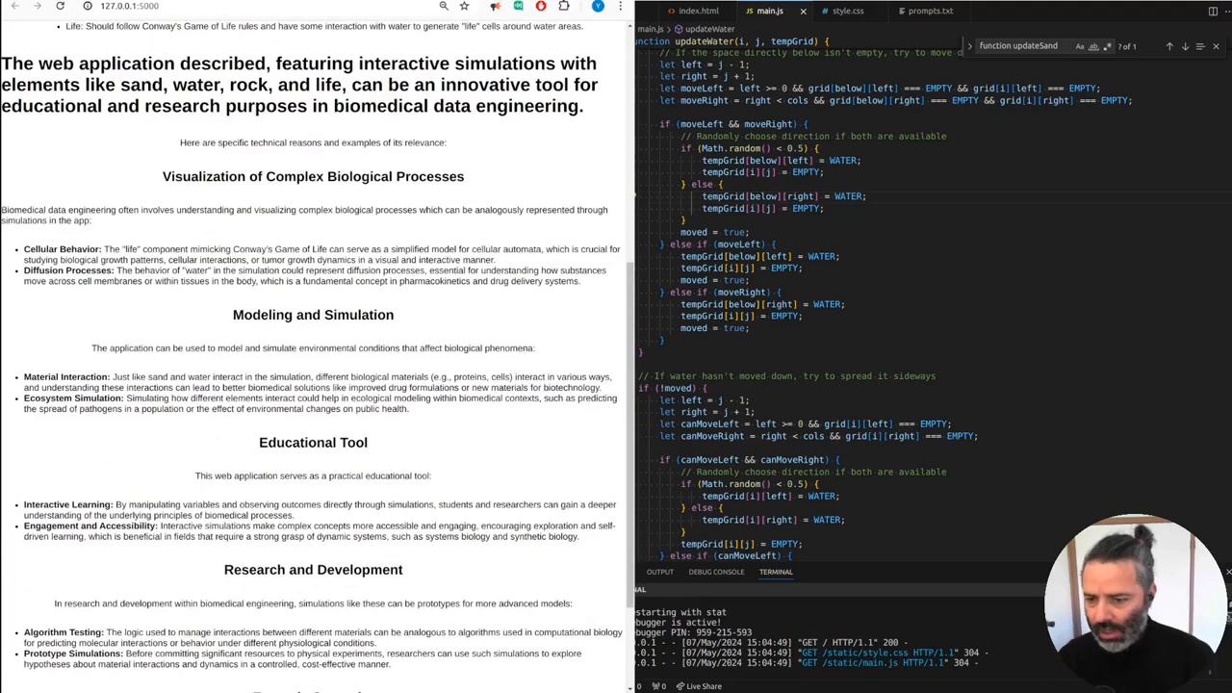
pyautogui.scroll(-3)
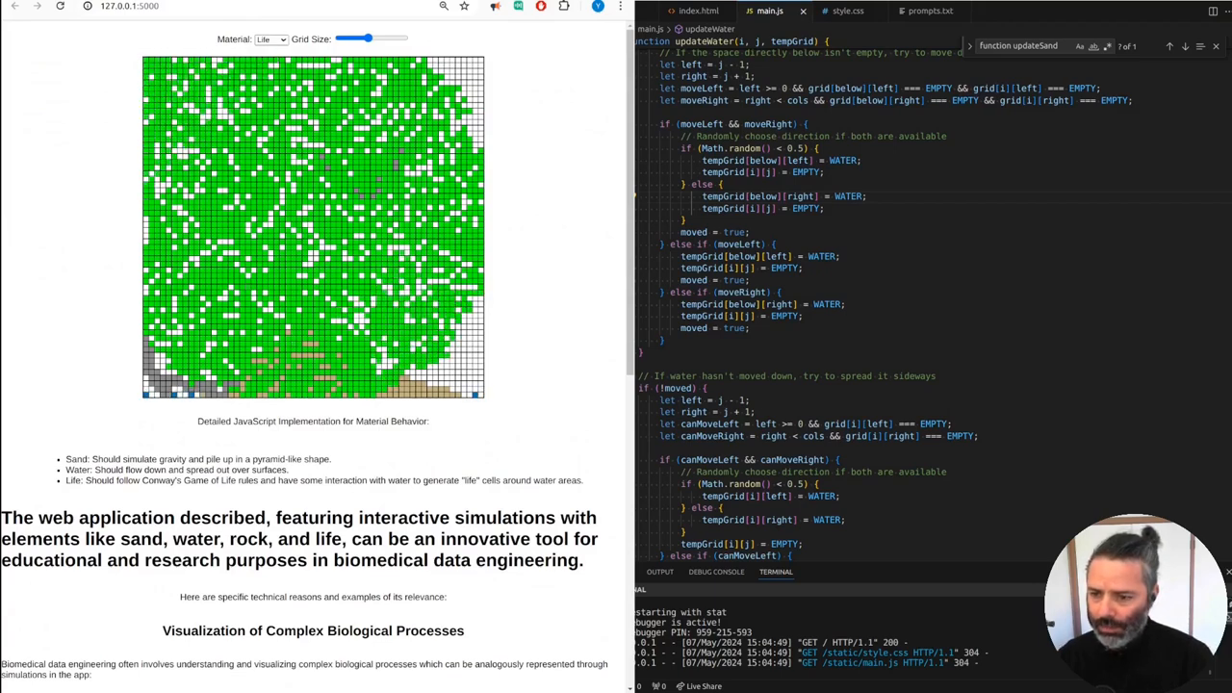
pyautogui.scroll(-3)
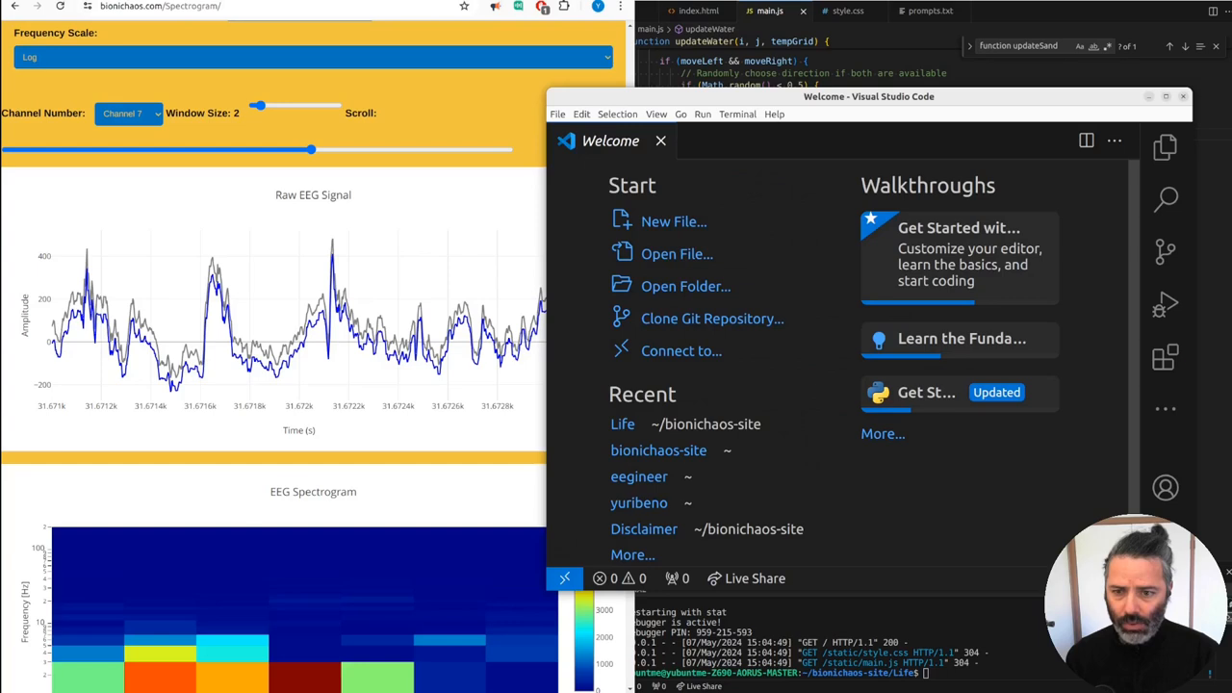
# Step: Open the CochlearSim folder from bionichaos-site via Open Folder
pyautogui.click(686, 286)
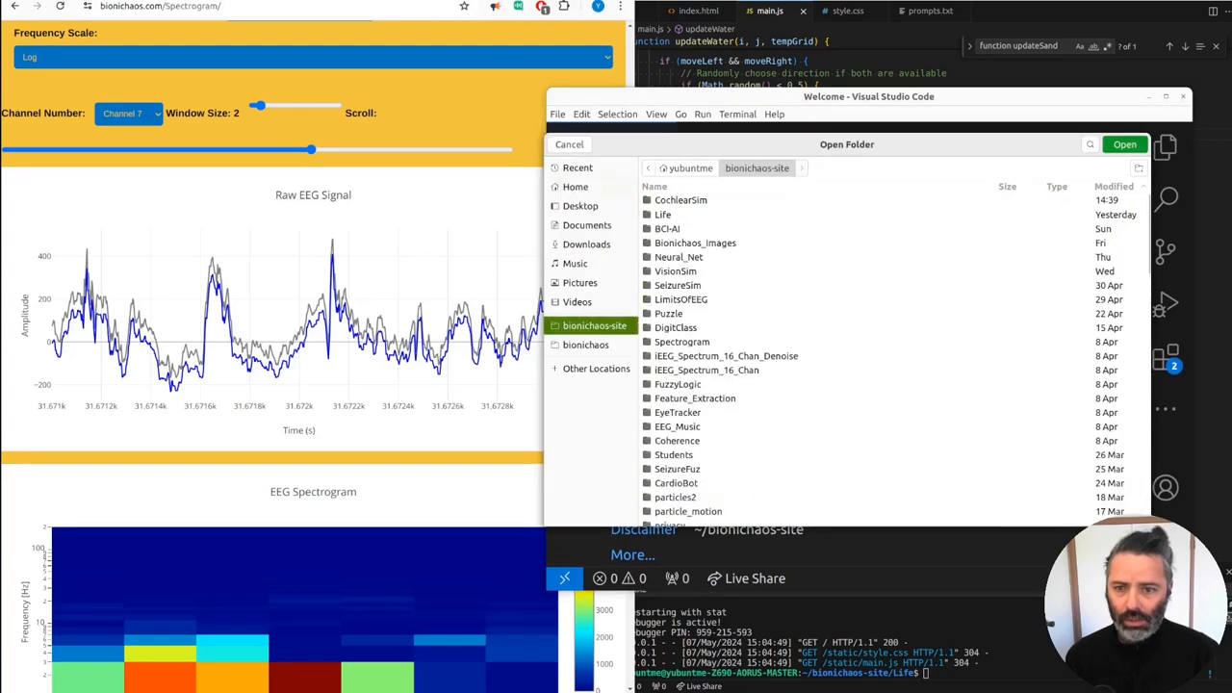
pyautogui.click(681, 200)
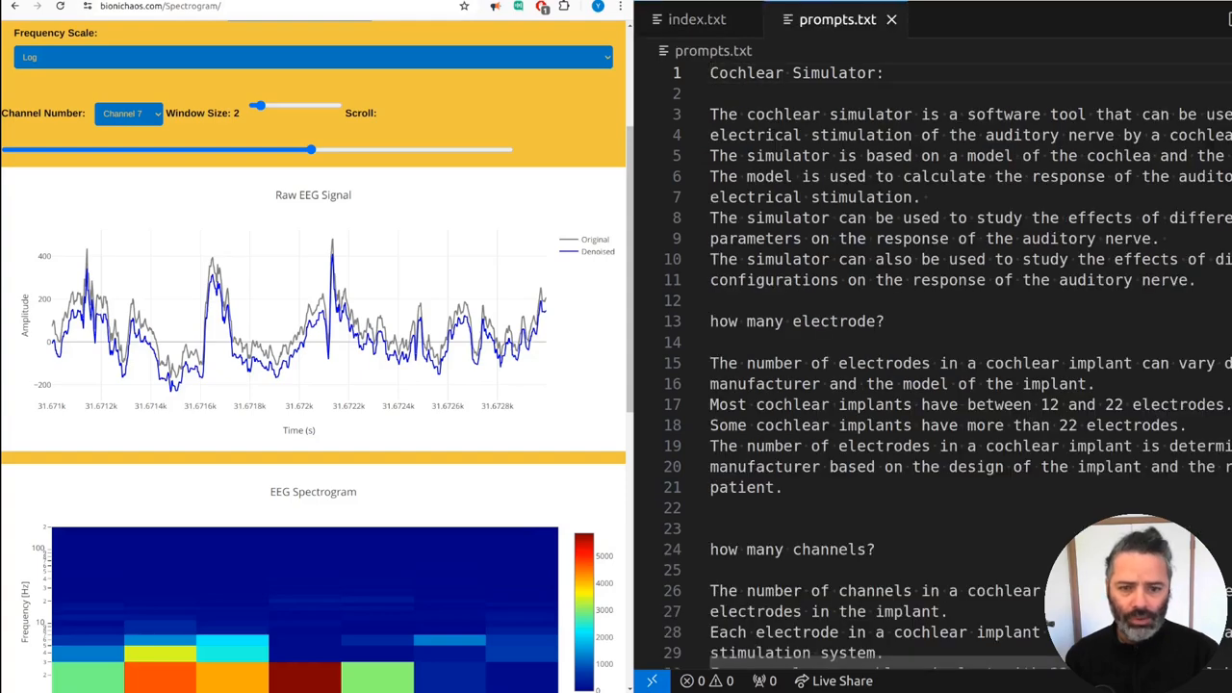
# Step: Scroll prompts.txt down to the final auditory nerve question
pyautogui.scroll(-3)
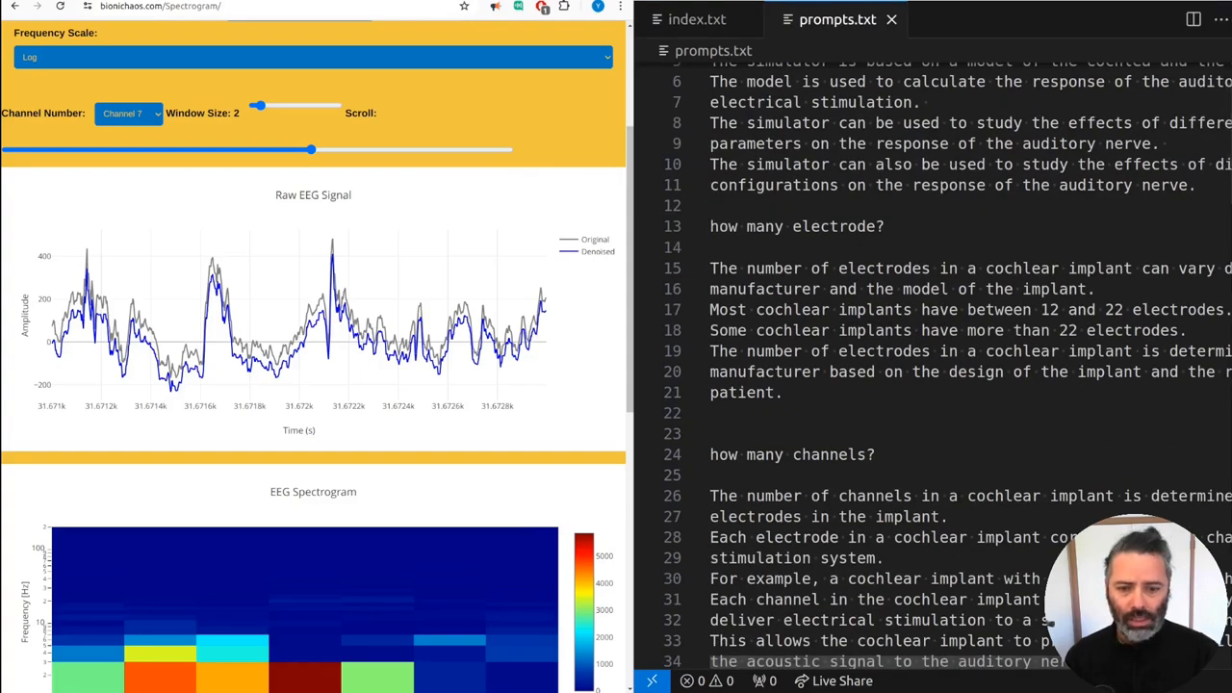
pyautogui.scroll(-3)
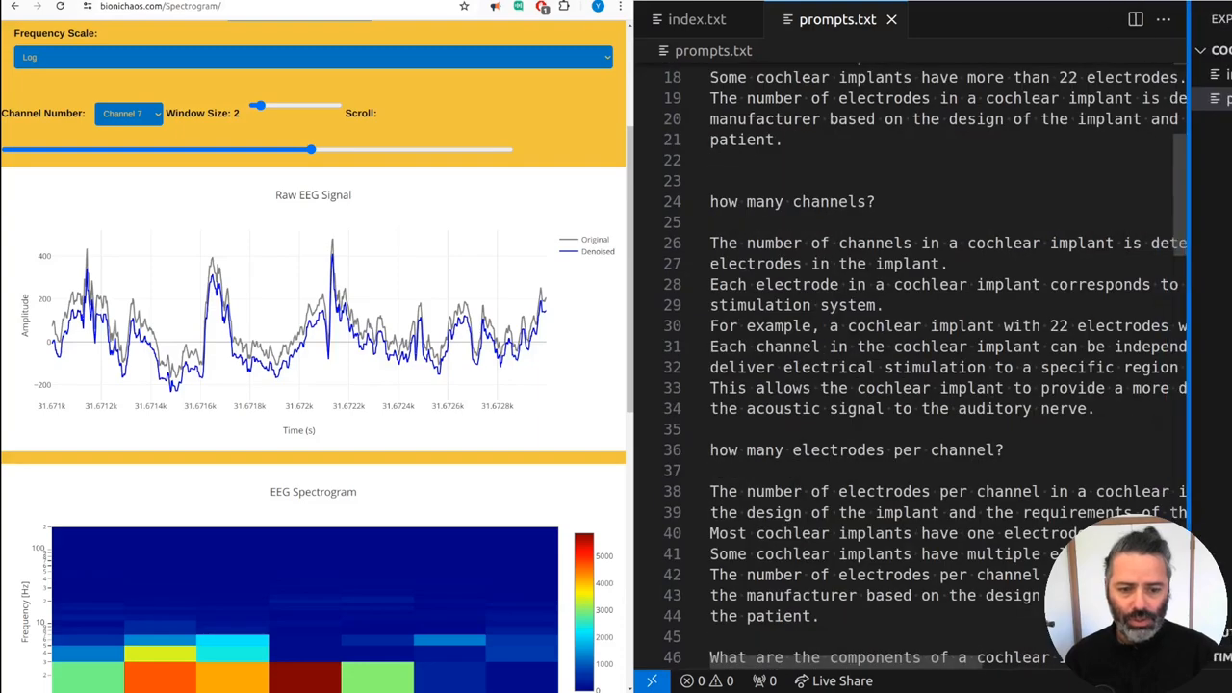
pyautogui.scroll(-3)
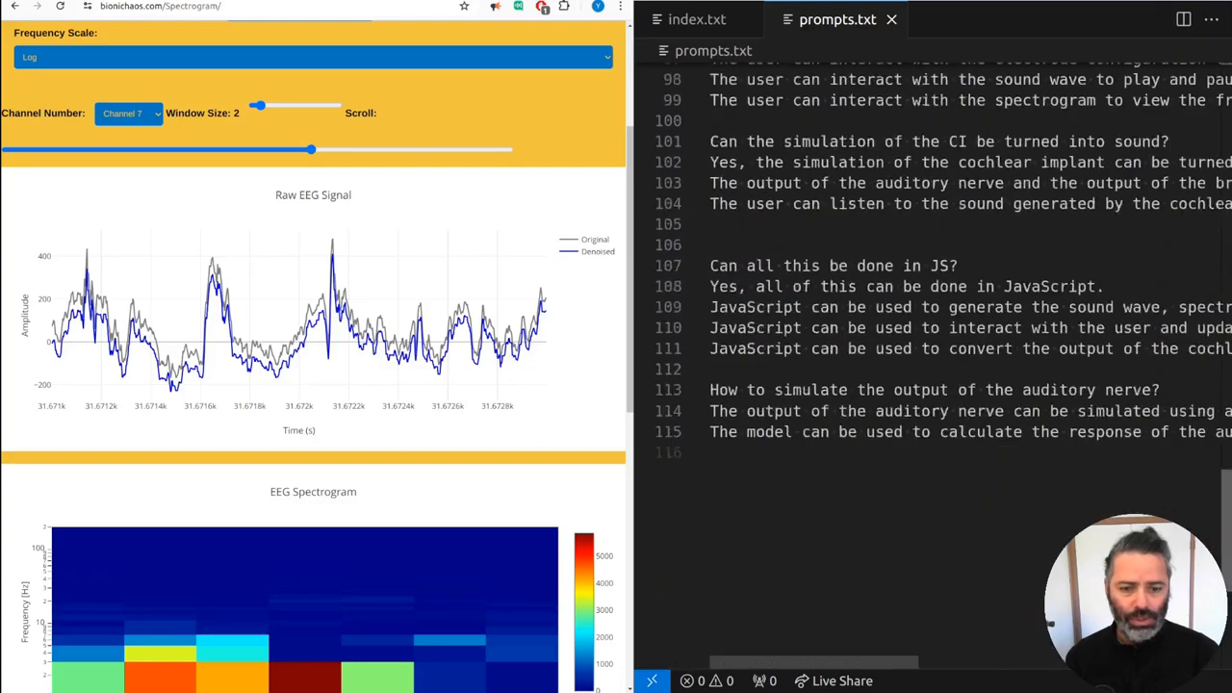
pyautogui.scroll(-3)
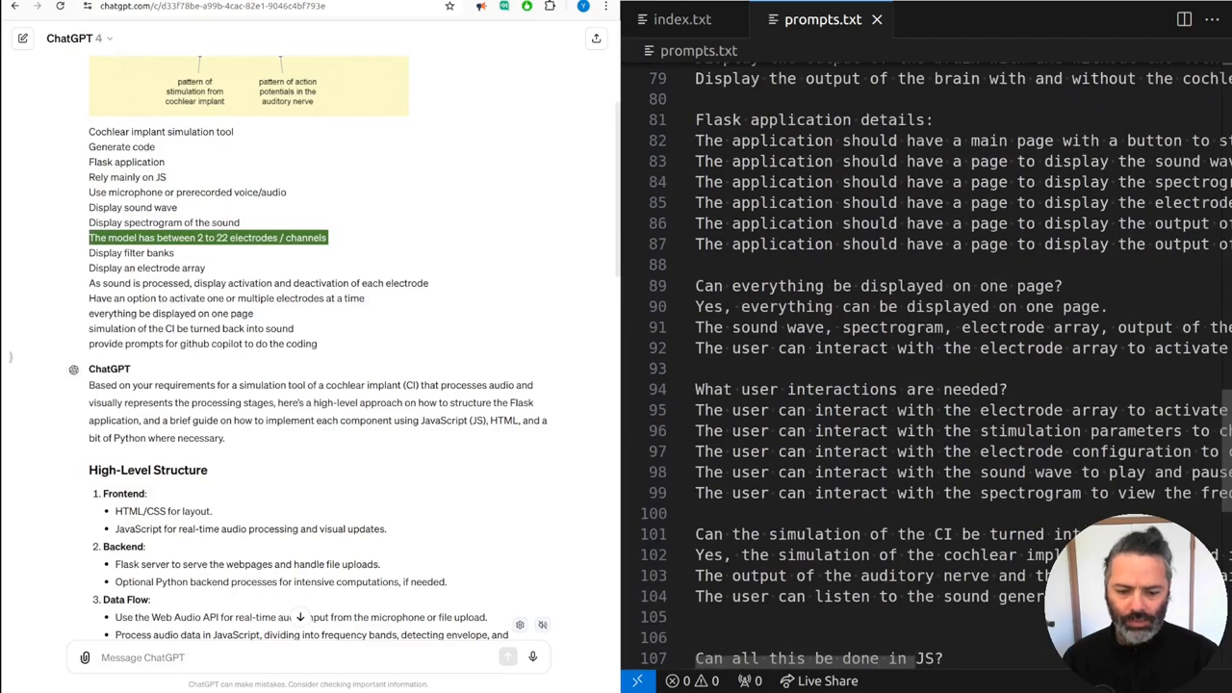
pyautogui.scroll(3)
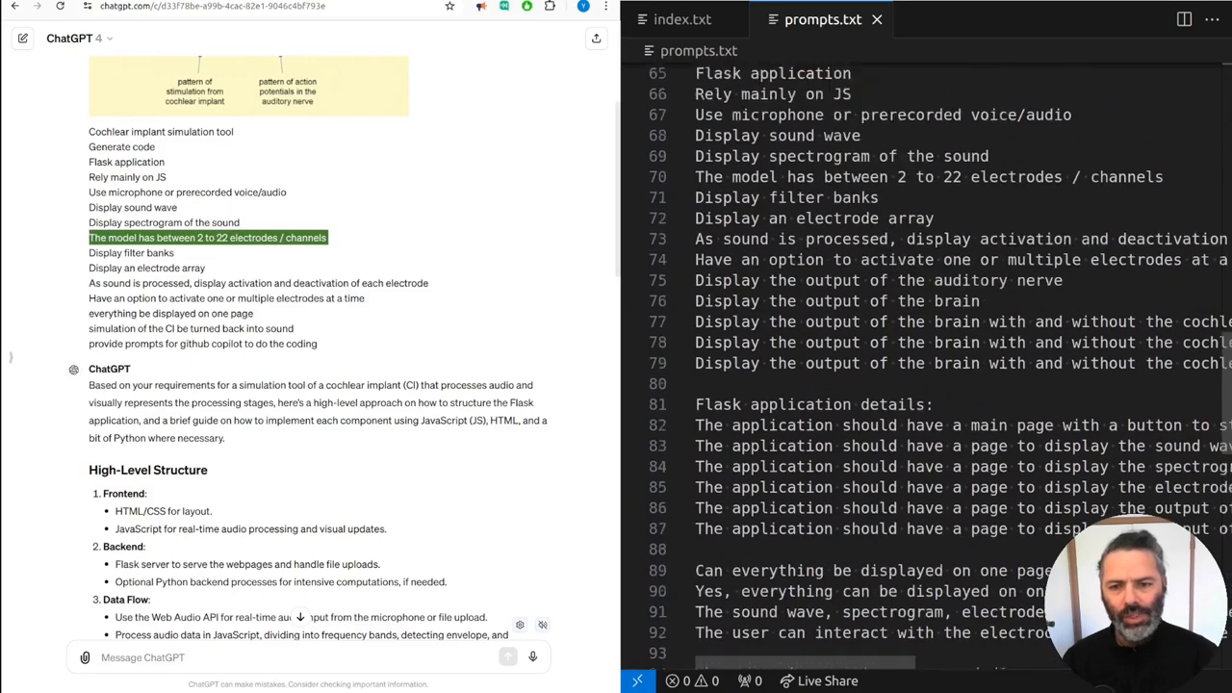
pyautogui.scroll(3)
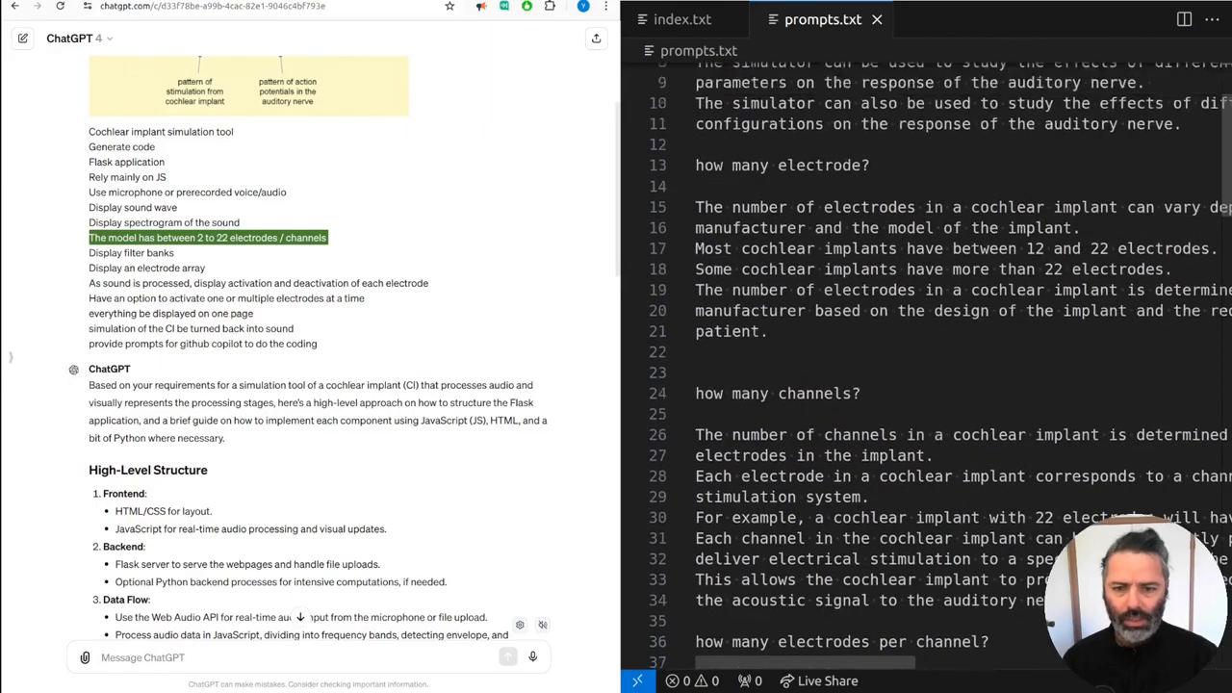
pyautogui.scroll(-3)
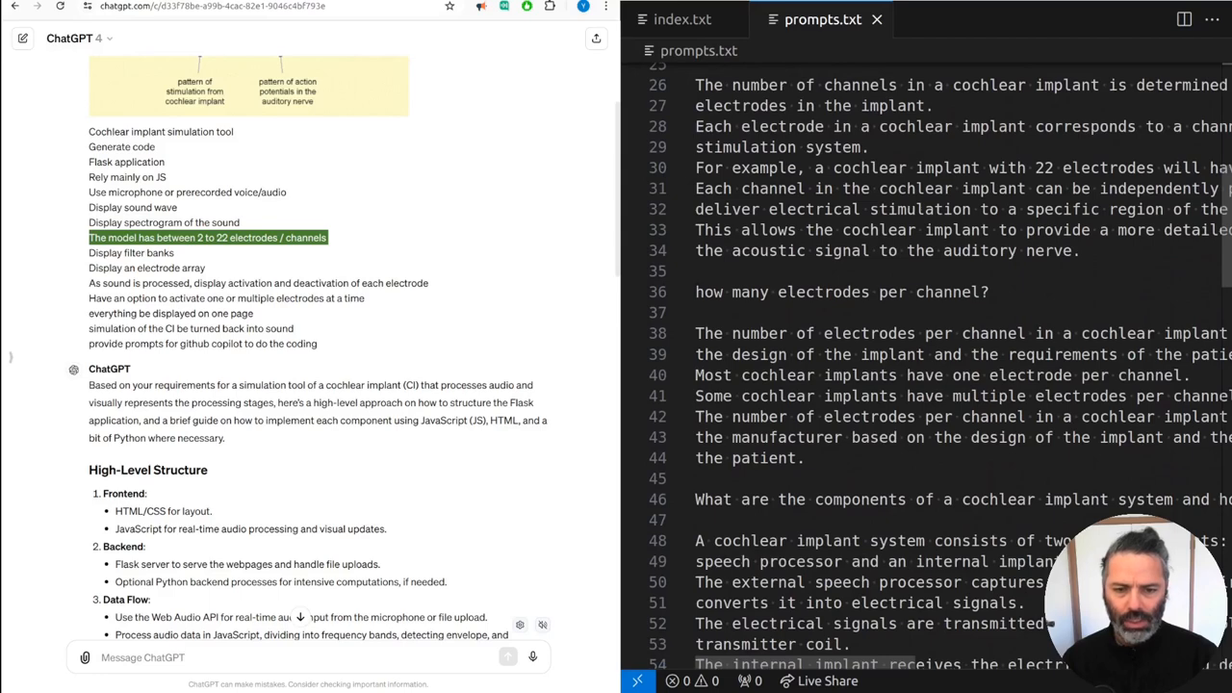
pyautogui.scroll(-3)
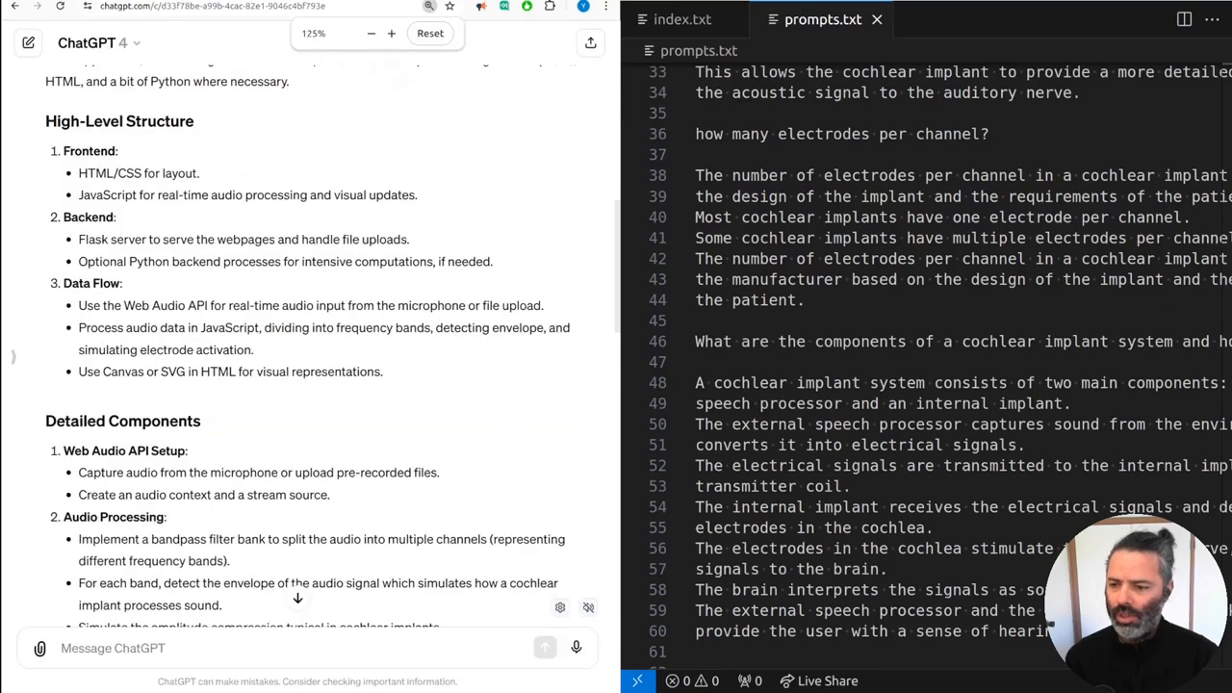
pyautogui.doubleClick(897, 382)
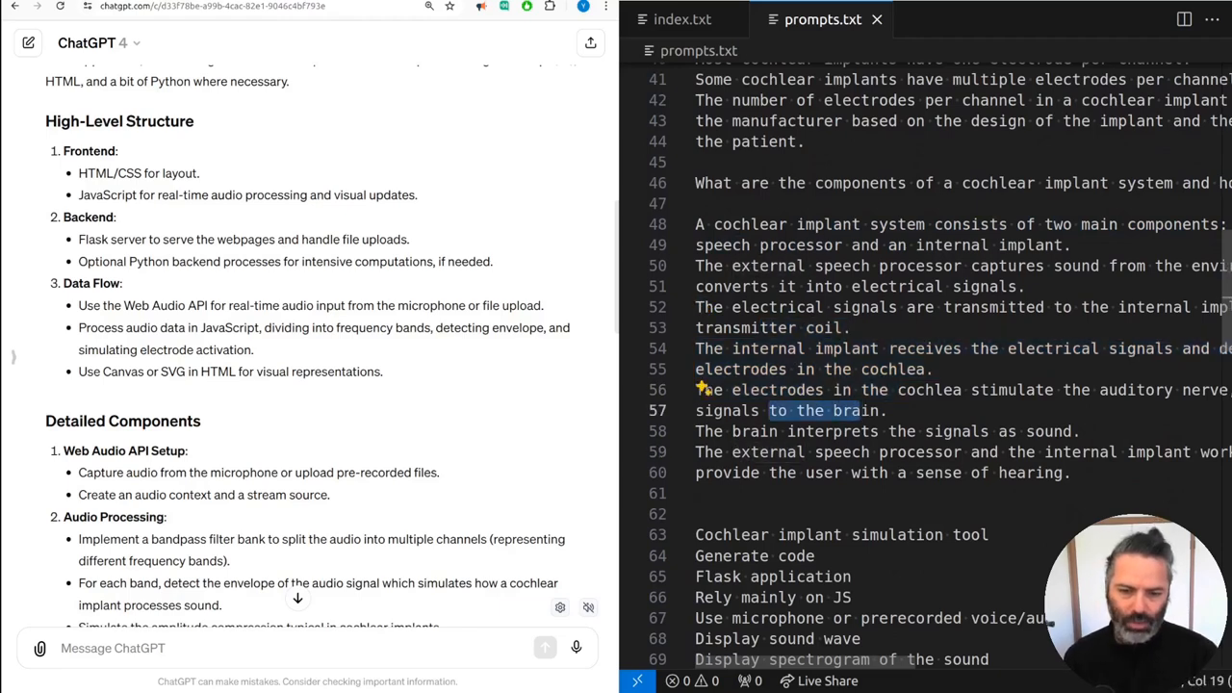
pyautogui.scroll(-3)
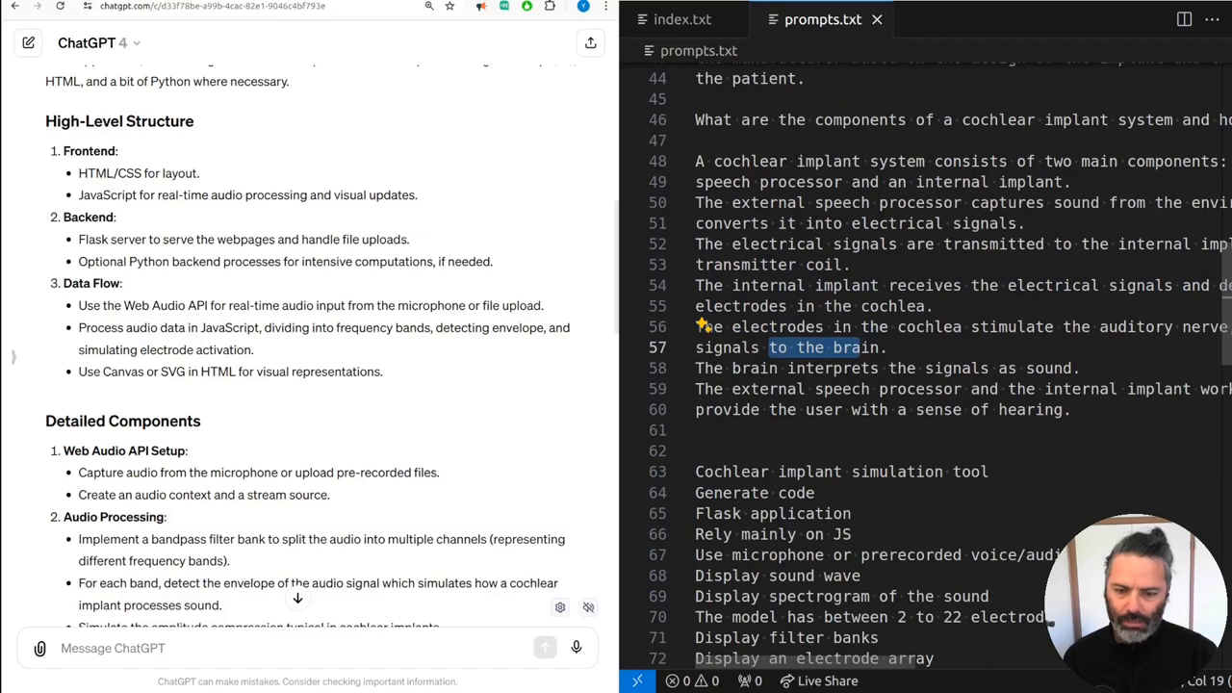
pyautogui.scroll(-3)
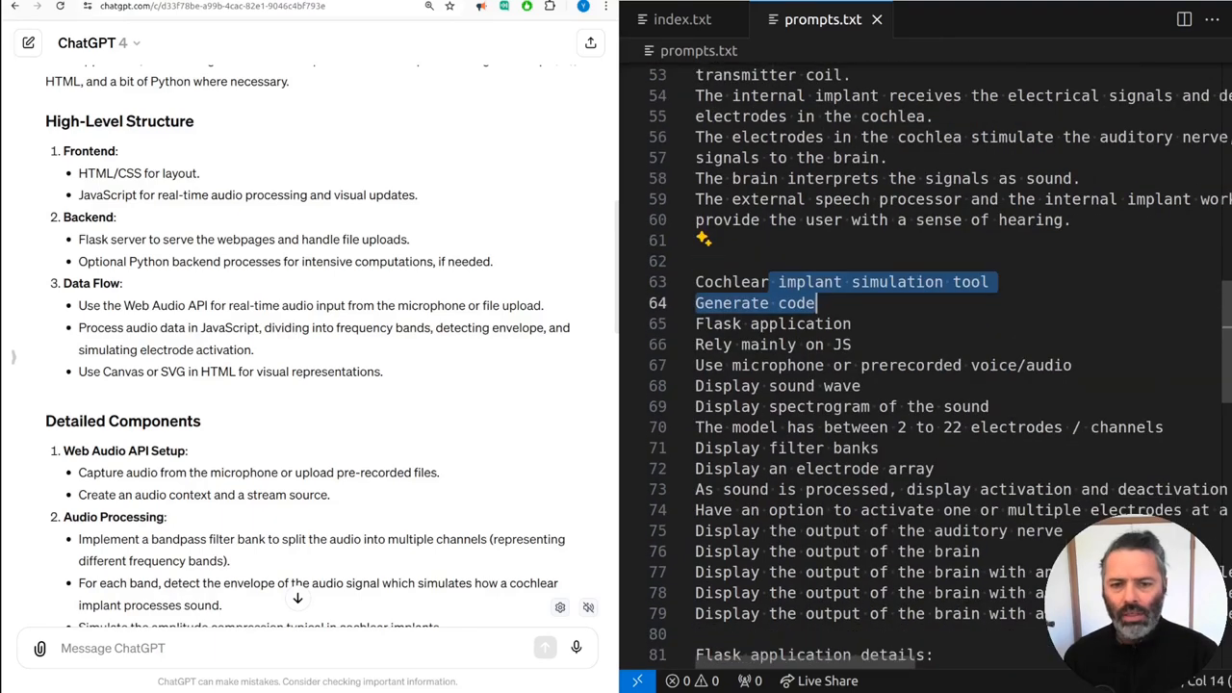
# Step: Scroll down and right through prompts.txt toward the long JavaScript line
pyautogui.scroll(-3)
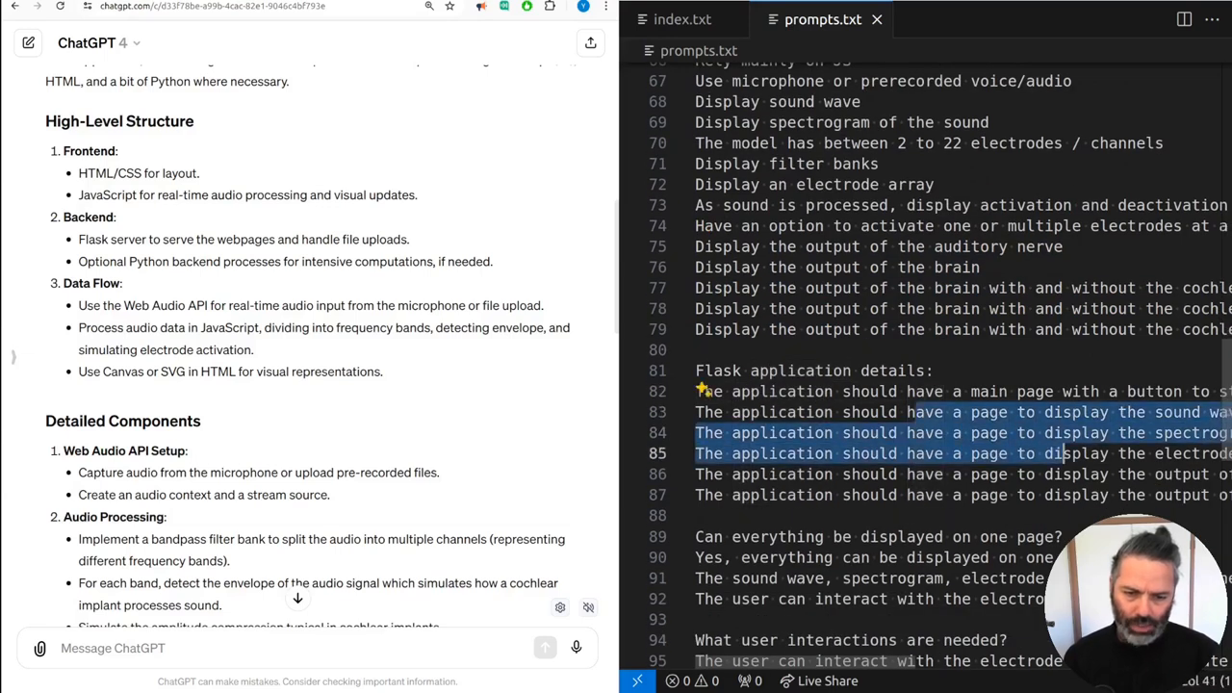
pyautogui.hscroll(3)
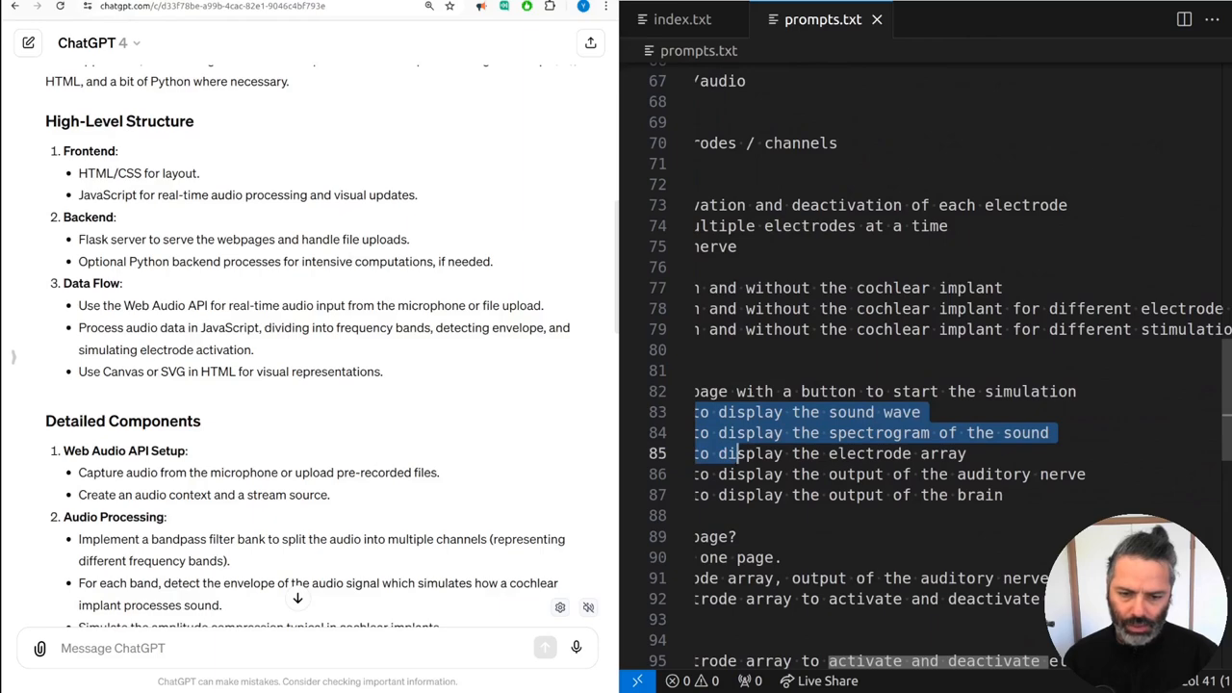
pyautogui.scroll(-3)
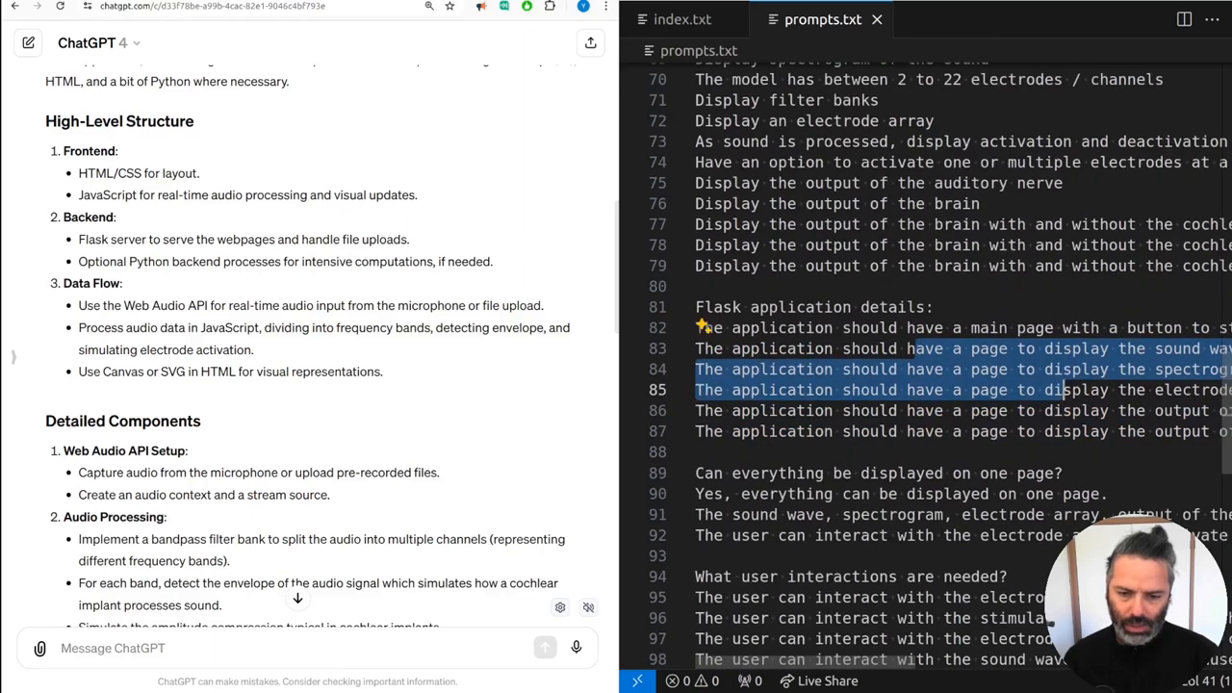
pyautogui.scroll(-3)
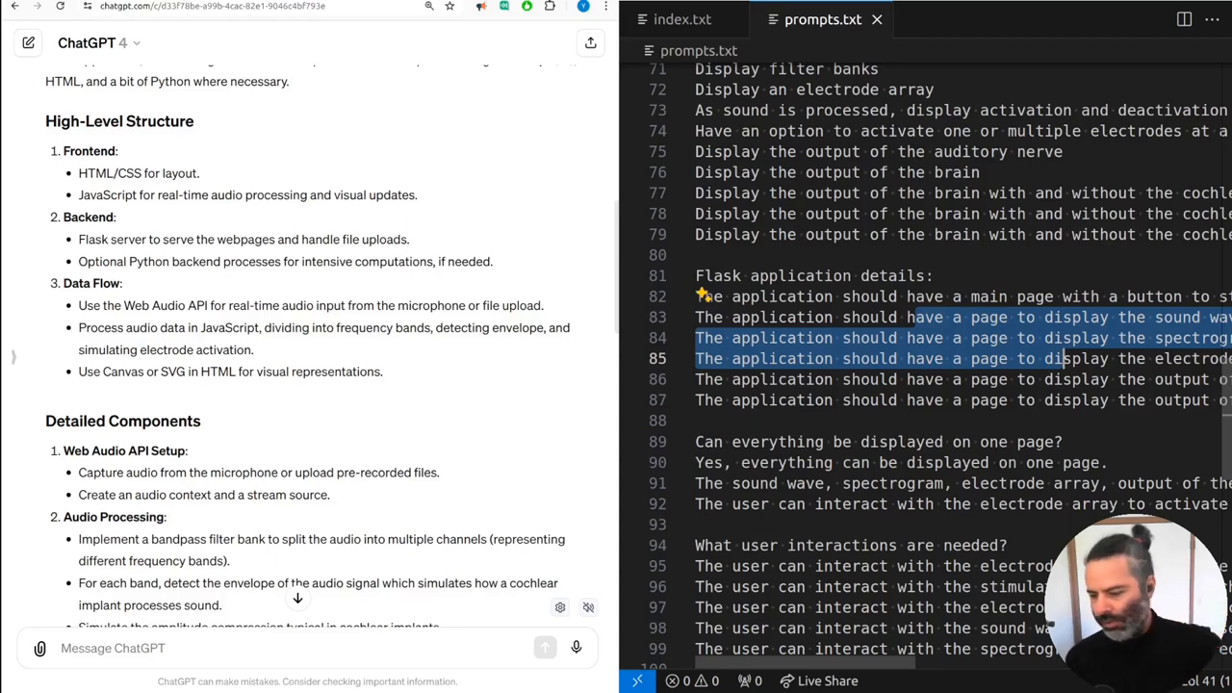
pyautogui.scroll(-3)
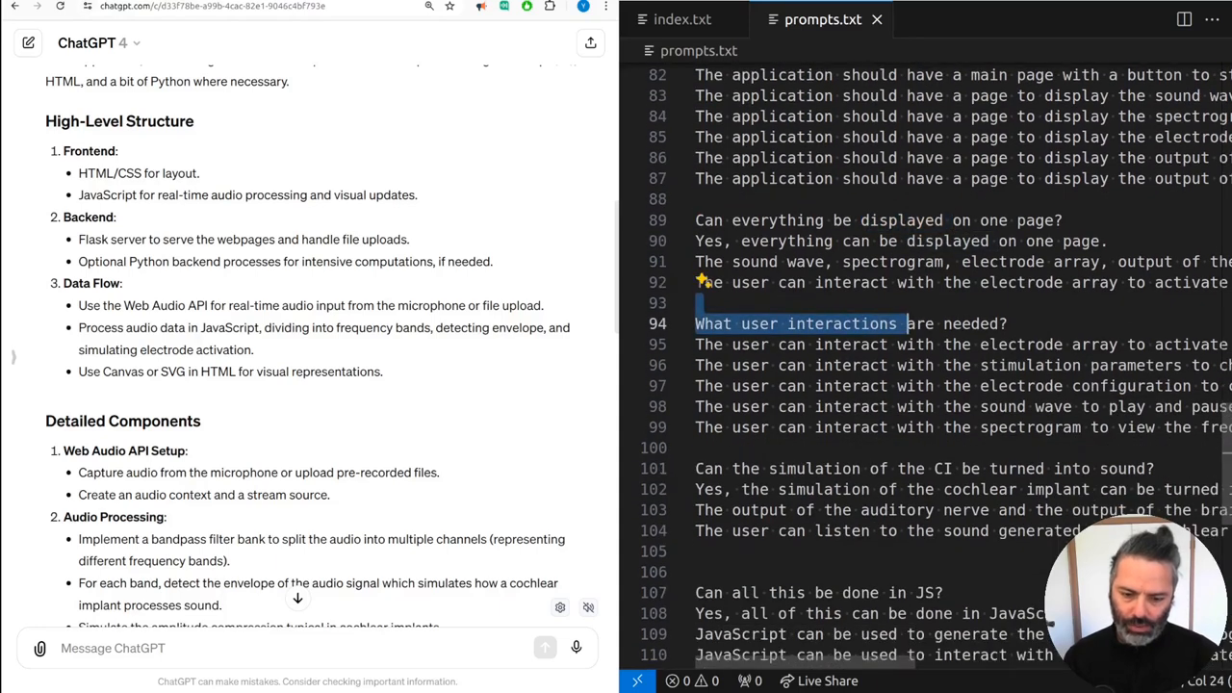
pyautogui.hscroll(3)
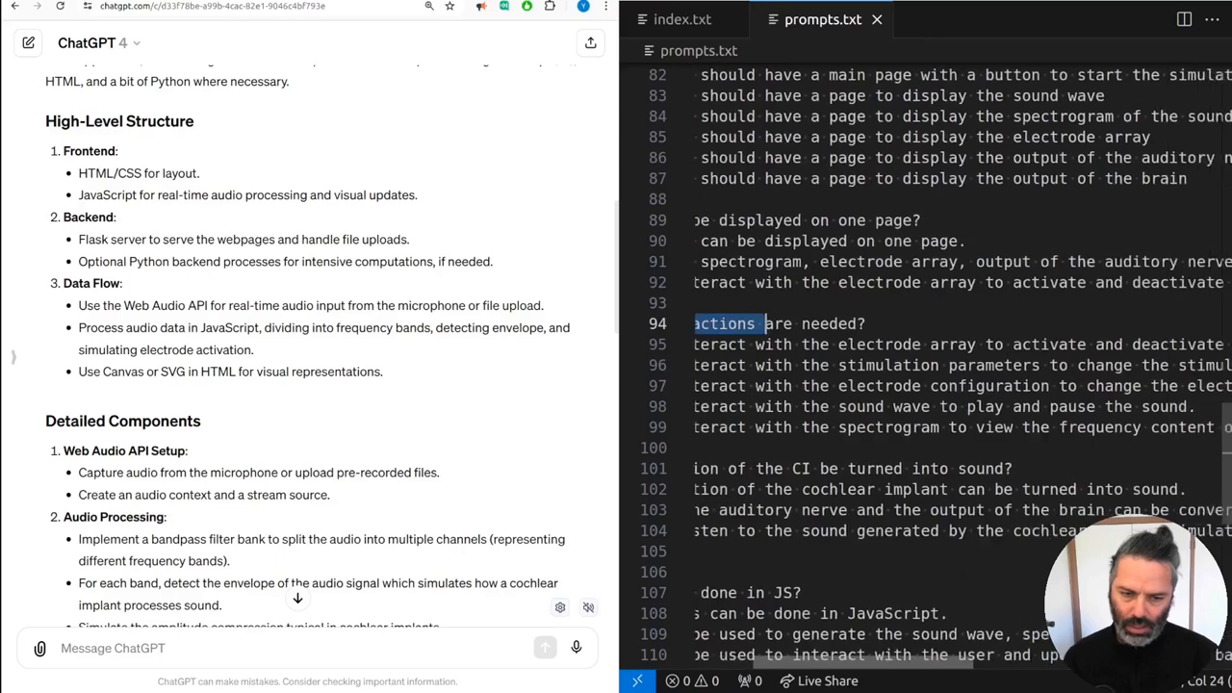
pyautogui.hscroll(3)
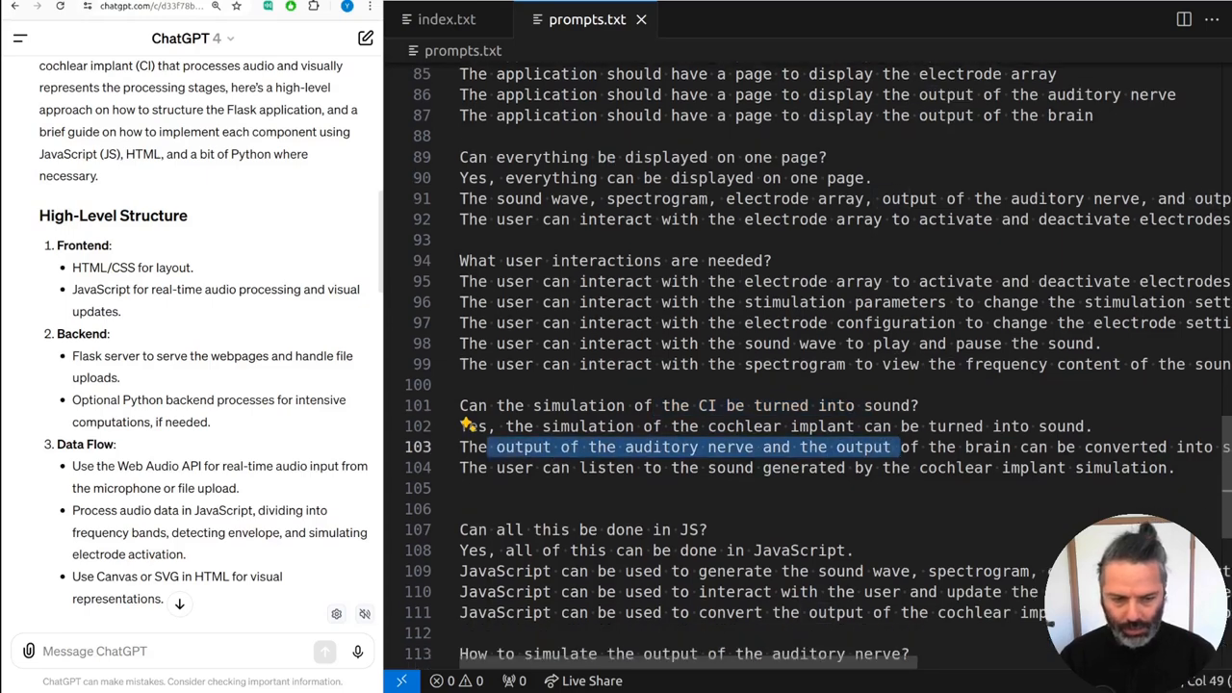
# Step: Reach line 109, select 'spectrogram', and wrap the outputs after 'electrode array,'
pyautogui.scroll(-3)
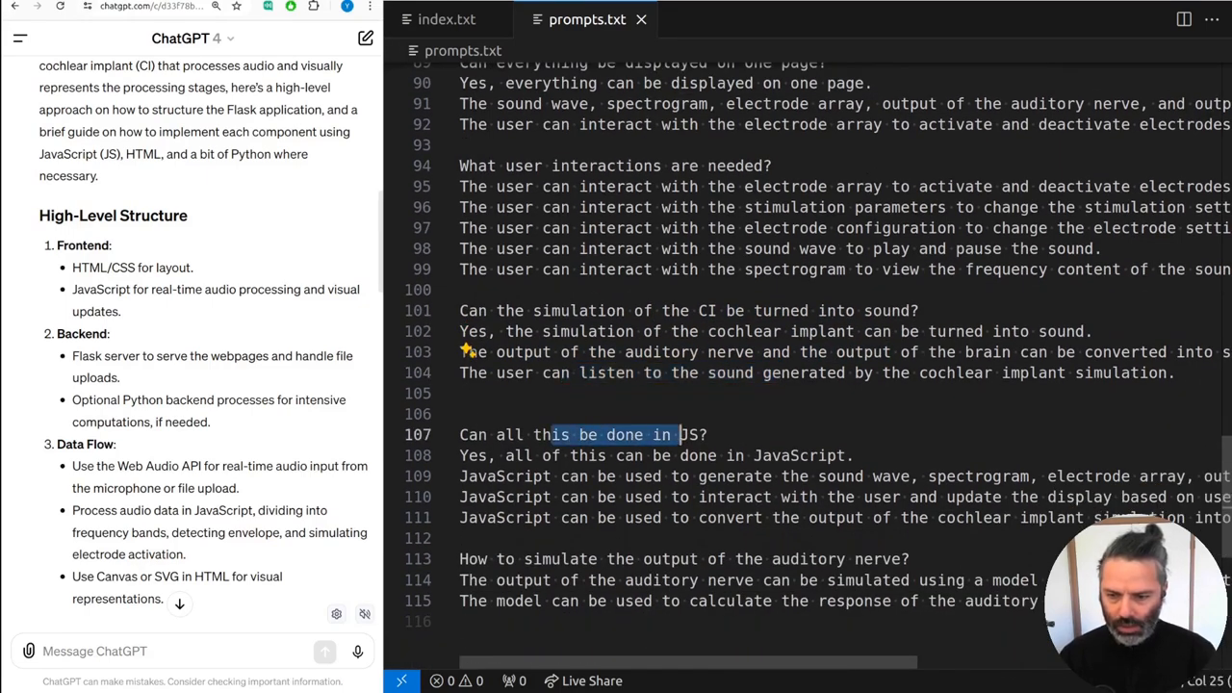
pyautogui.scroll(-3)
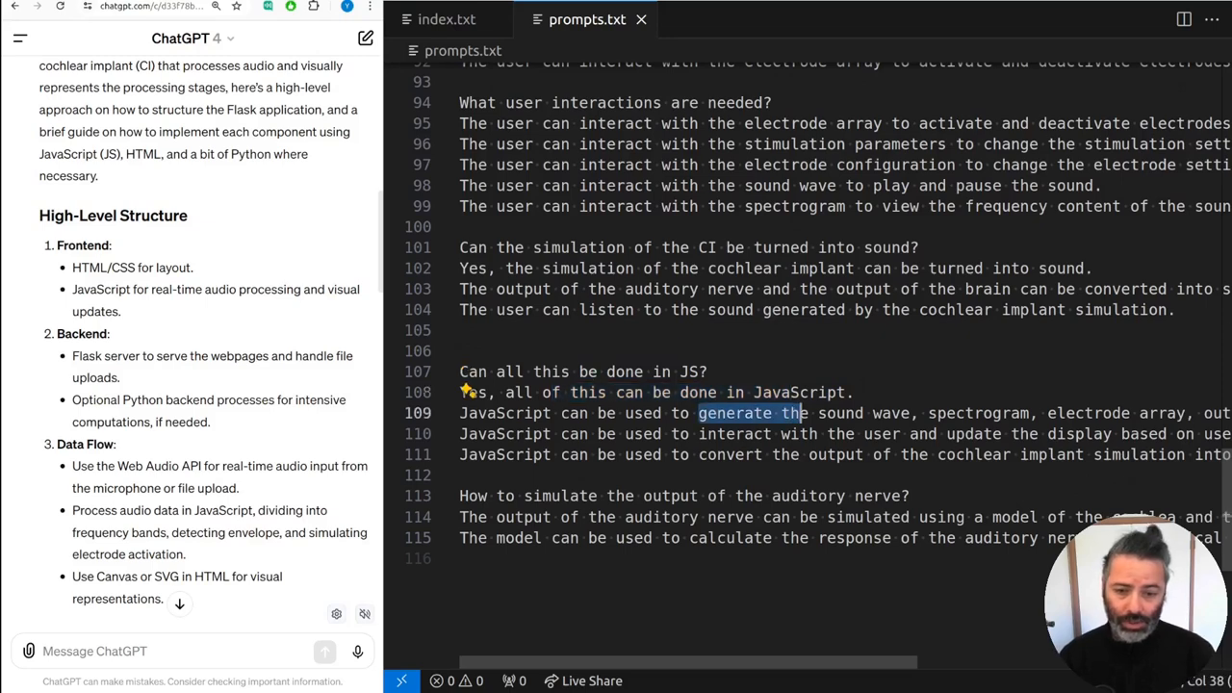
pyautogui.doubleClick(979, 413)
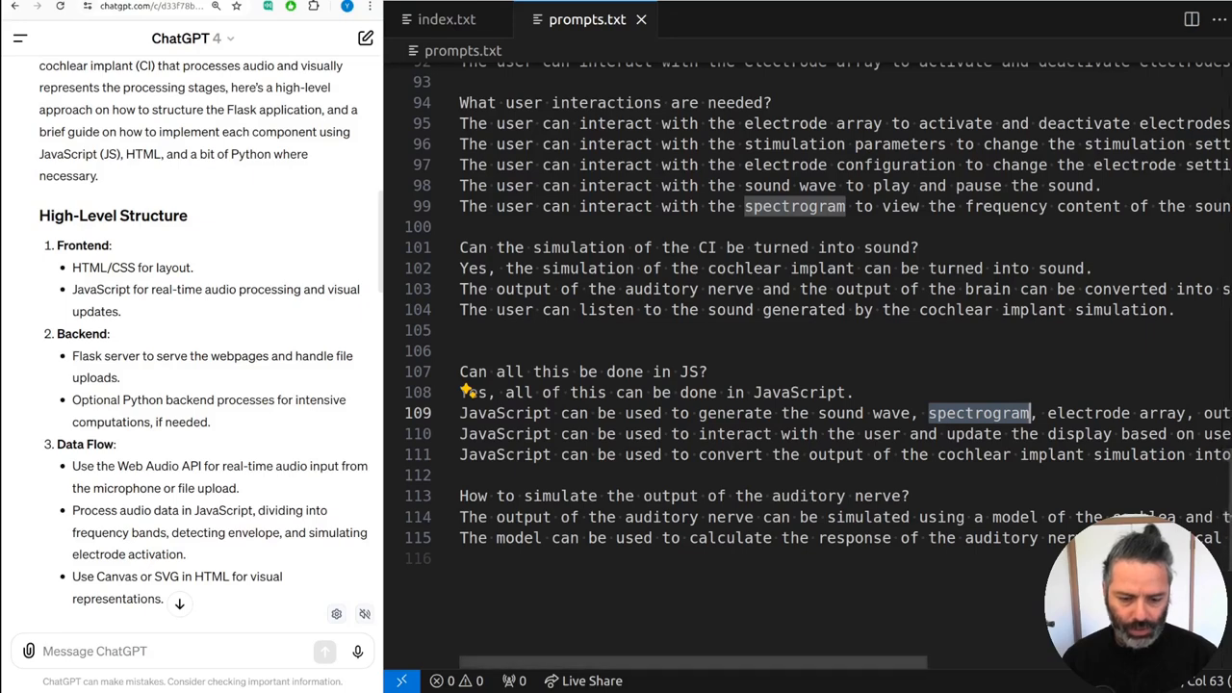
pyautogui.hscroll(3)
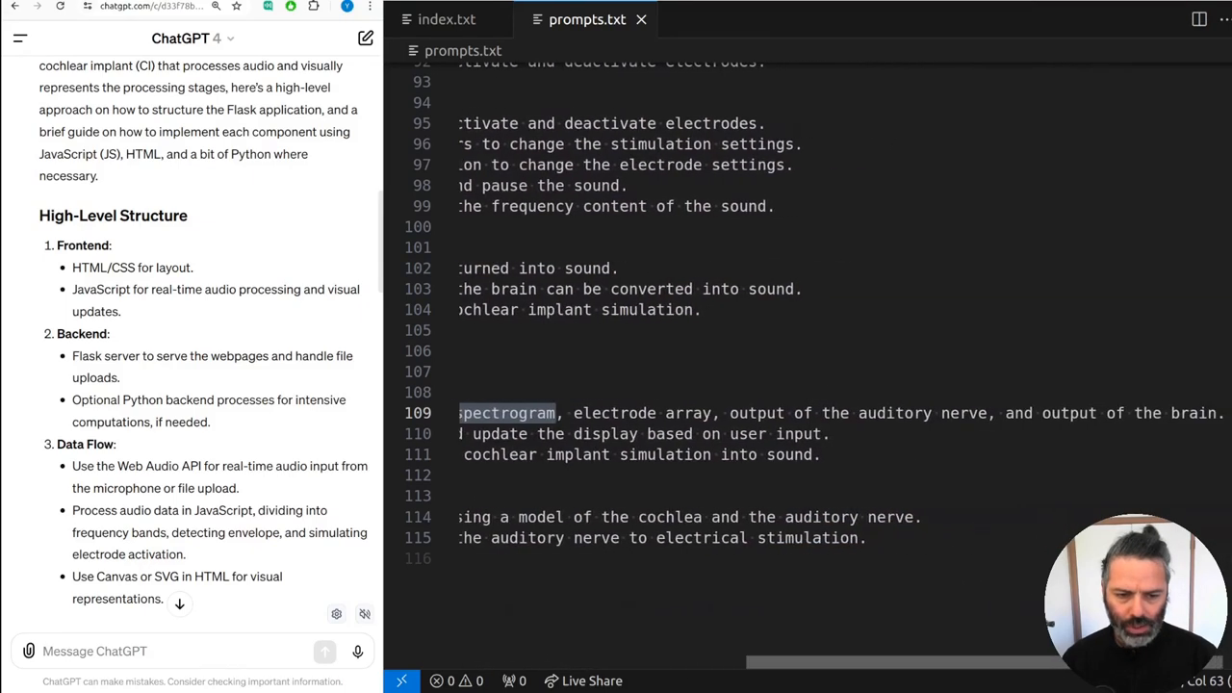
pyautogui.hscroll(-3)
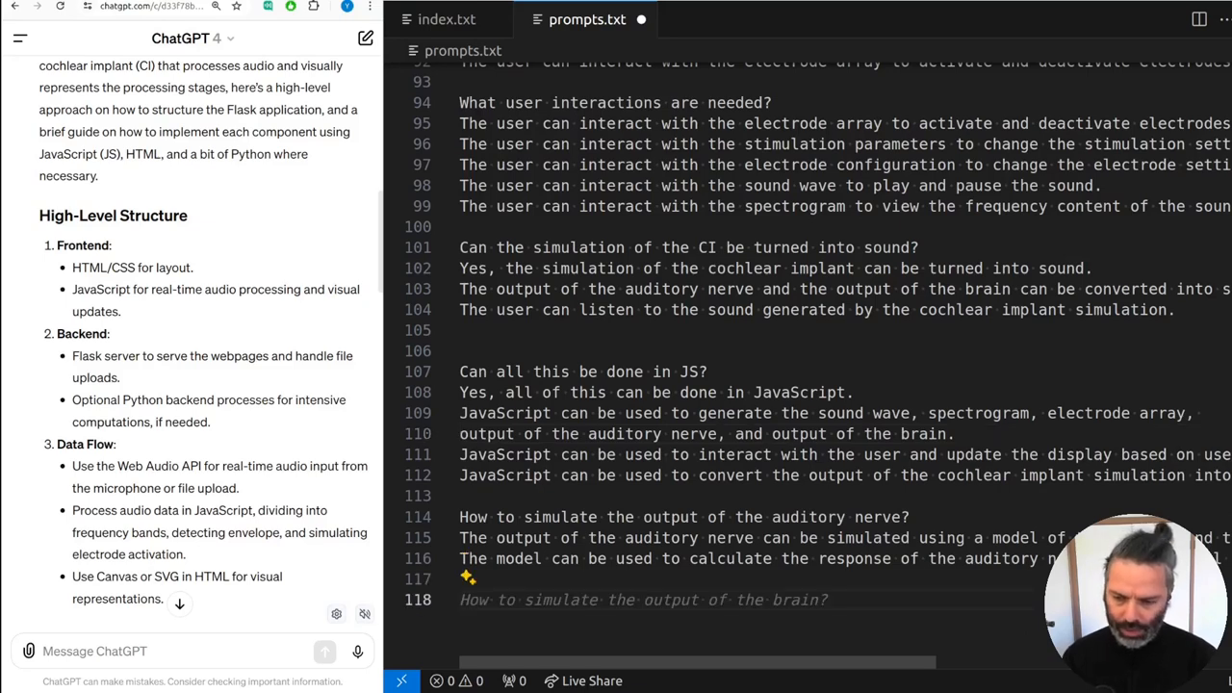
# Step: Append Q&As on pre-trained models, simulating brain output, and stopping at the auditory nerve
pyautogui.write('Shall we')
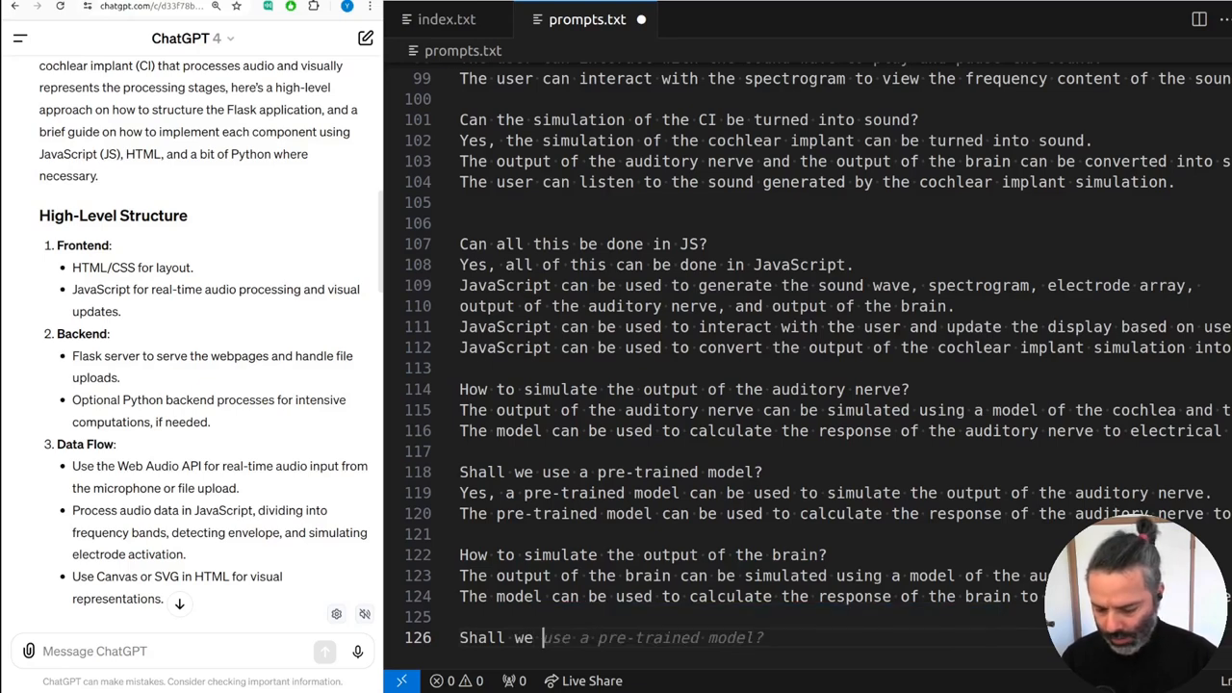
pyautogui.write('stop')
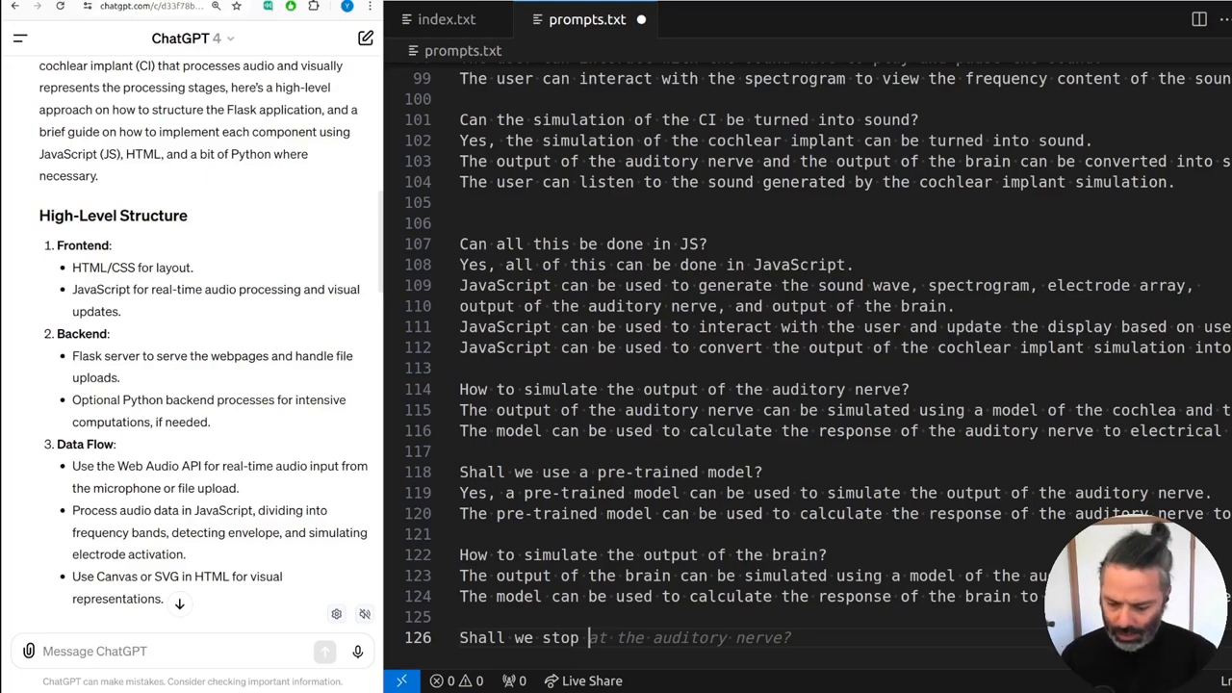
pyautogui.write('at the auditory nerve?')
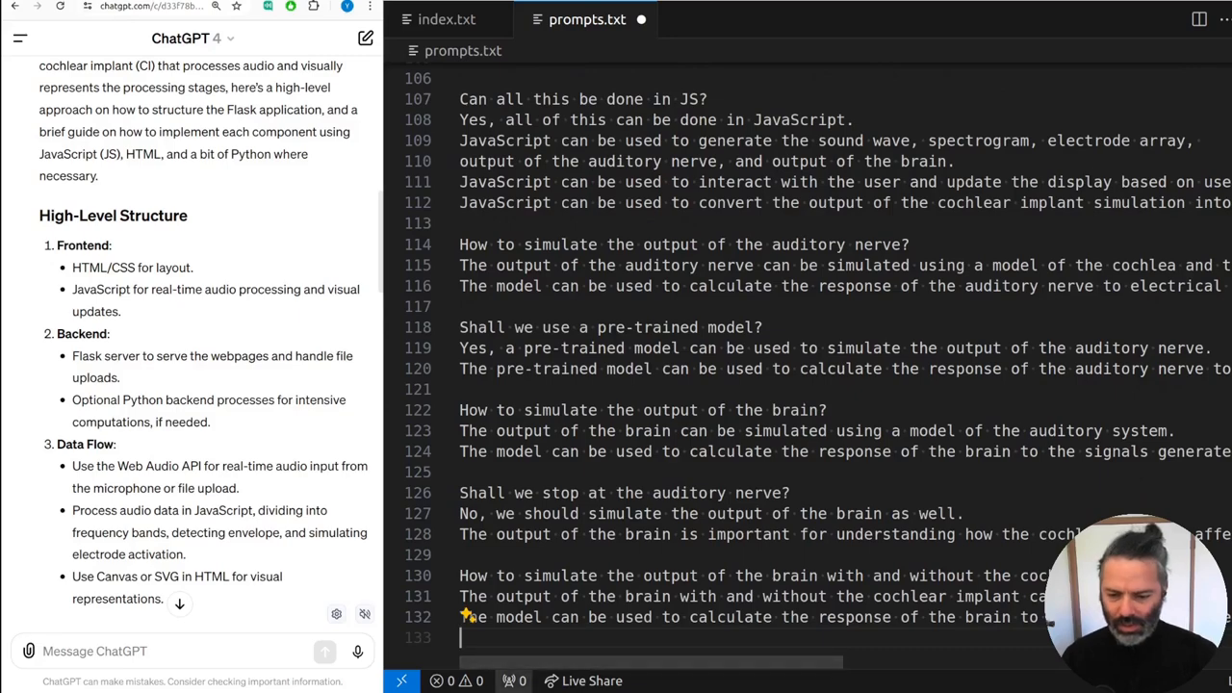
pyautogui.hscroll(3)
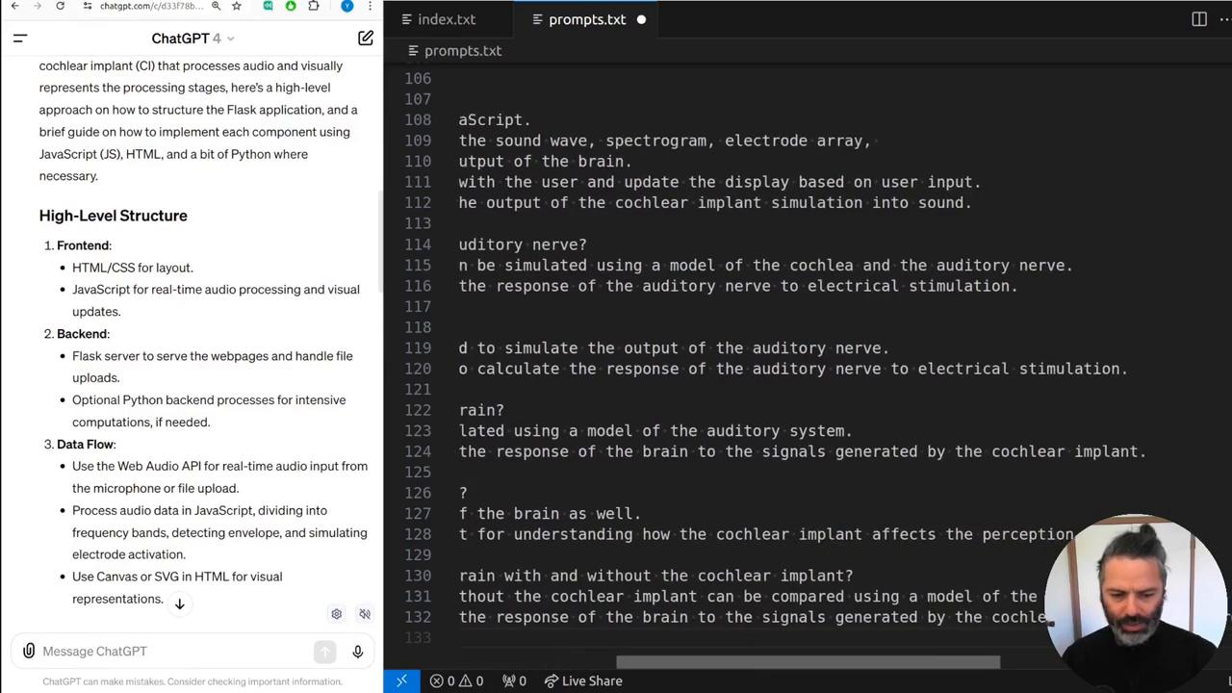
pyautogui.hscroll(3)
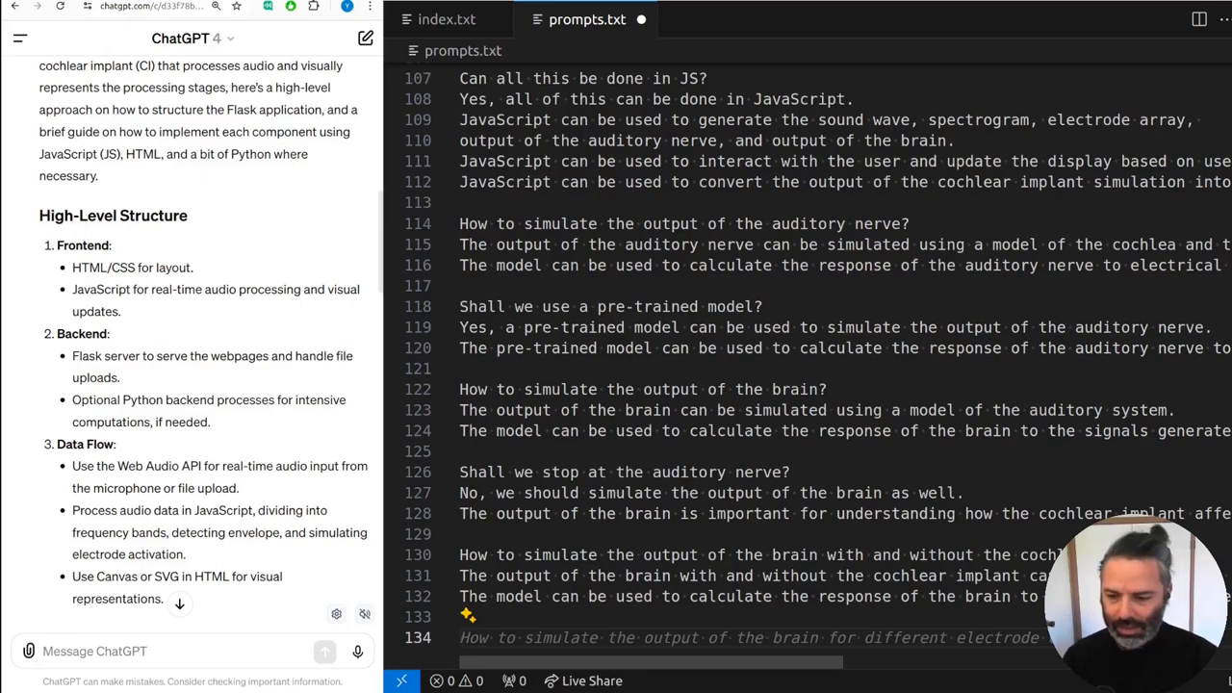
# Step: Ask whether to start with the electrode array's output, answered yes with a supporting reason
pyautogui.write('Shl')
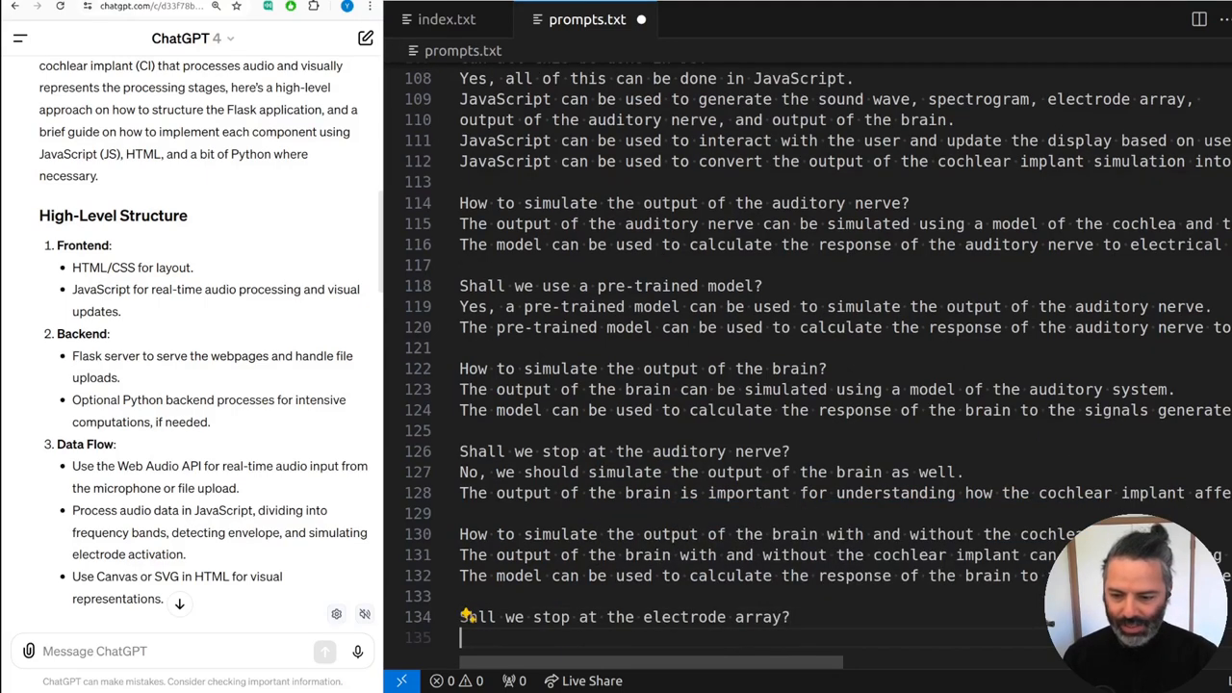
pyautogui.write('No, we should simulate the output of the auditory nerve and the')
pyautogui.click(749, 618)
pyautogui.write(' to begin with')
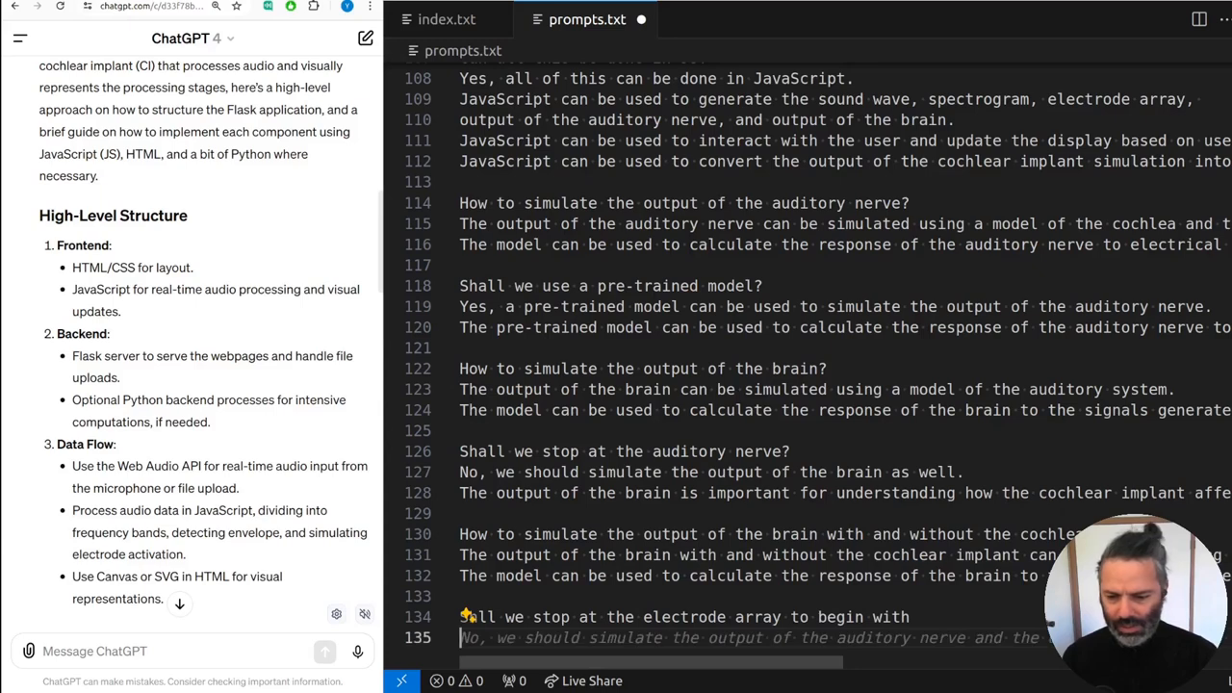
pyautogui.write('?')
pyautogui.write('Yes, we should start by simulating the output of the electrode arr')
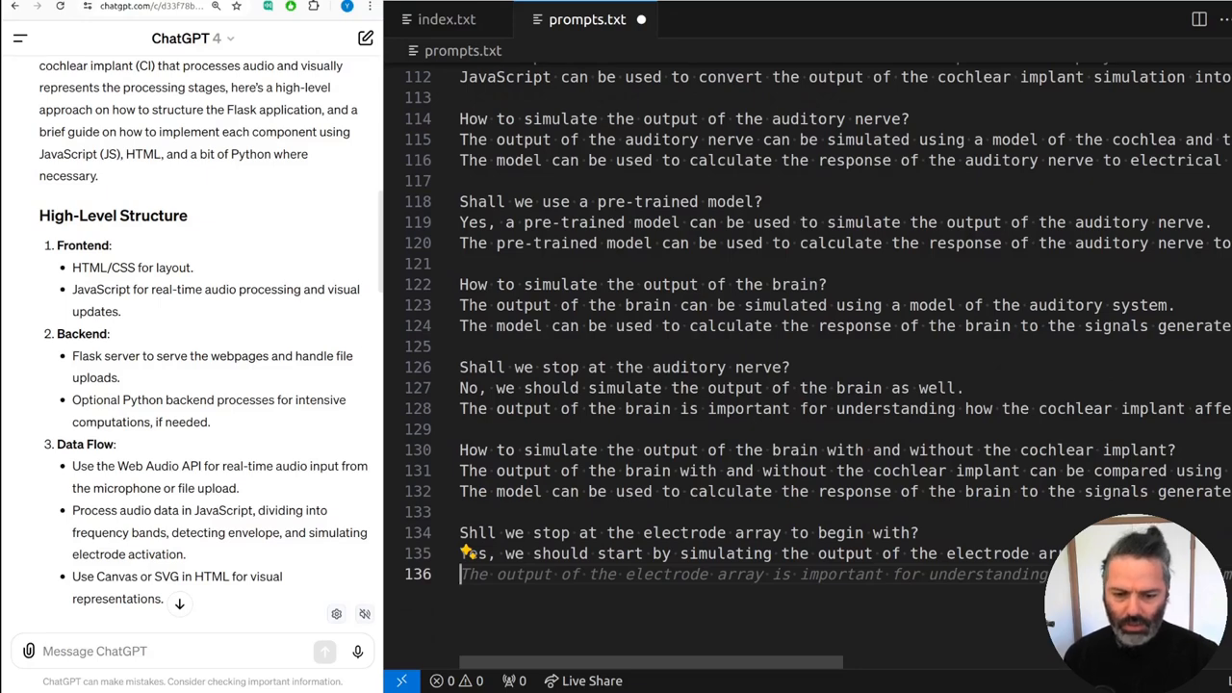
pyautogui.hscroll(3)
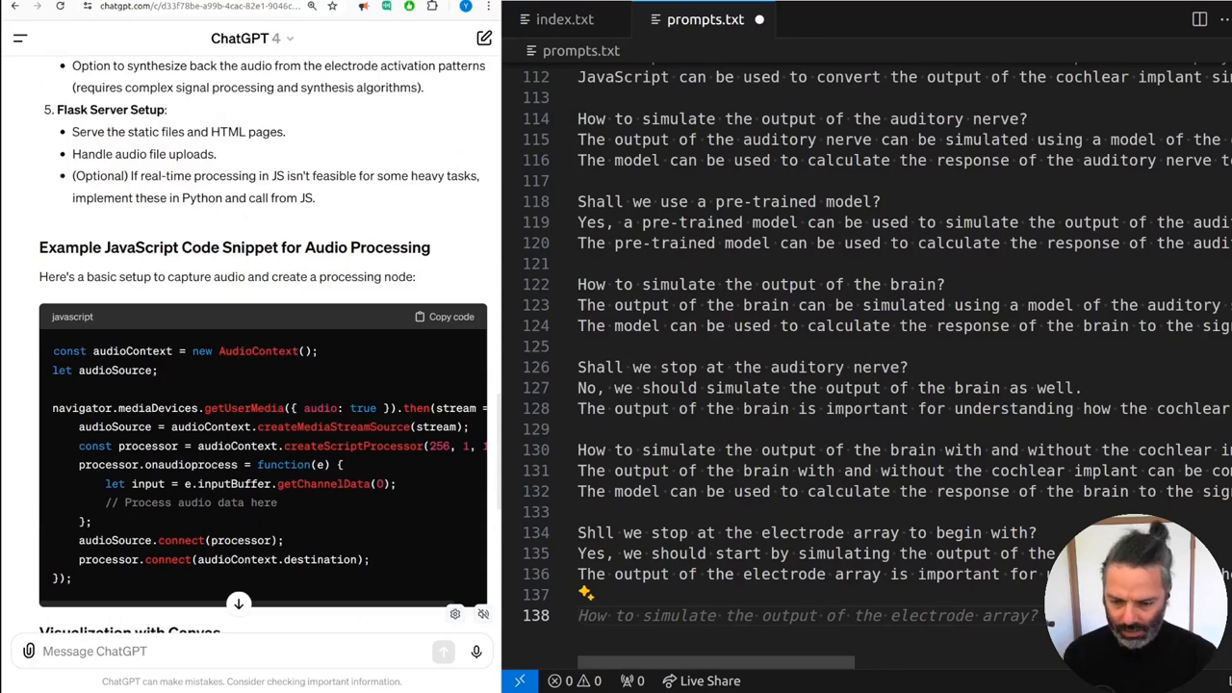
# Step: Add the heading 'Generate the files and folders:' to index.txt with Copilot's creation commands
pyautogui.click(565, 19)
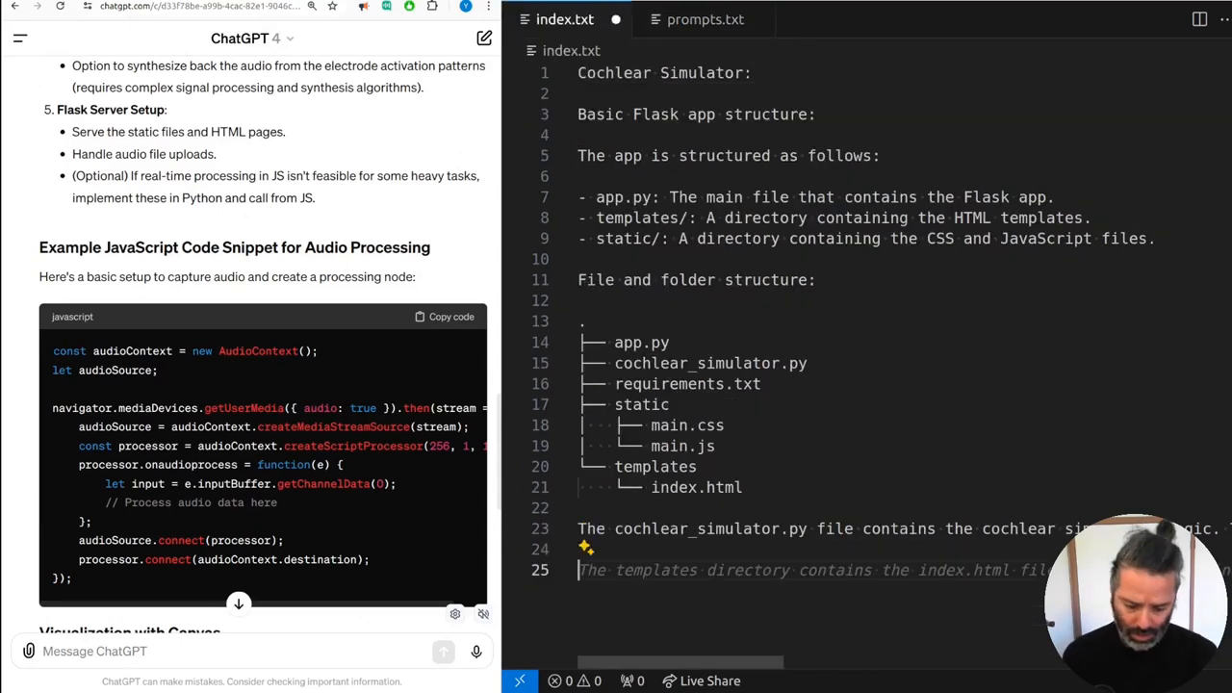
pyautogui.write('Gene')
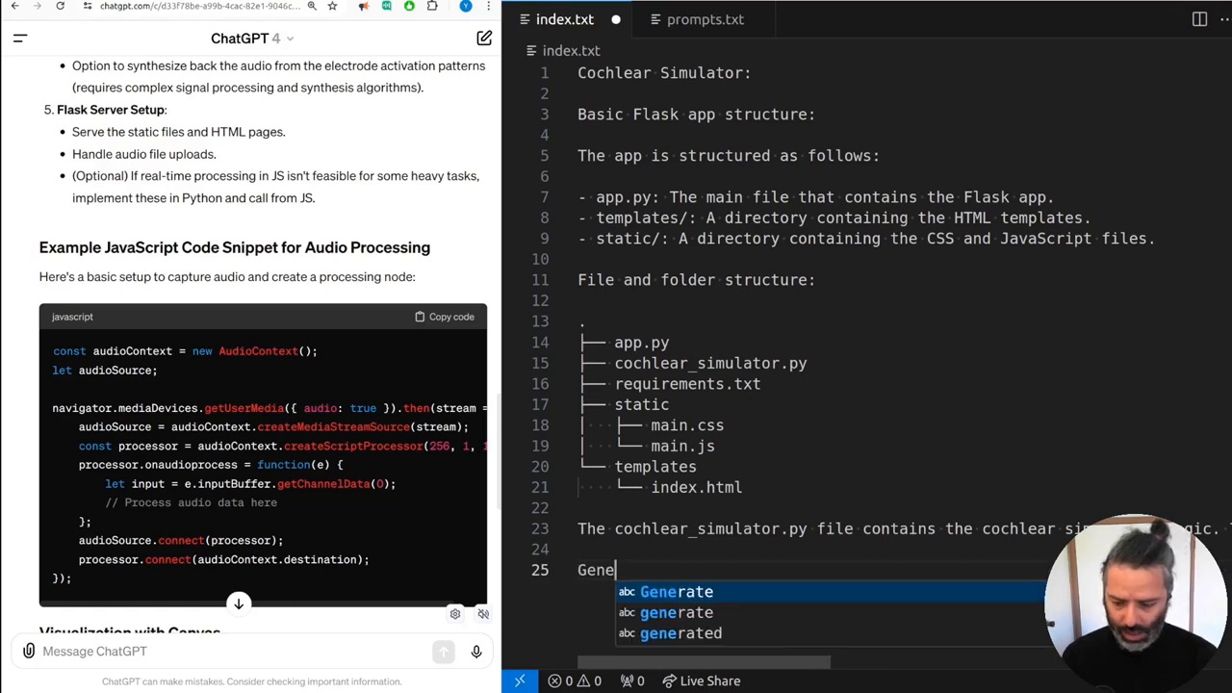
pyautogui.write('rate the')
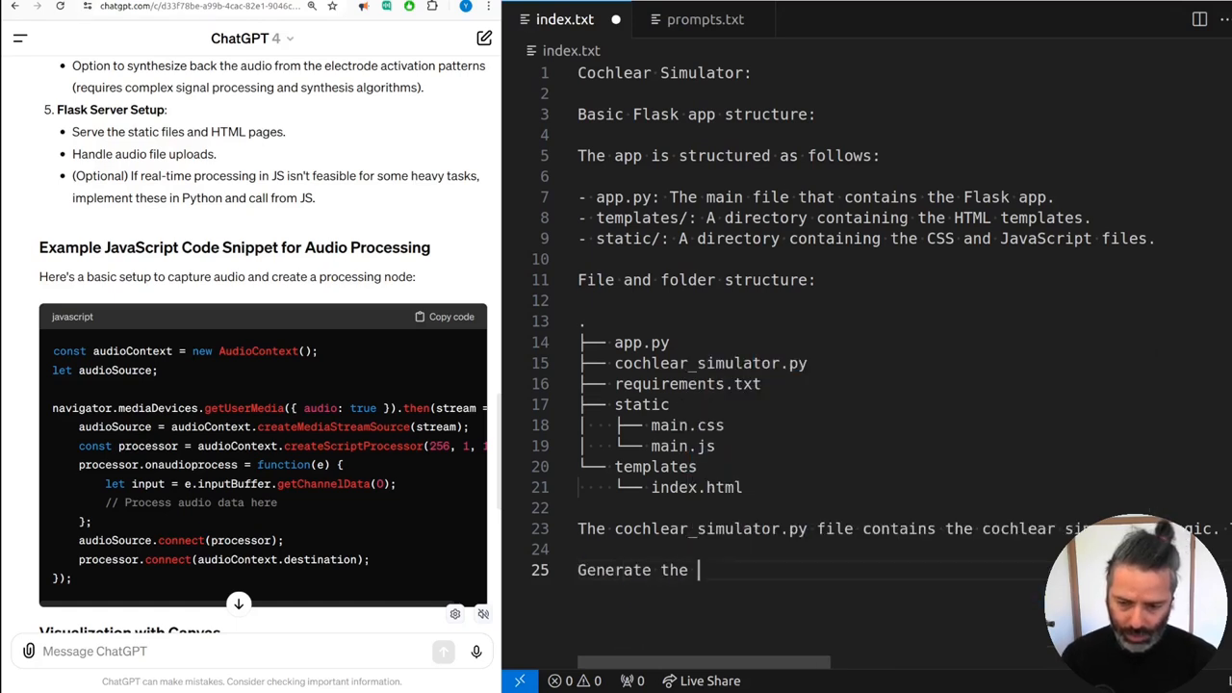
pyautogui.write('files and folders:')
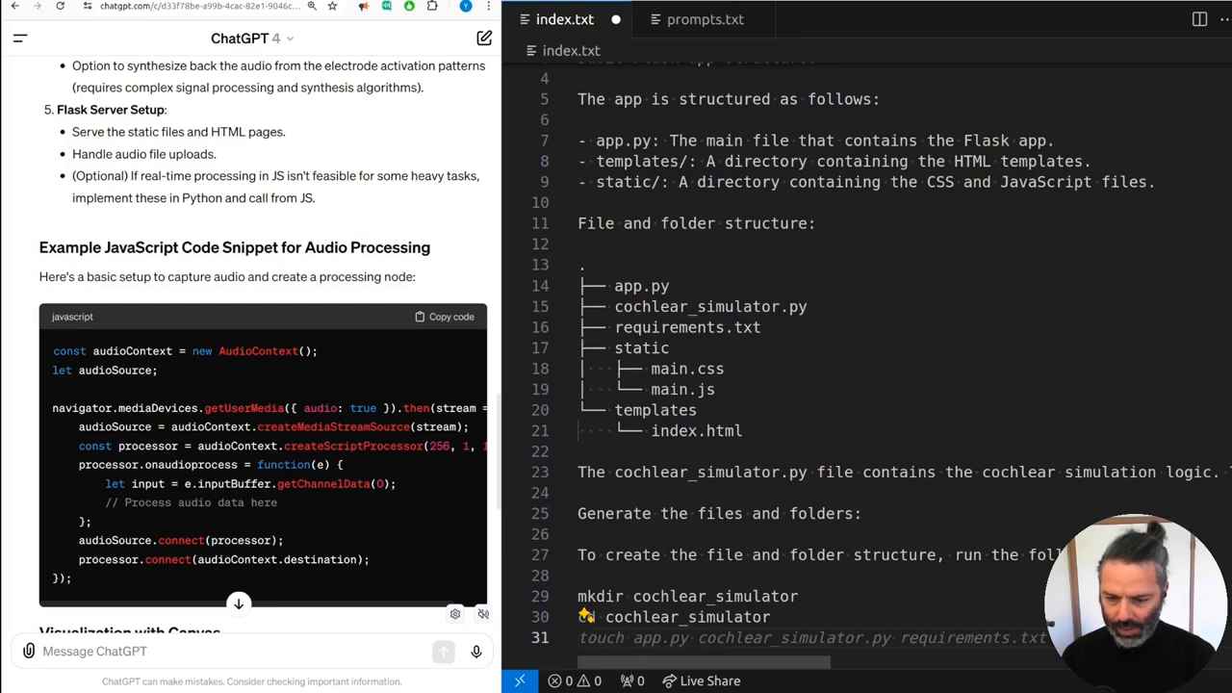
pyautogui.scroll(-3)
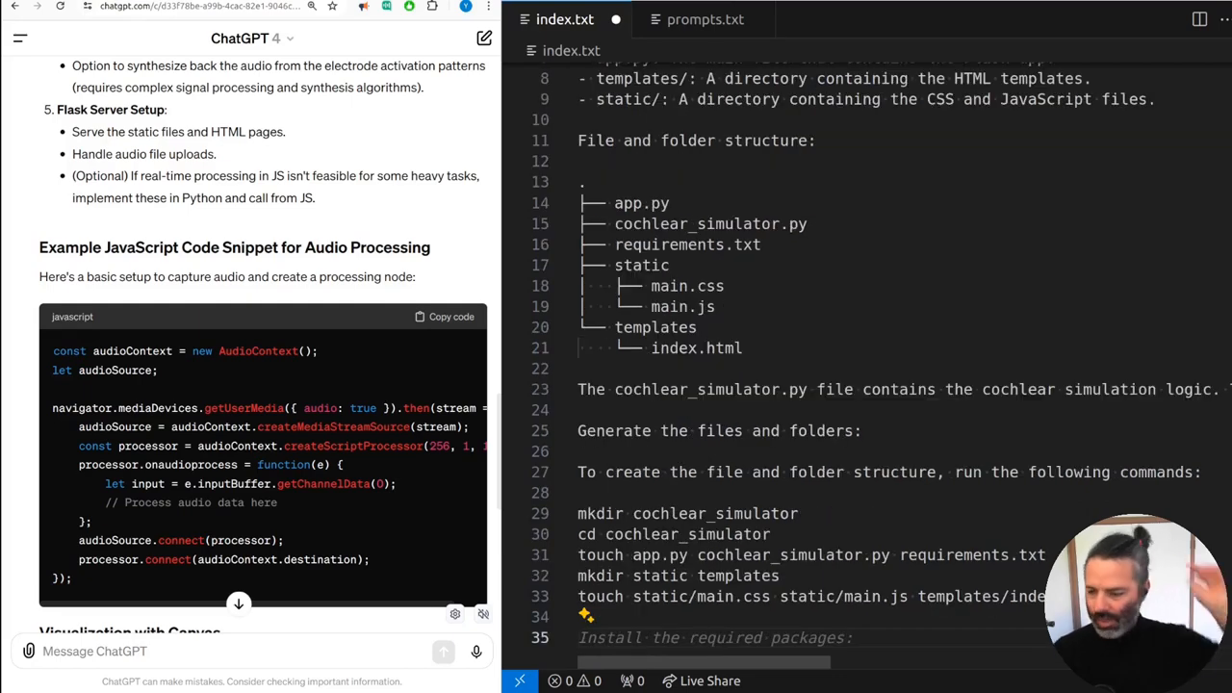
pyautogui.scroll(-3)
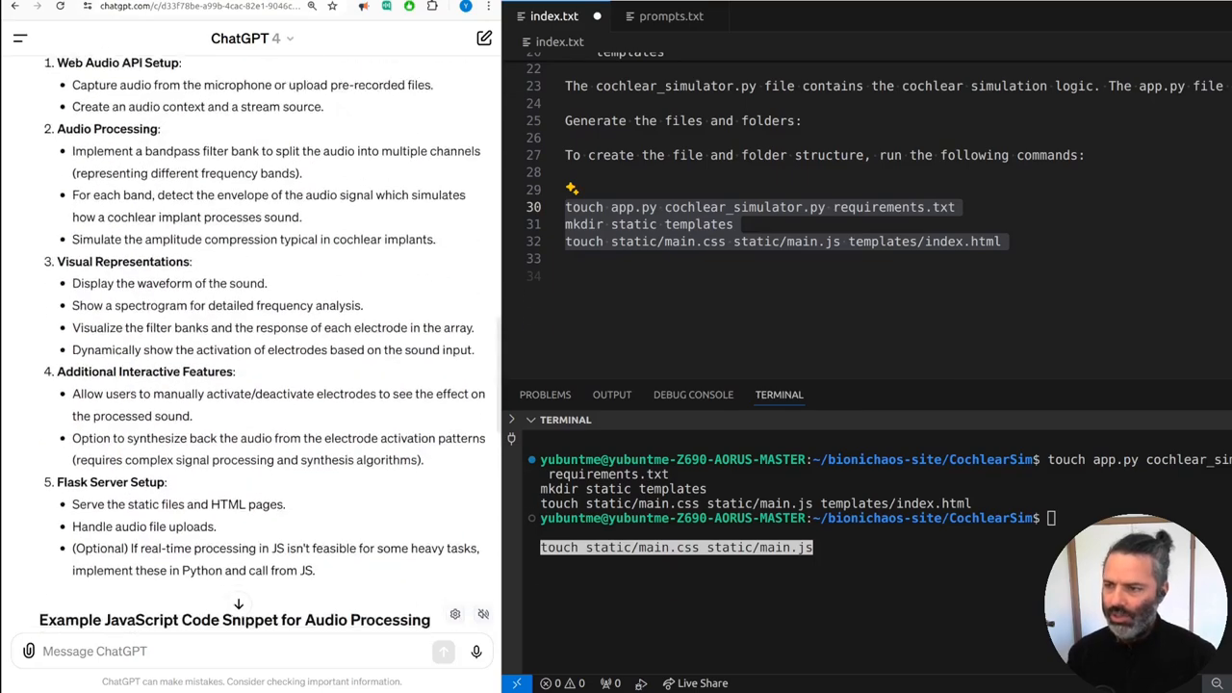
pyautogui.scroll(-3)
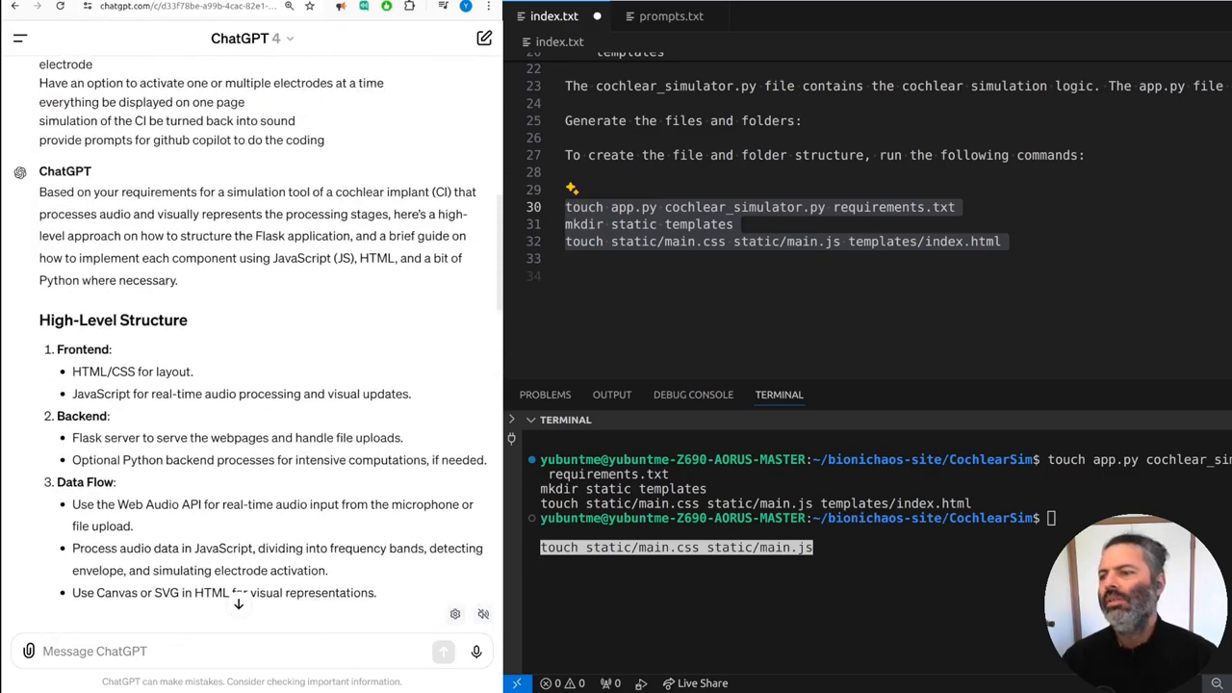
pyautogui.scroll(-3)
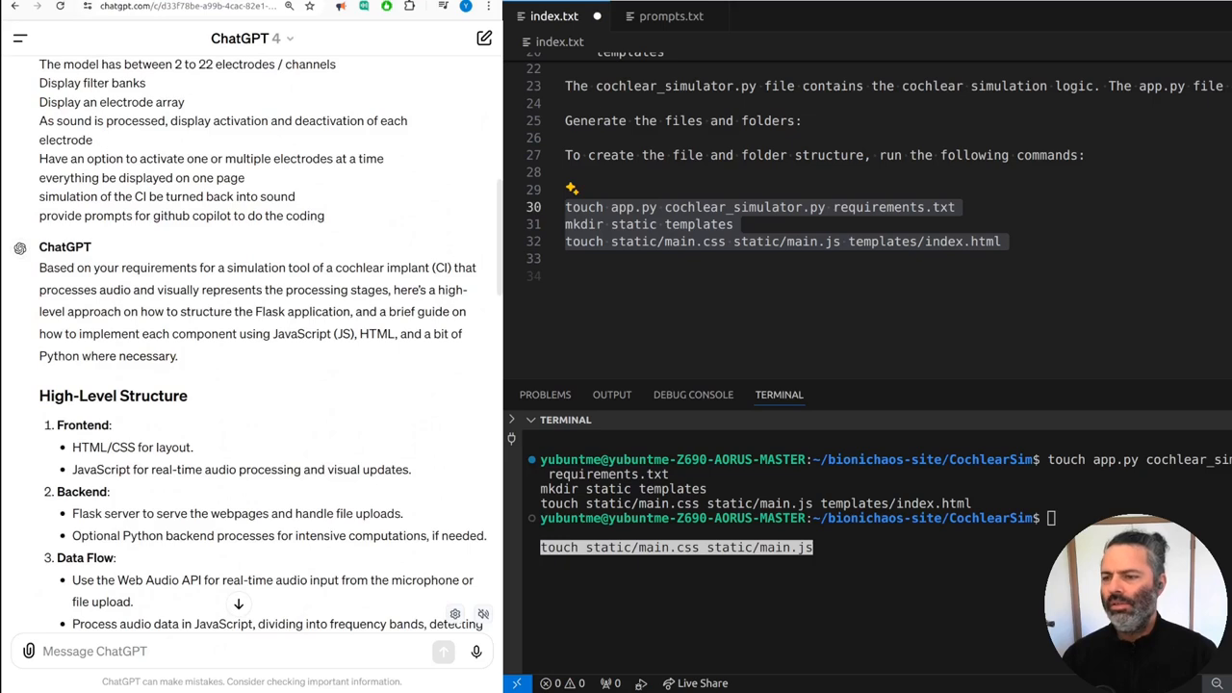
pyautogui.scroll(-3)
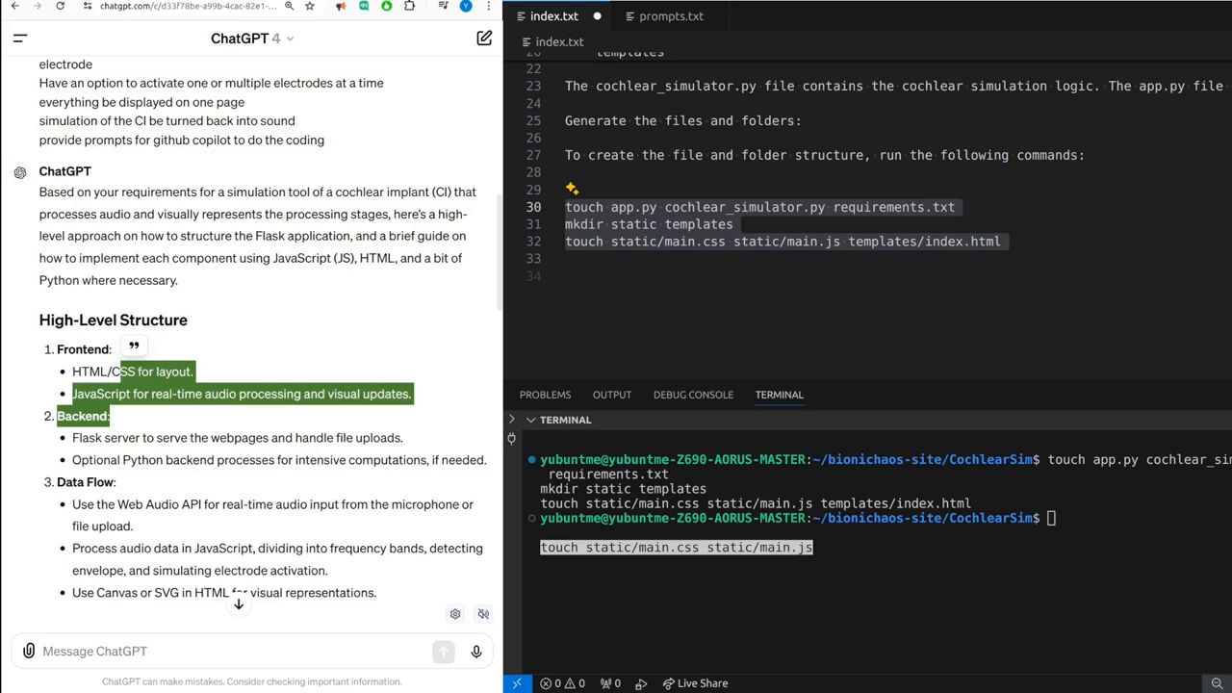
pyautogui.scroll(-3)
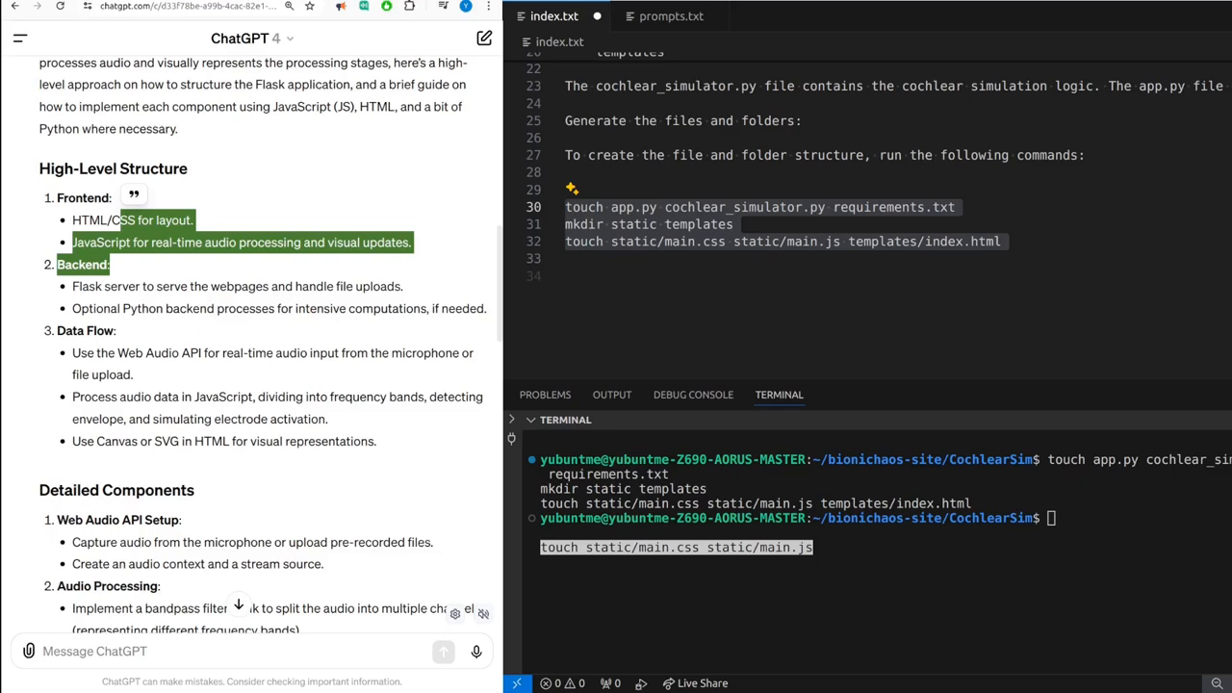
pyautogui.scroll(-3)
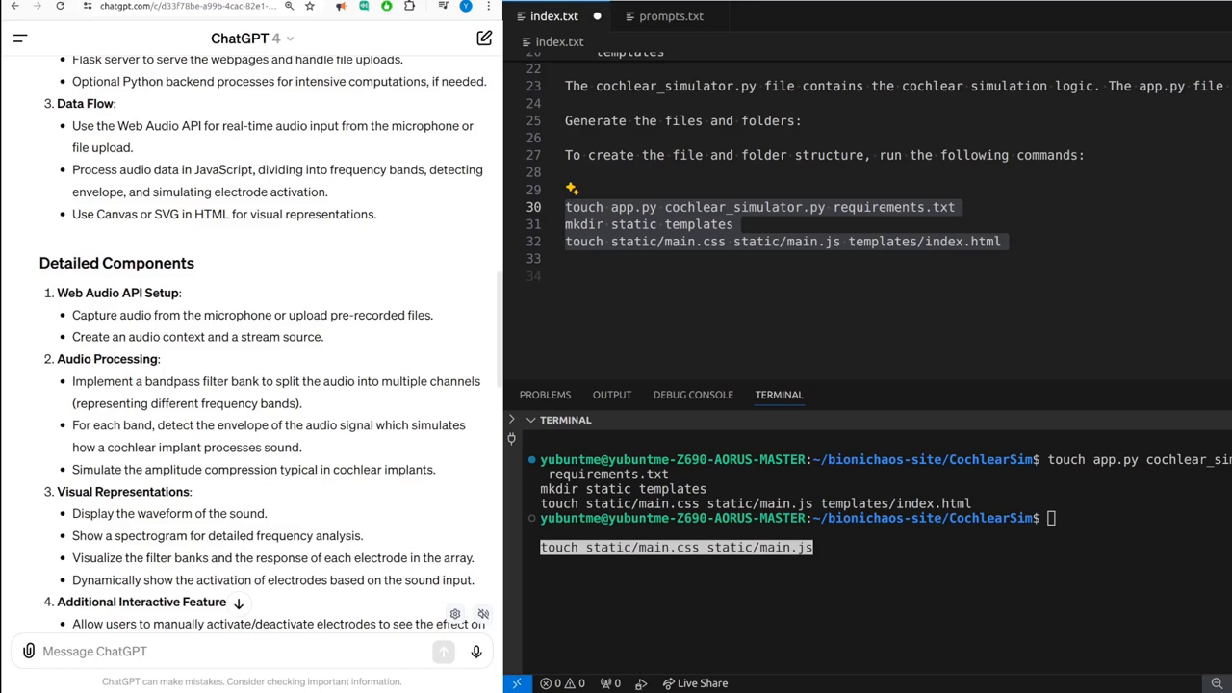
# Step: Open prompts01.txt, a copy of the cochlear simulator notes, in a new tab
pyautogui.click(671, 16)
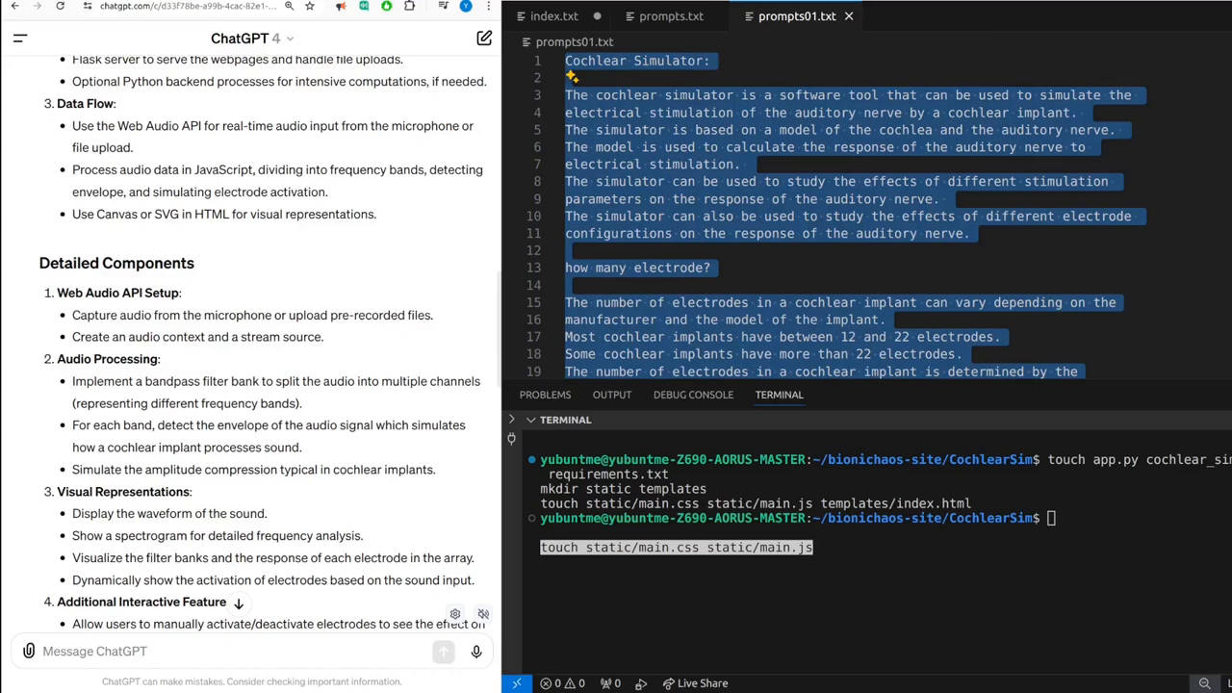
# Step: Replace prompts01.txt's old notes with ChatGPT's full cochlear-implant Flask plan in Markdown
pyautogui.press('ctrl+a')
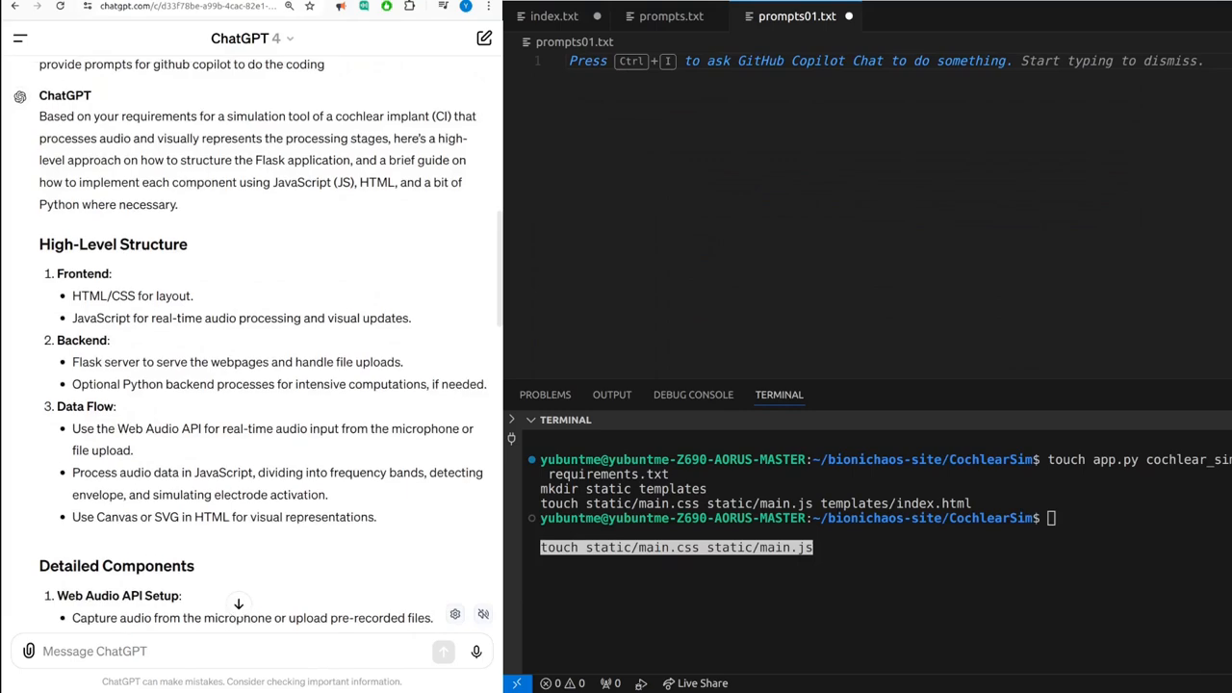
pyautogui.scroll(-3)
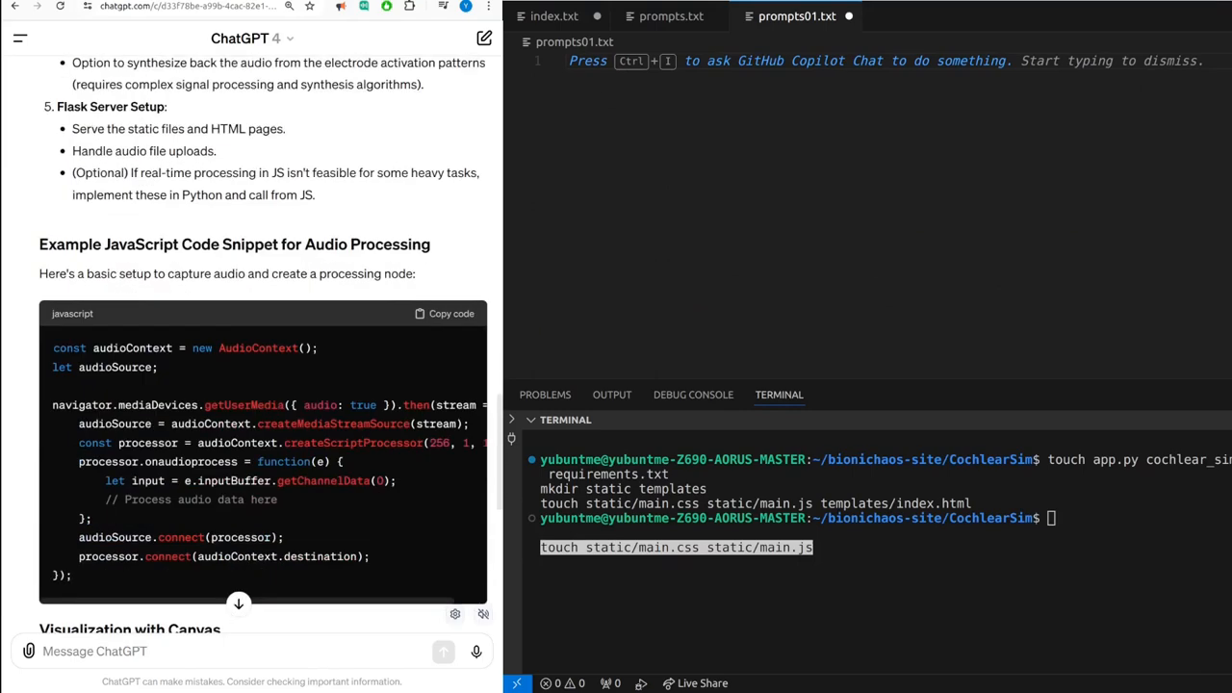
pyautogui.scroll(-3)
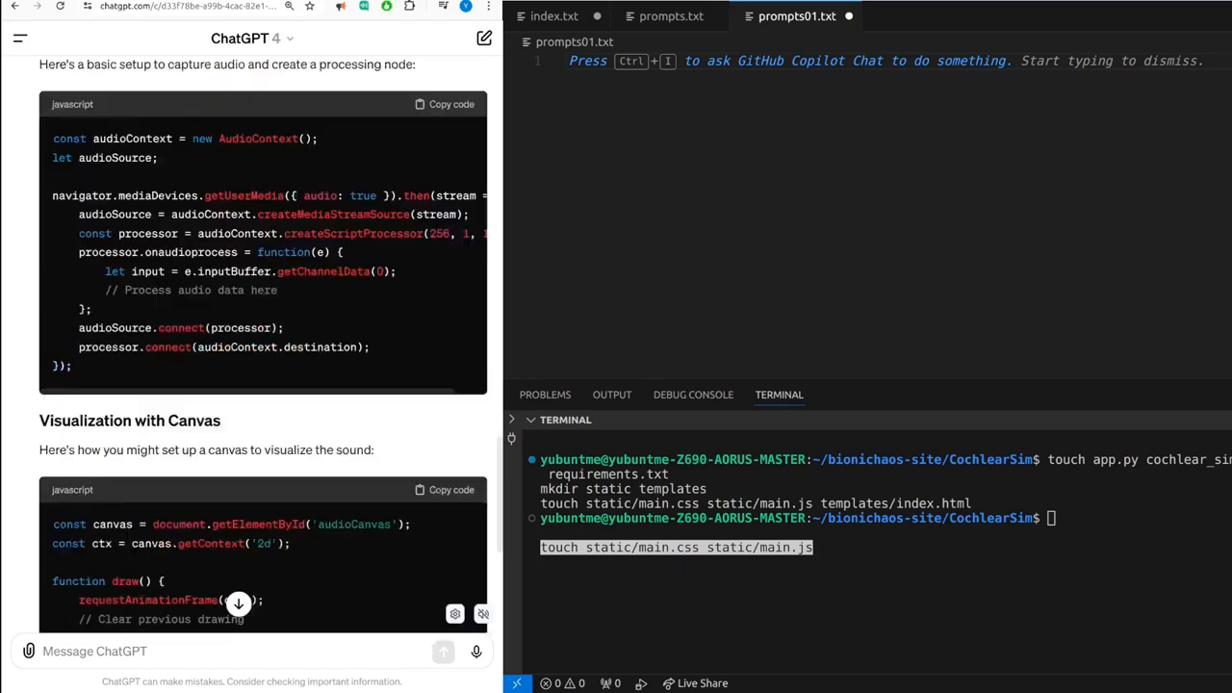
pyautogui.scroll(-3)
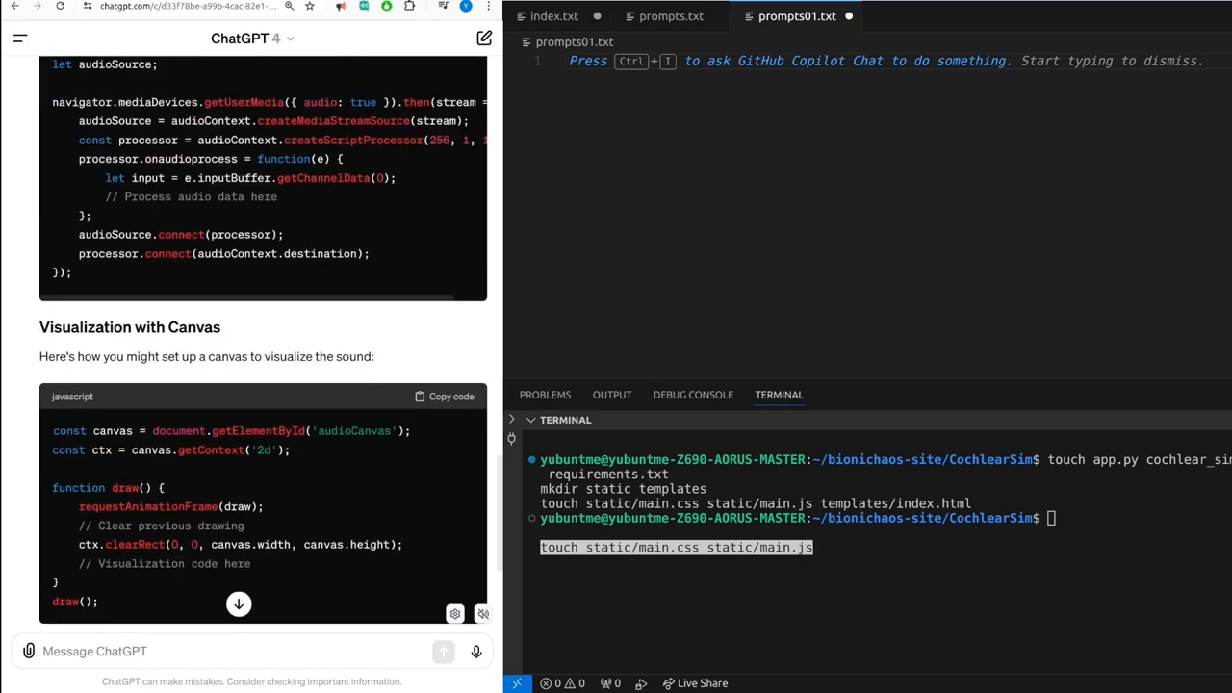
pyautogui.scroll(-3)
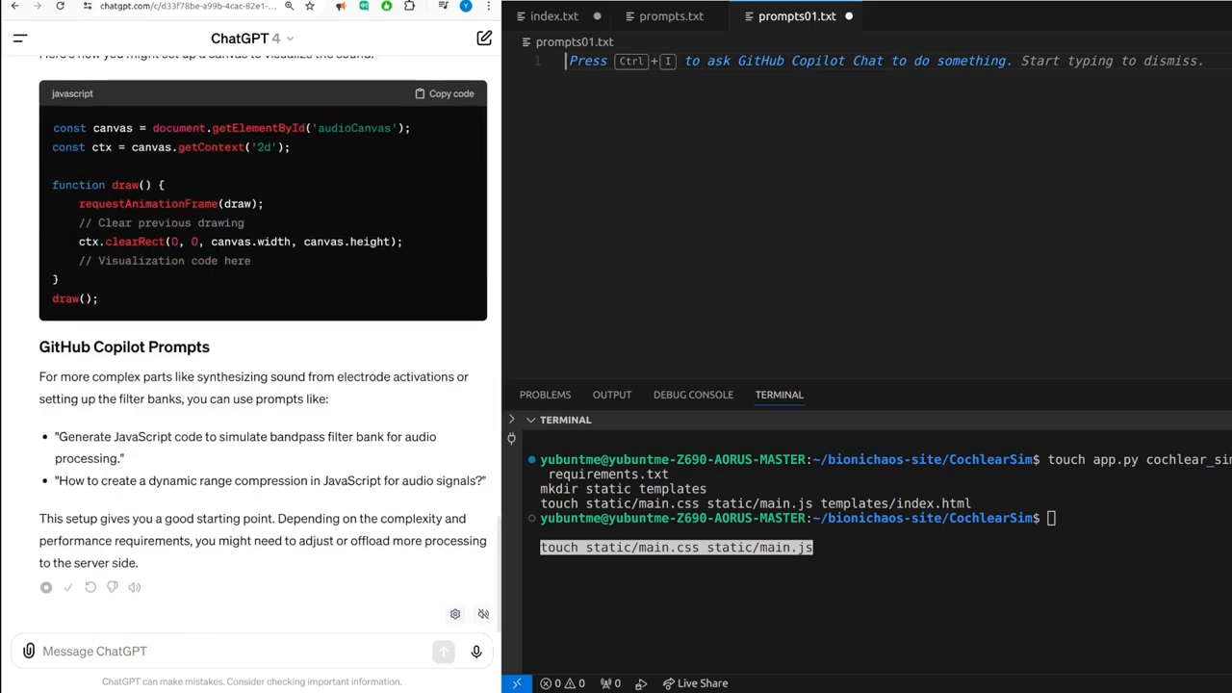
pyautogui.scroll(-3)
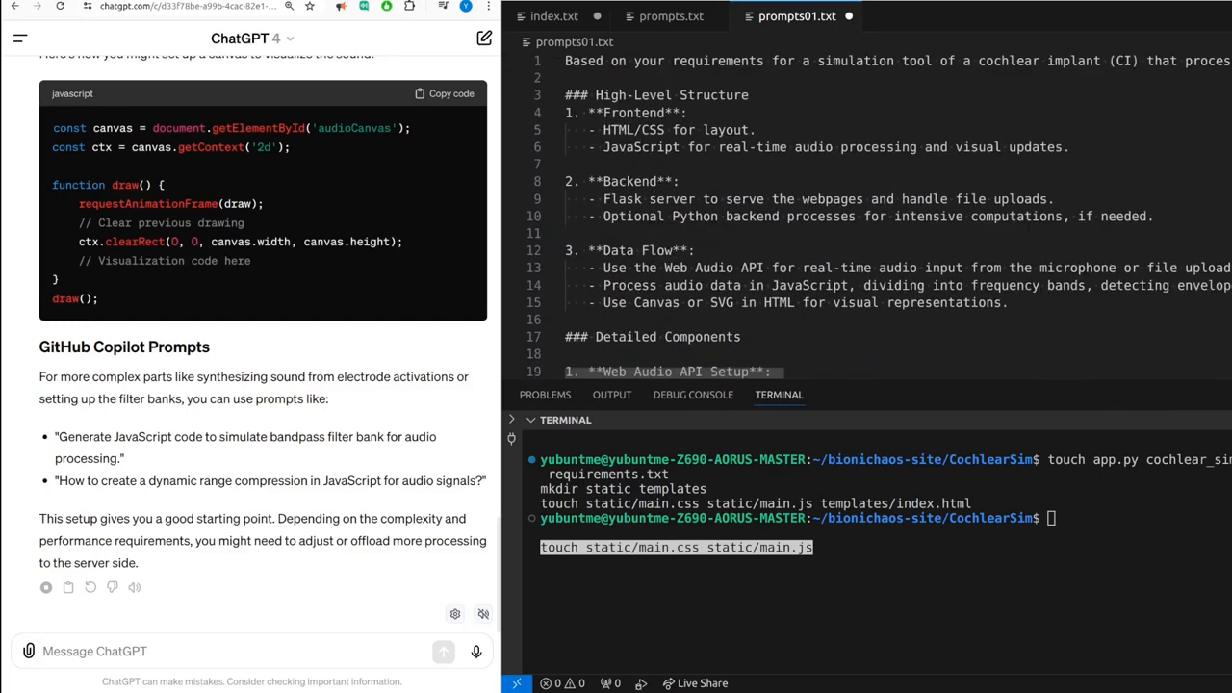
# Step: Save prompts01.txt and return to index.txt's file- and folder-creation commands
pyautogui.doubleClick(821, 215)
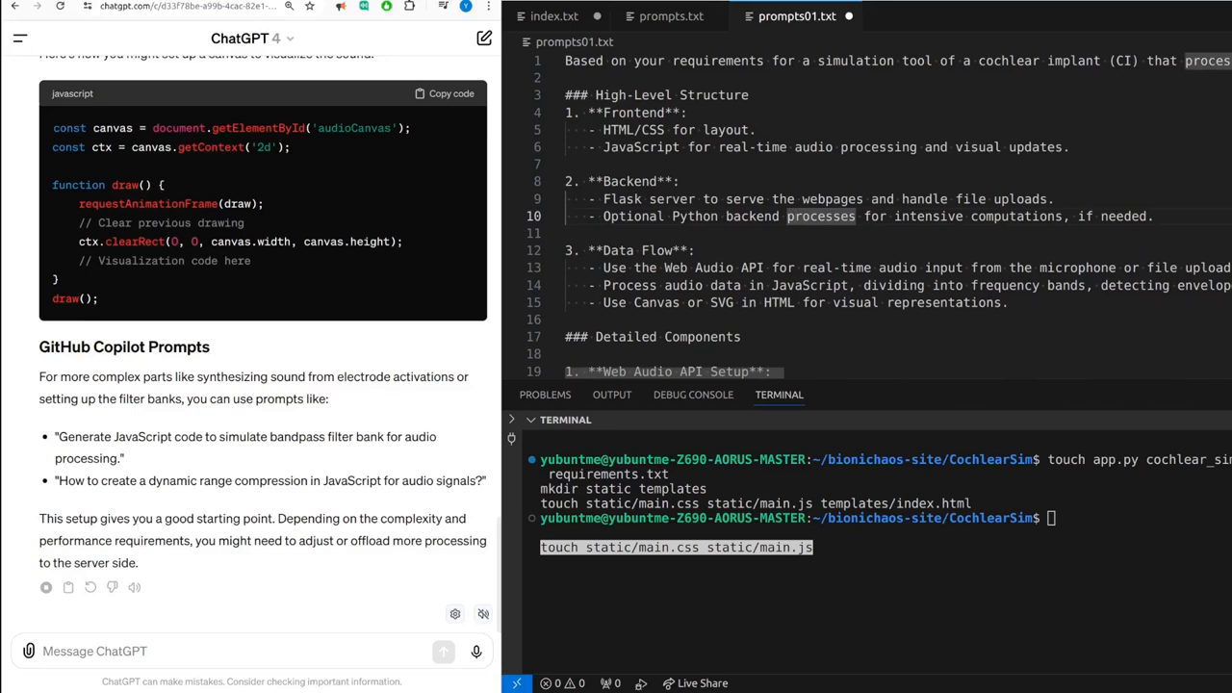
pyautogui.scroll(-3)
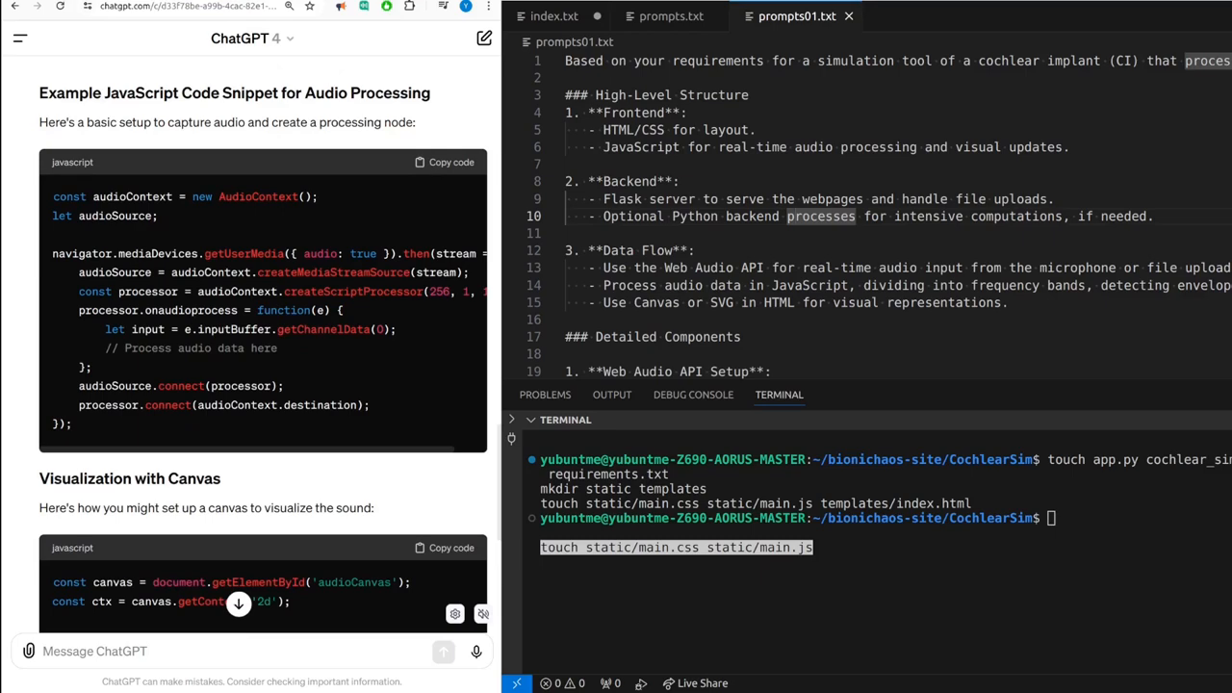
pyautogui.scroll(-3)
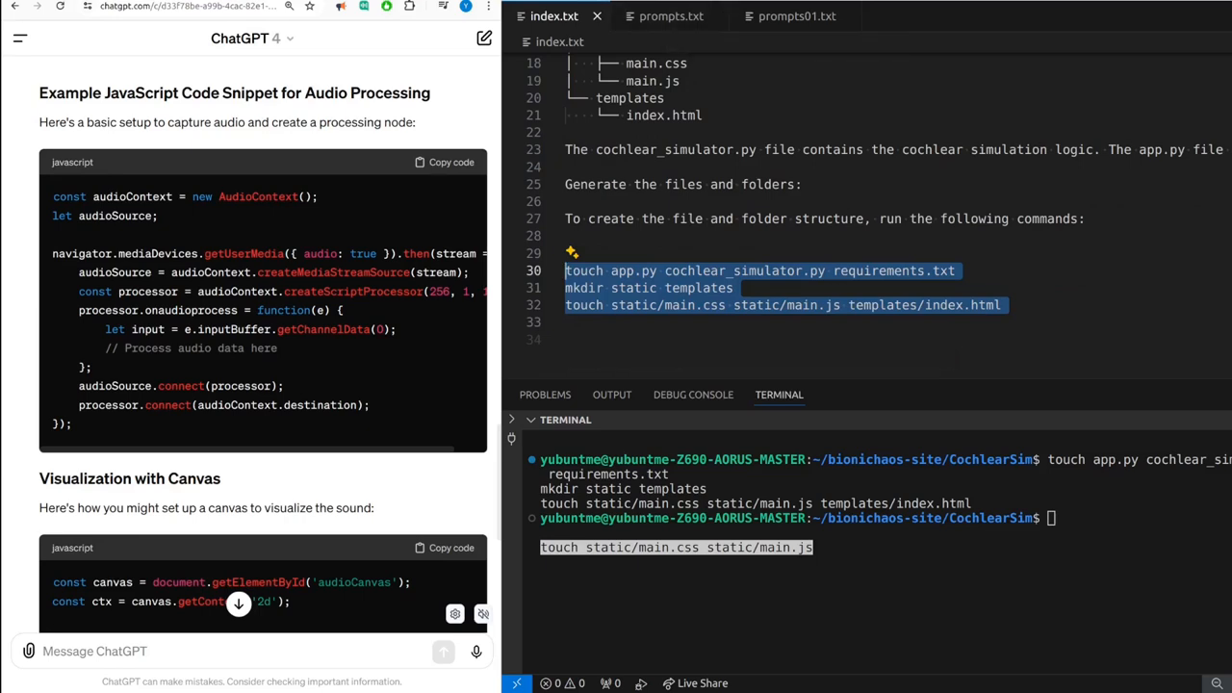
# Step: Open main.js and add a Flask new_route rendering new_template.html to app.py
pyautogui.click(657, 16)
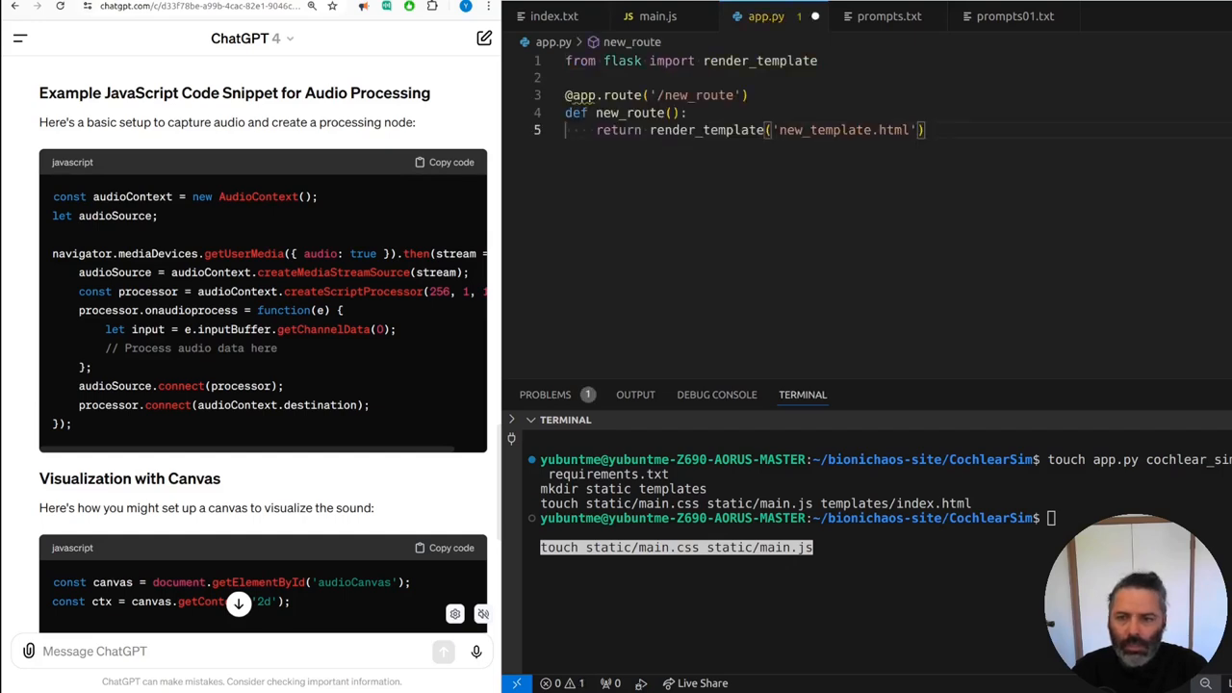
# Step: Build a basic Cochlear Simulator index.html page, then paste ChatGPT's microphone and canvas code into main.js
pyautogui.click(884, 16)
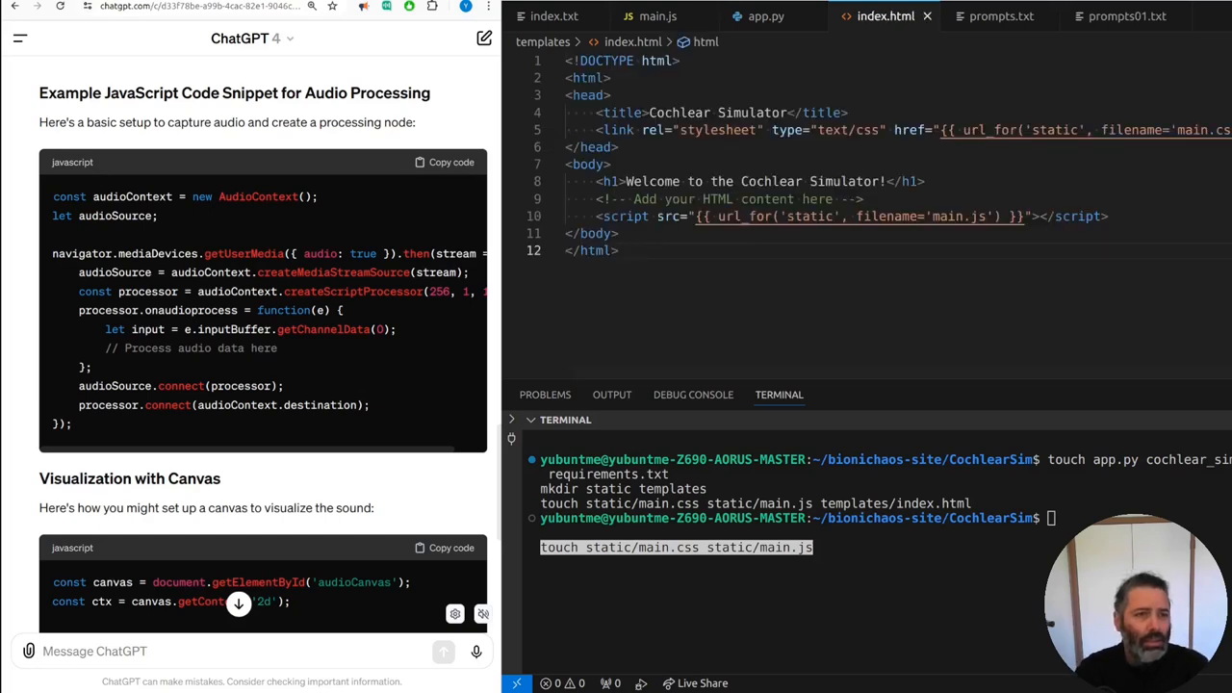
pyautogui.click(658, 17)
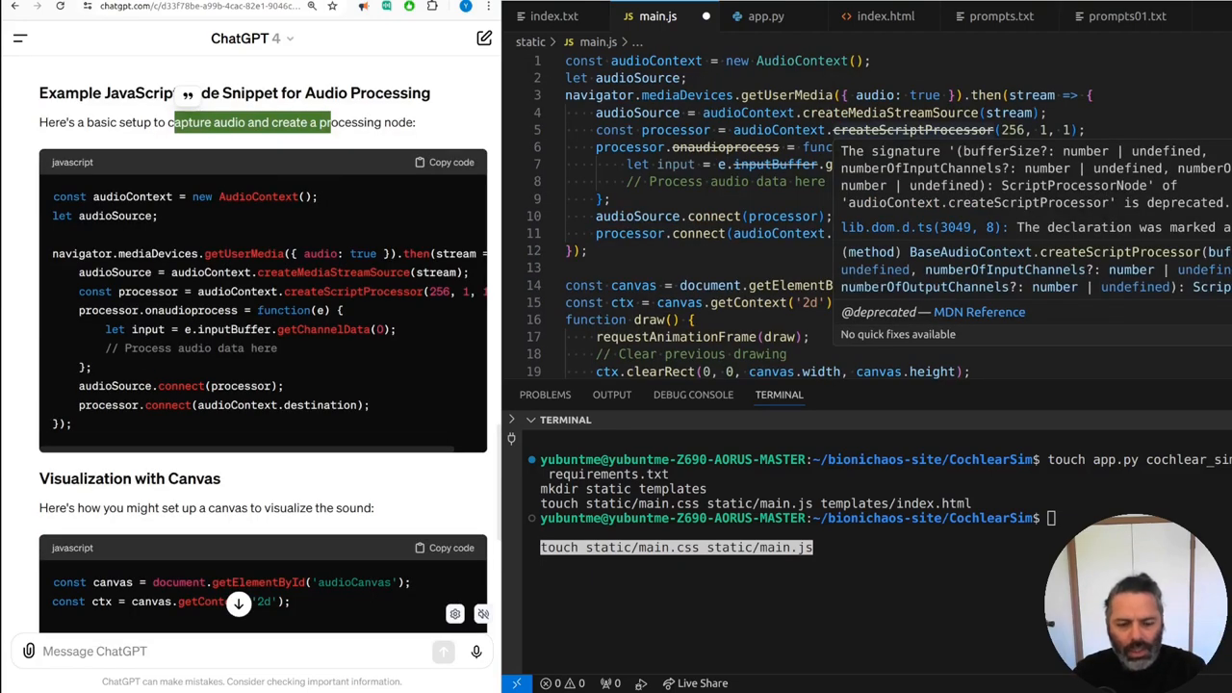
# Step: Swap main.js's duplicated createScriptProcessor snippet for ChatGPT's 100–1000 Hz bandpass filter bank
pyautogui.click(446, 162)
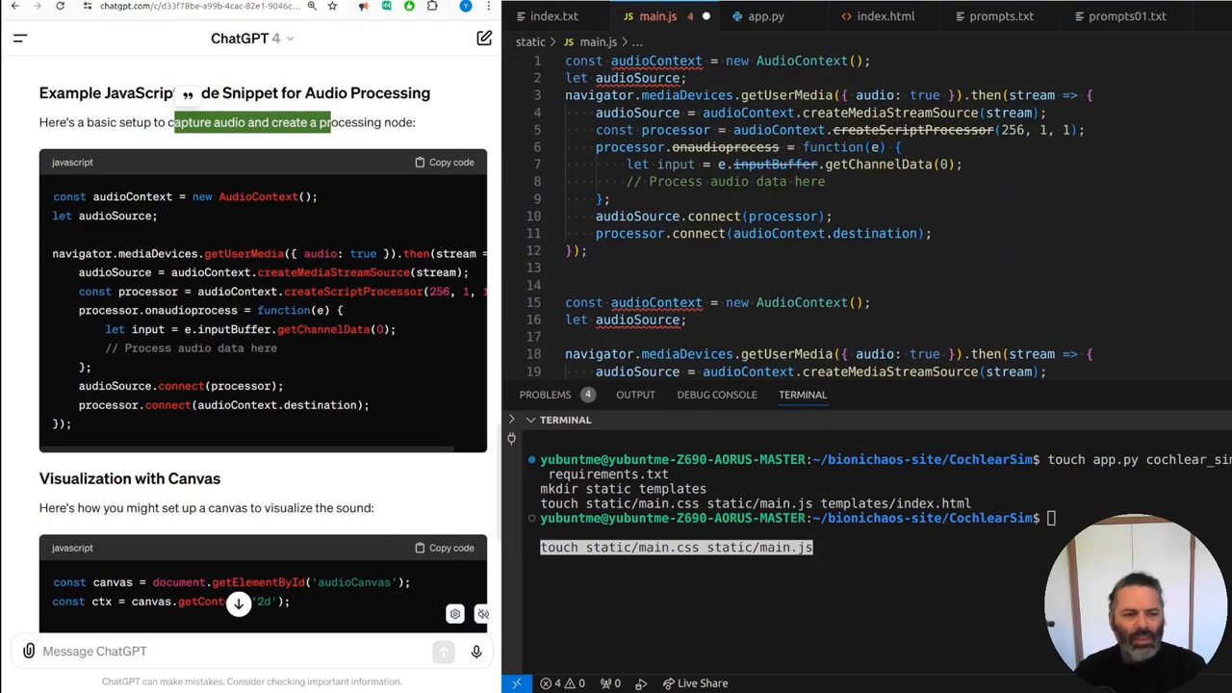
pyautogui.scroll(-3)
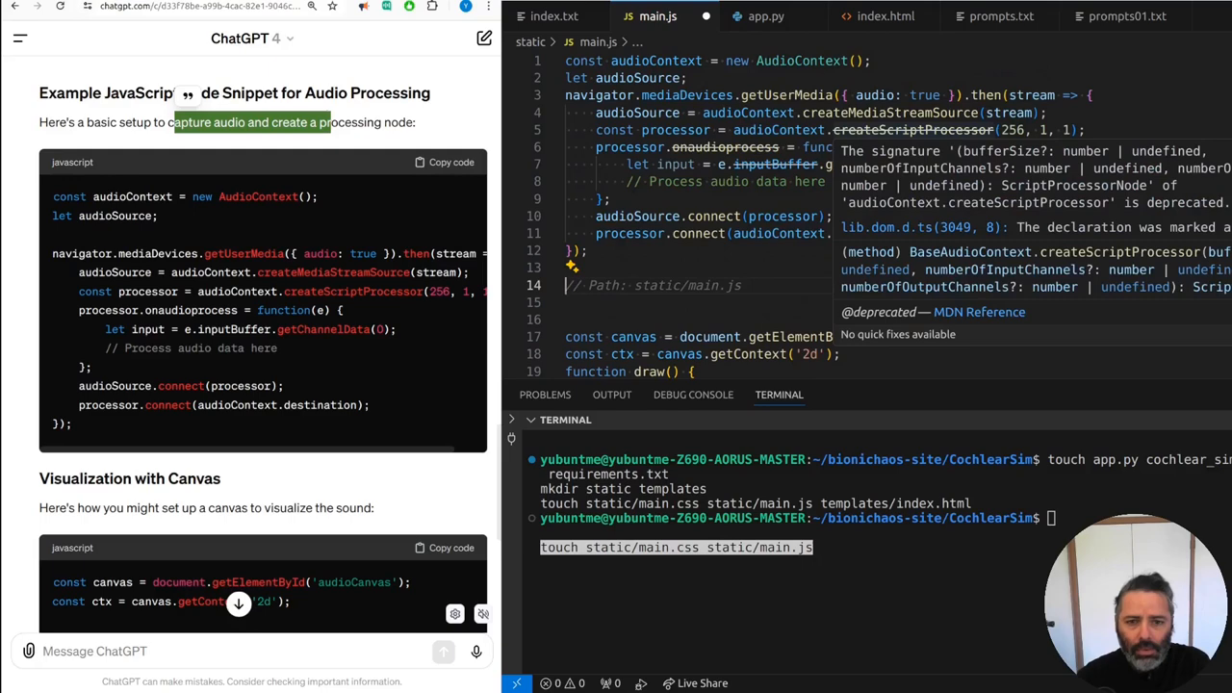
pyautogui.scroll(-3)
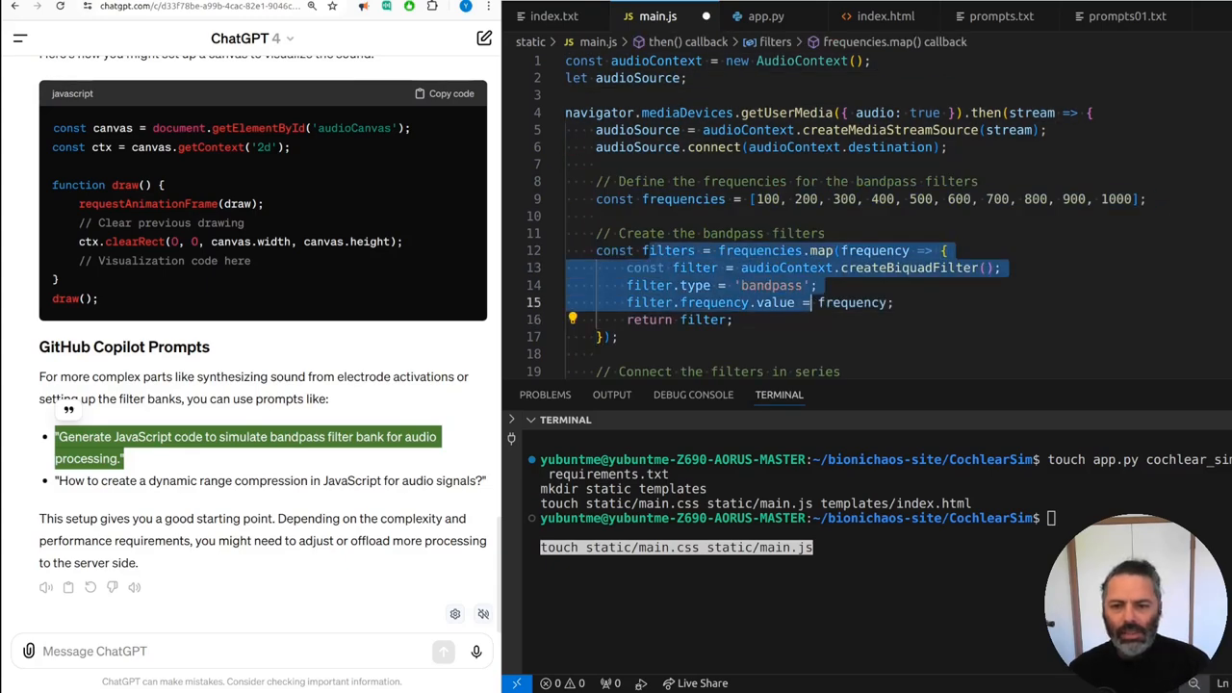
# Step: Review index.html, then run app.py's Flask server and load 127.0.0.1:5000
pyautogui.scroll(-3)
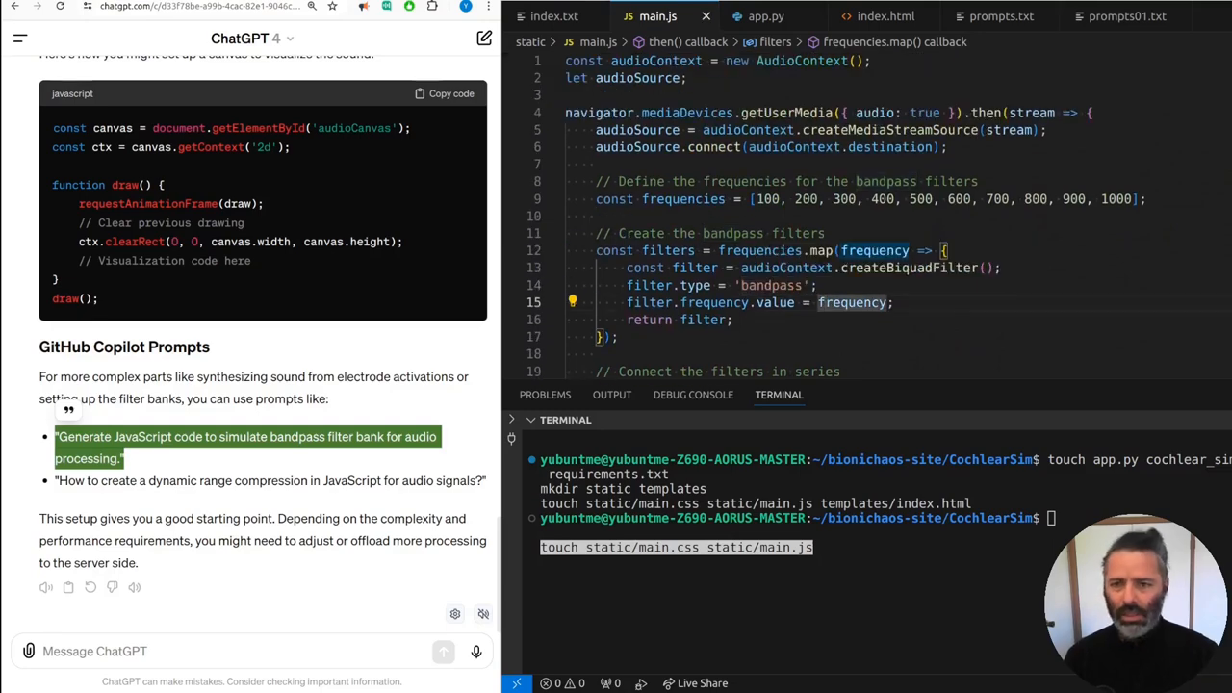
pyautogui.click(884, 17)
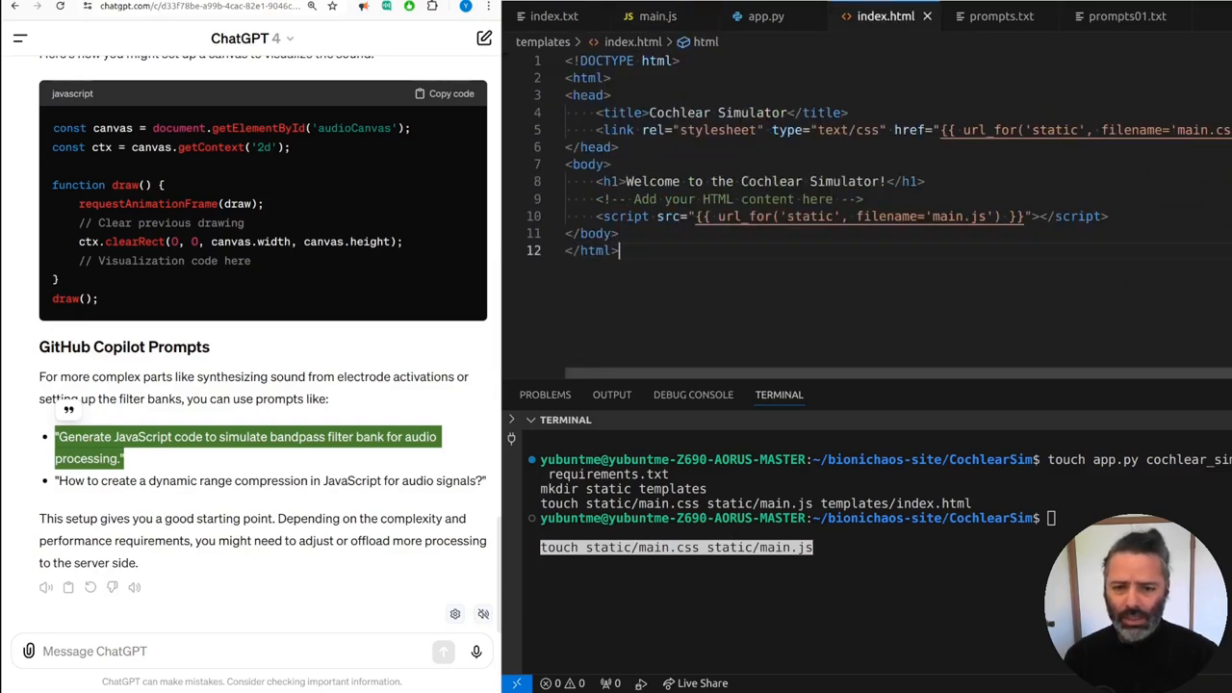
pyautogui.click(765, 16)
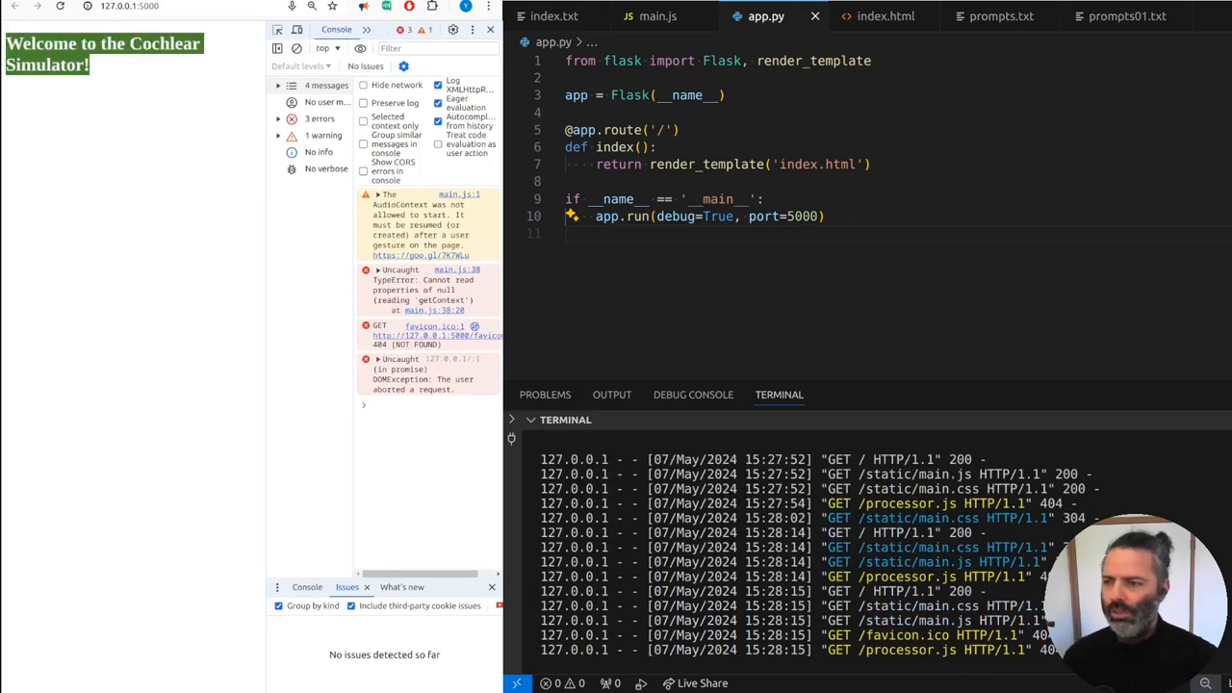
# Step: Reload 127.0.0.1:5000 in Chrome to show the Start button, audio canvas and three description paragraphs
pyautogui.click(658, 17)
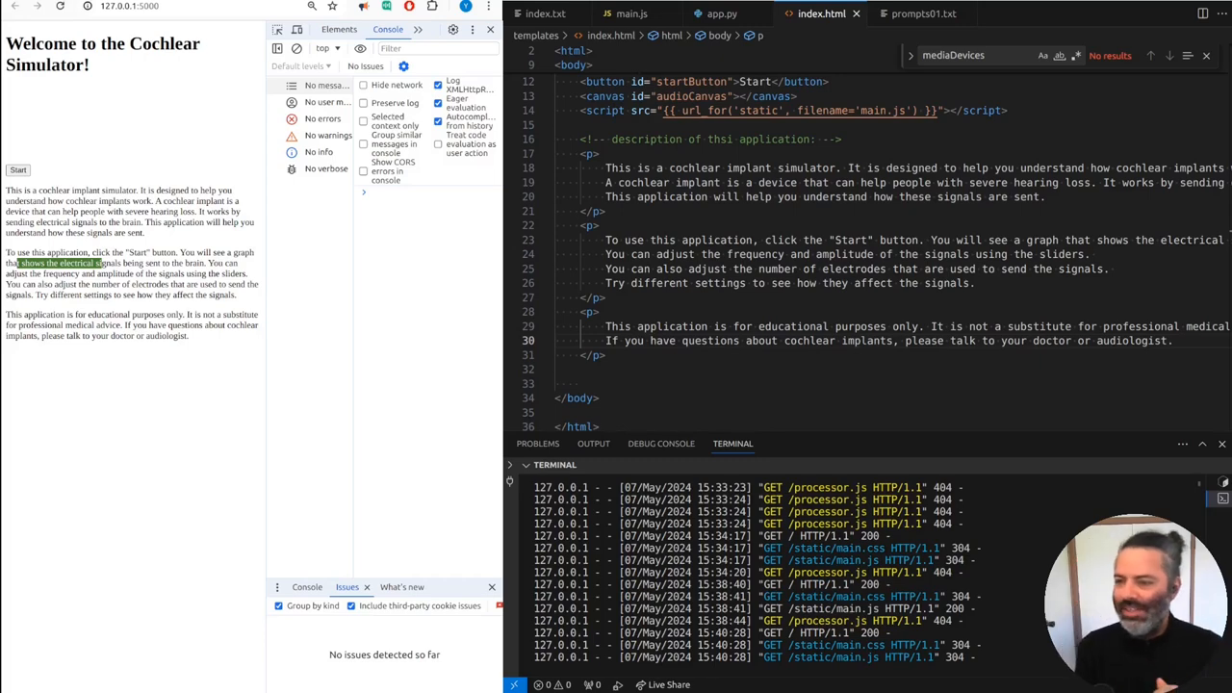
# Step: Paste the copied app.py Flask code into ChatGPT's message box
pyautogui.click(631, 13)
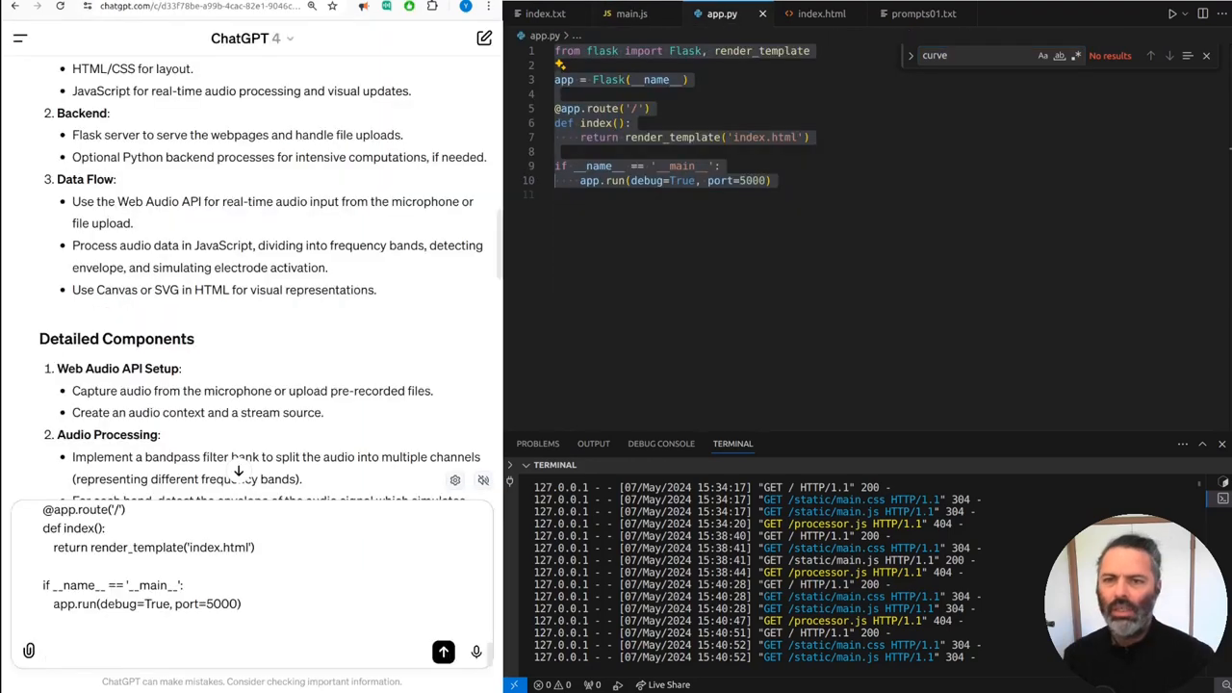
# Step: Send the pasted code and read ChatGPT's filter-chaining JavaScript reply through Final Notes
pyautogui.click(631, 13)
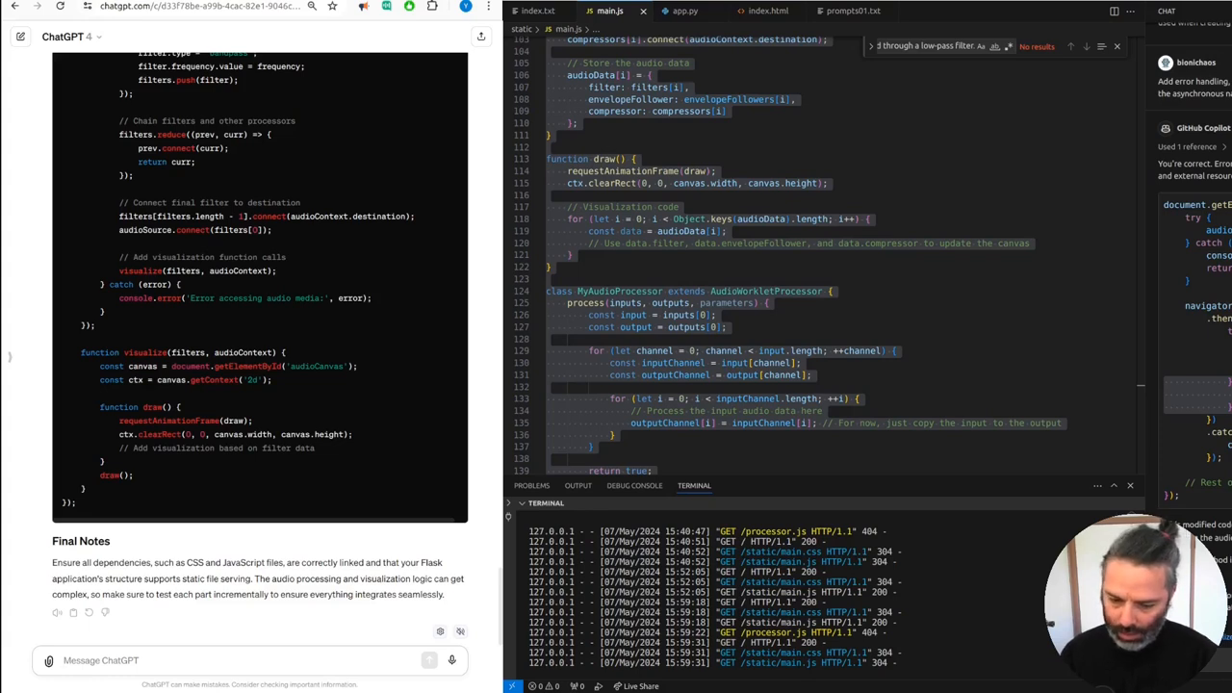
# Step: Ask ChatGPT to regenerate the complete single-file JavaScript, including the pasted processor code
pyautogui.write('can you regenerate the complete updated JavaScript code')
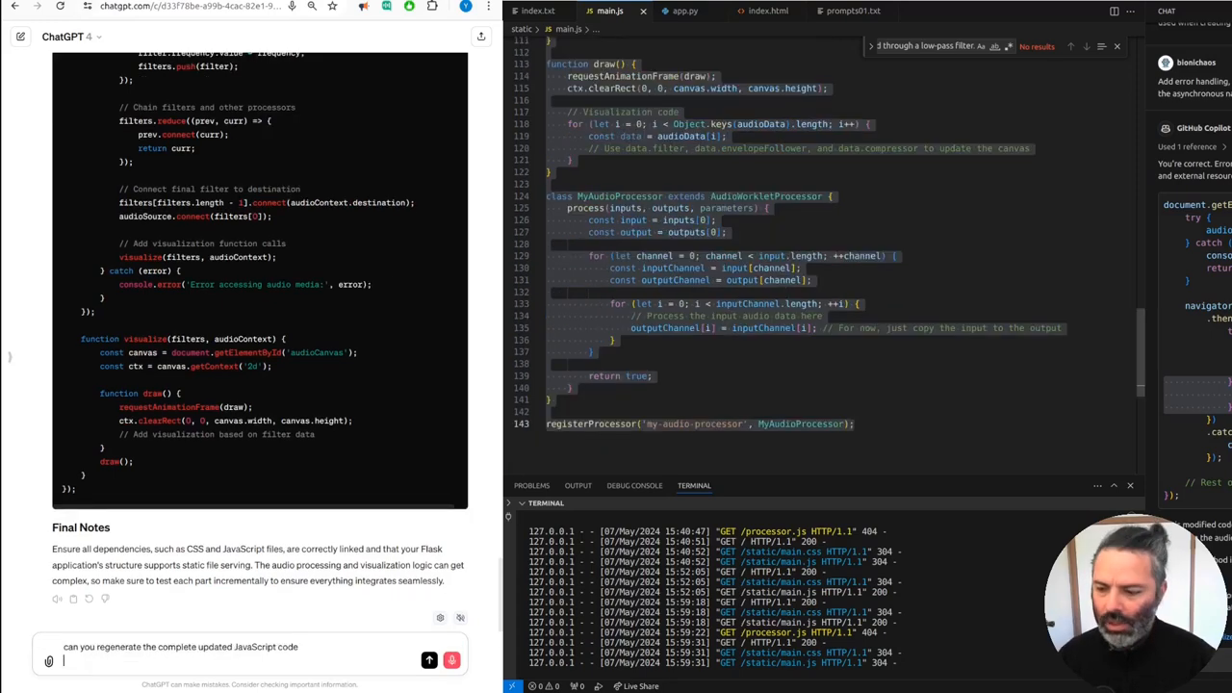
pyautogui.write('this is what')
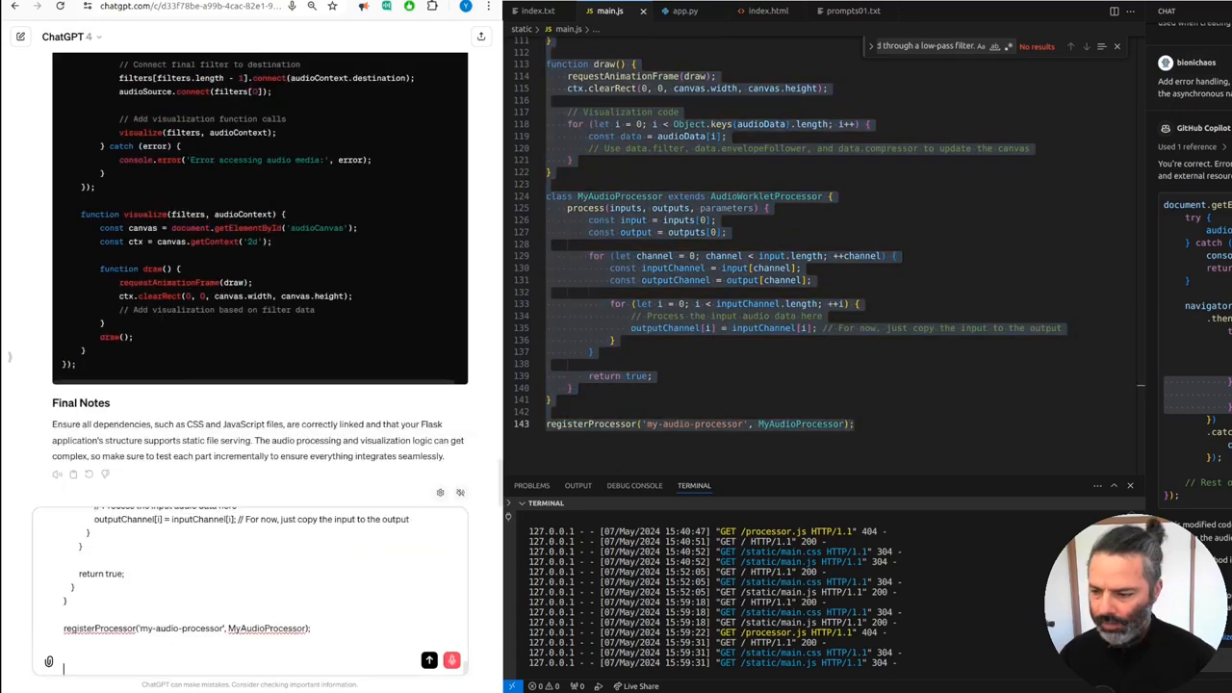
pyautogui.write('but this')
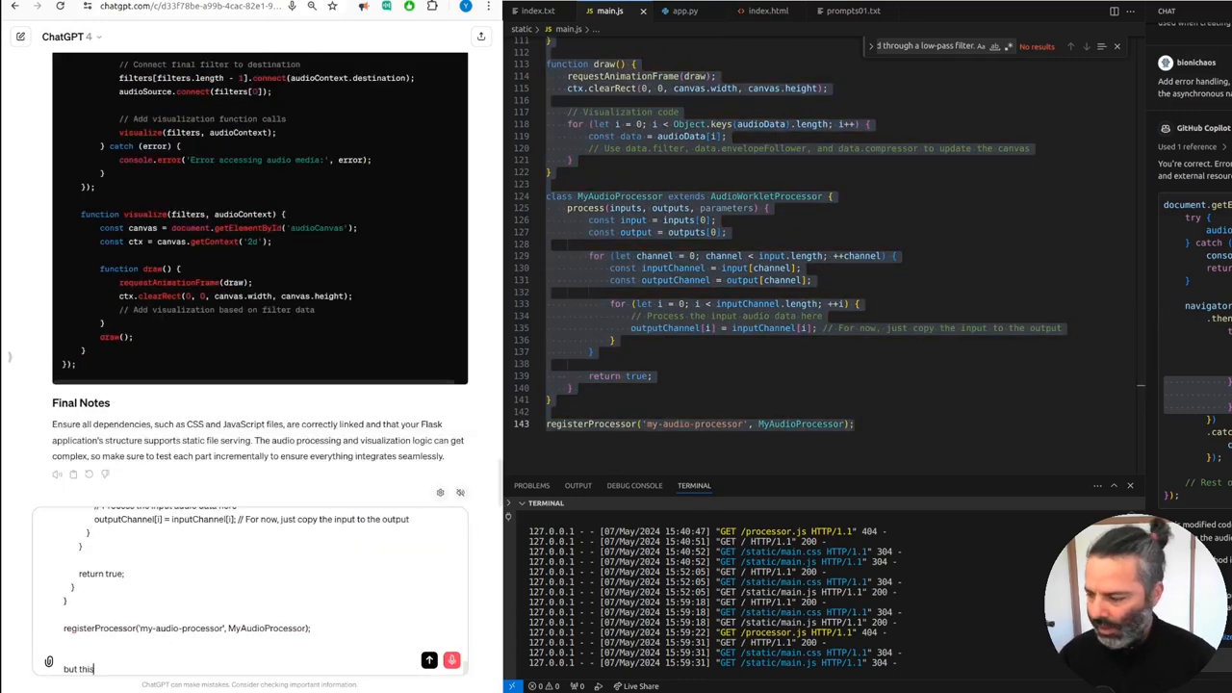
pyautogui.write('go the requires')
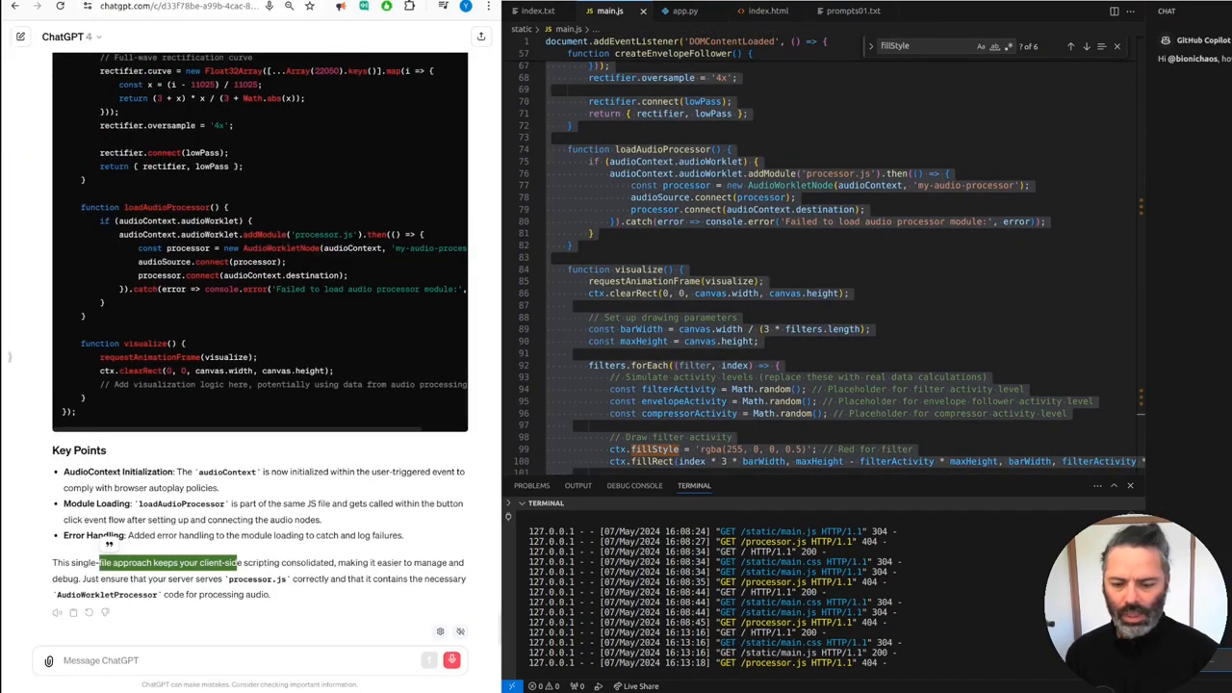
# Step: Ask ChatGPT to rewrite the loadAudioProcessor function to use no external JavaScript code
pyautogui.write('can we')
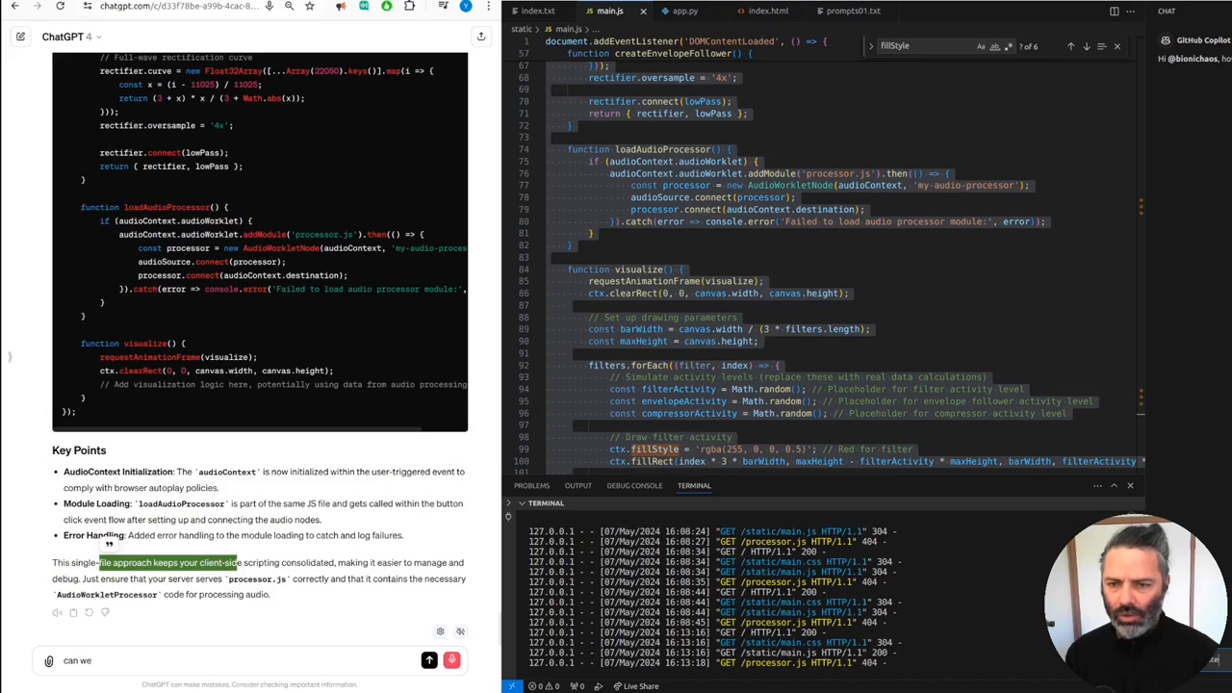
pyautogui.write('rewrite the lord audio process')
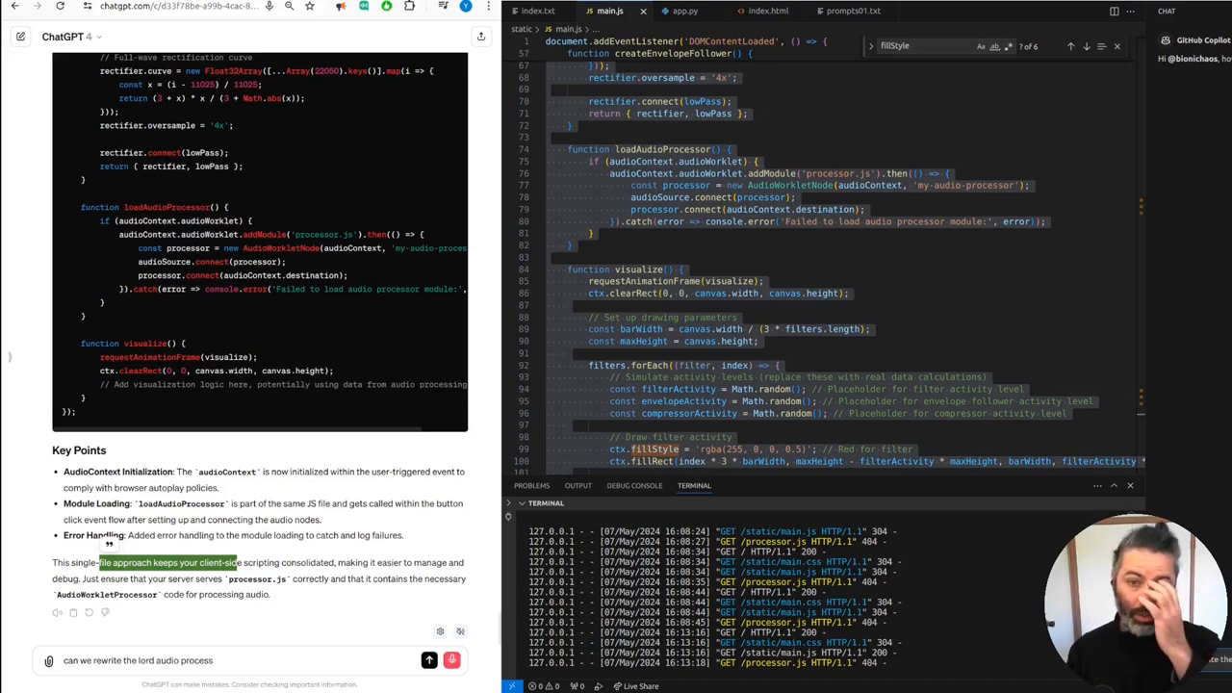
pyautogui.write('function to')
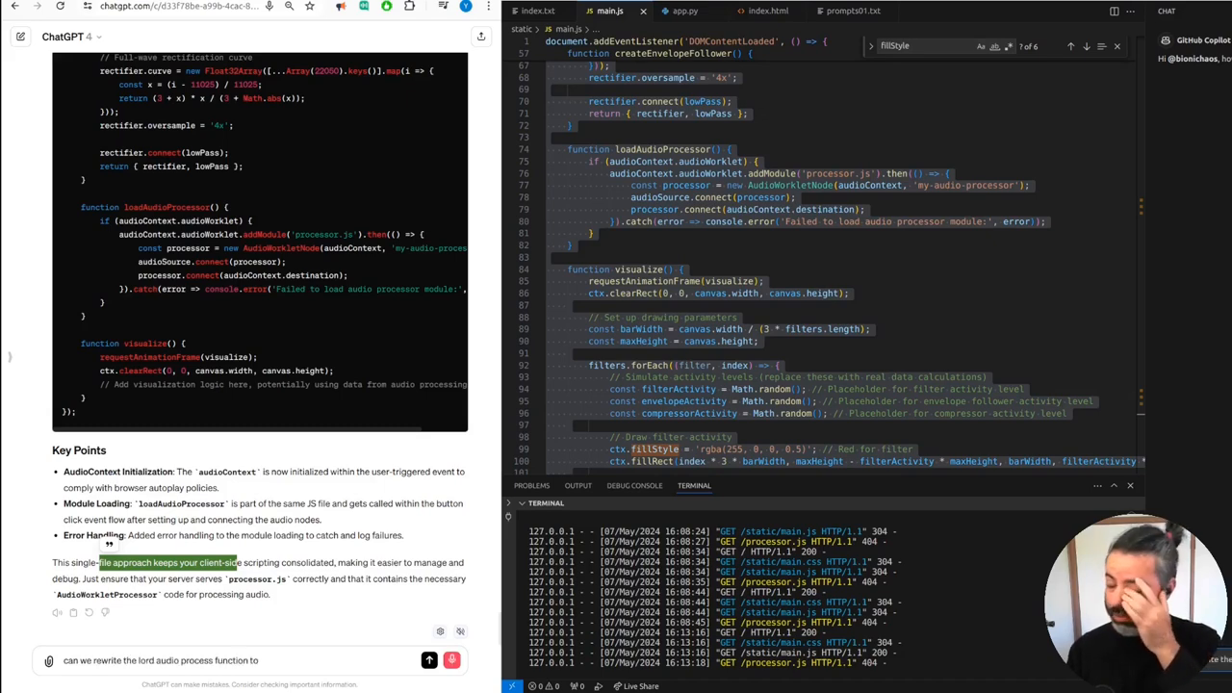
pyautogui.write('not use any')
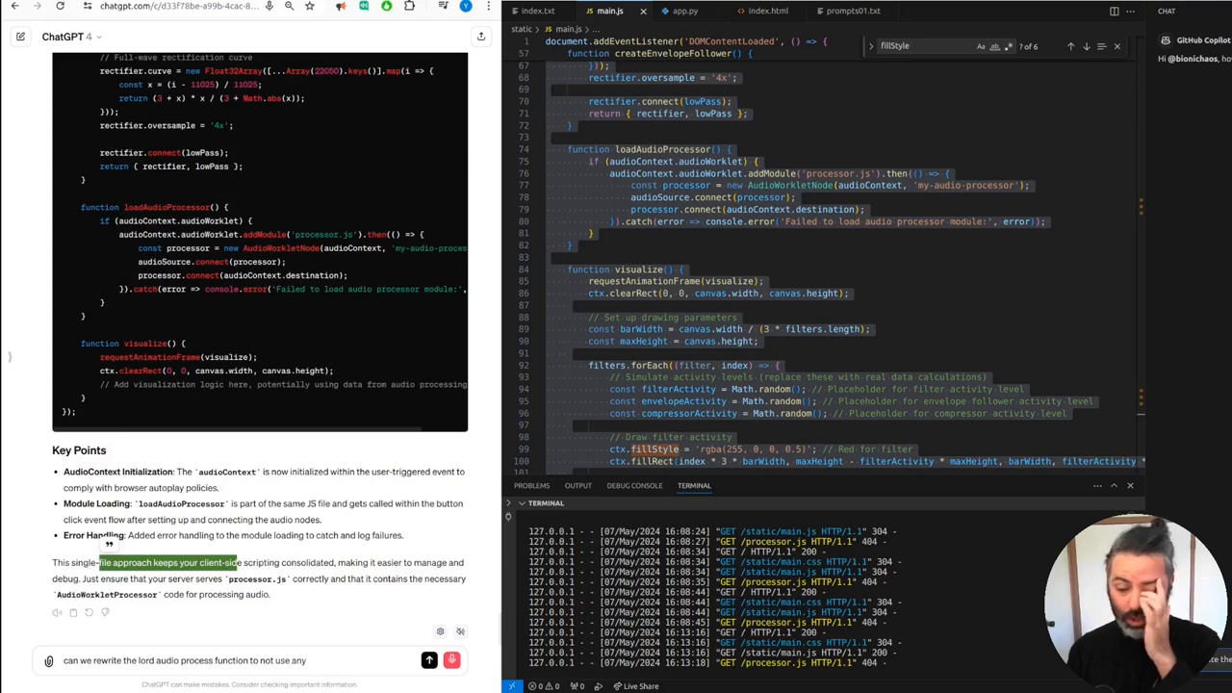
pyautogui.write('external JavaScript code')
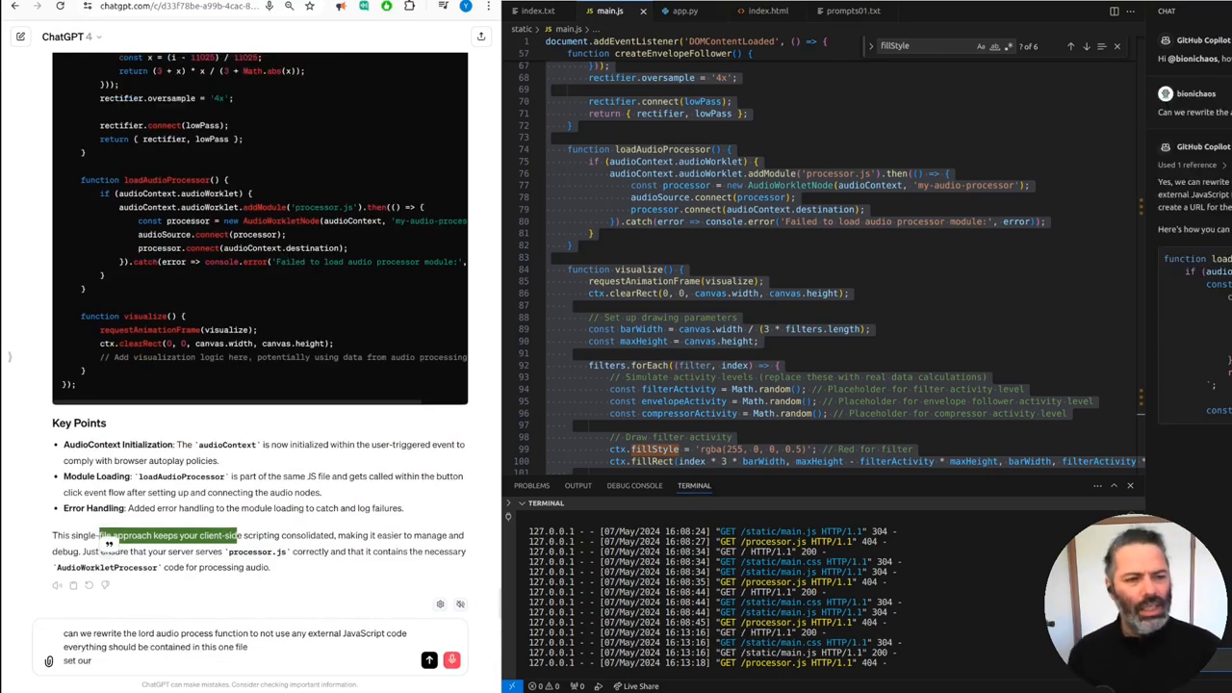
# Step: Add that AudioWorklet limitations require supplying the processor code through a Blob
pyautogui.write('yes you can however')
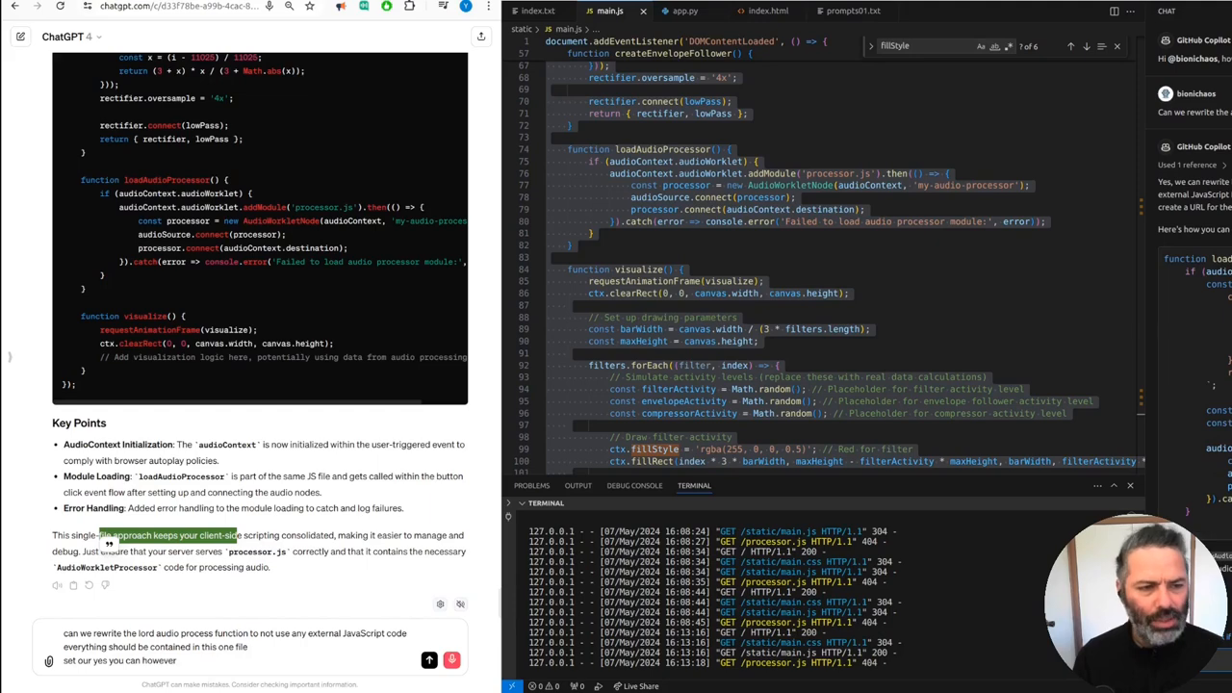
pyautogui.write('due to limitation of audio')
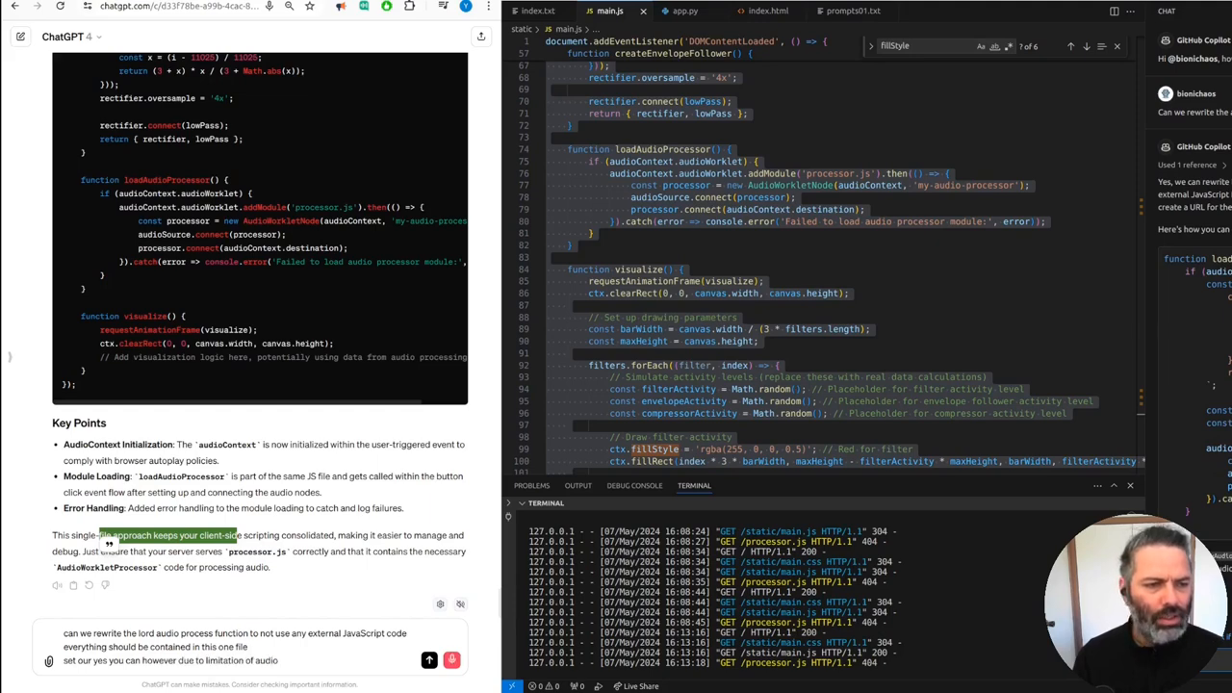
pyautogui.write('worklet we need to use')
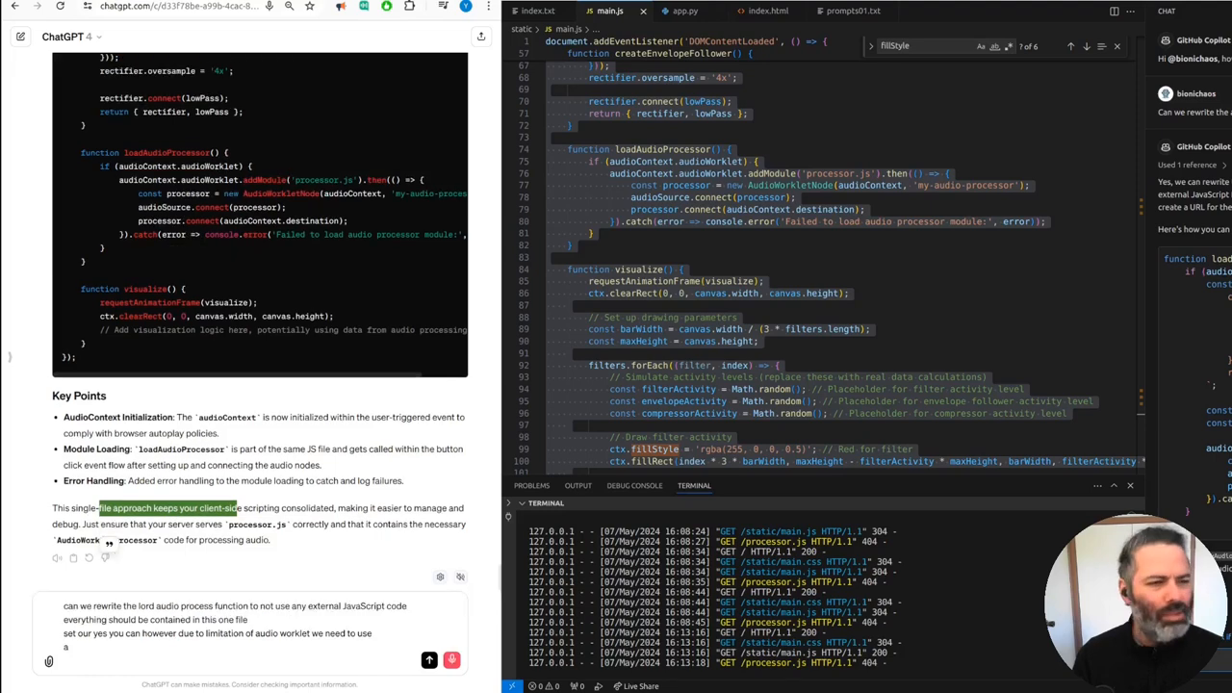
pyautogui.write('blob')
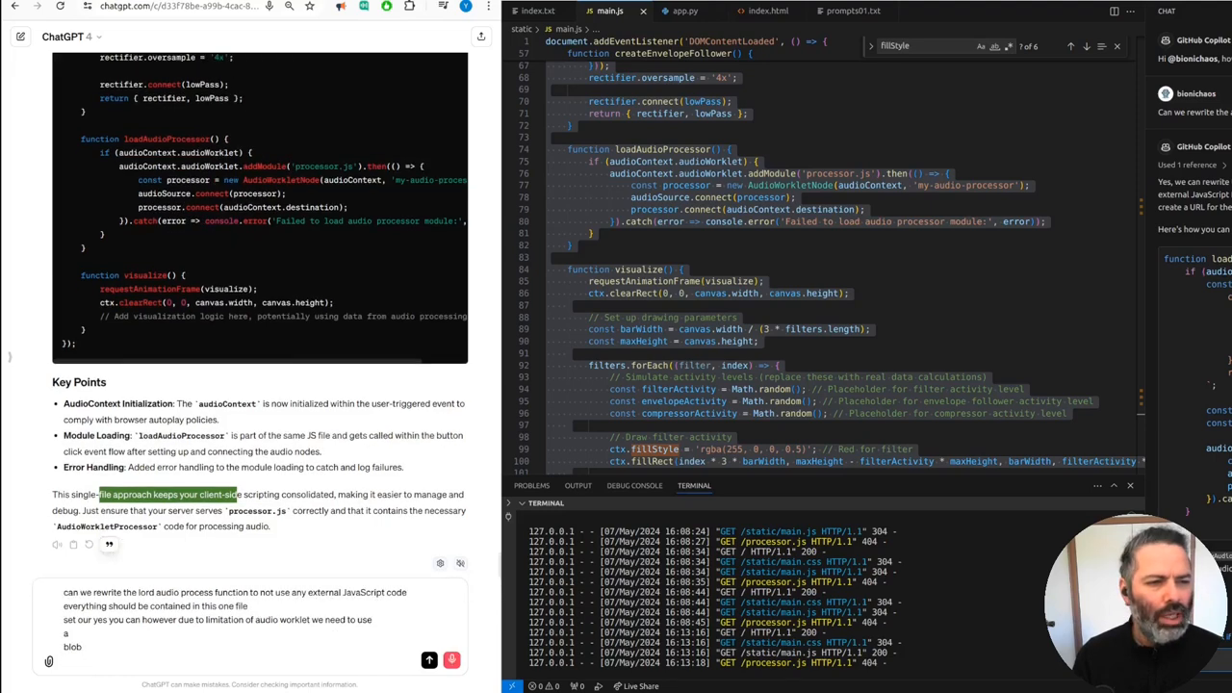
pyautogui.write('and your acre of')
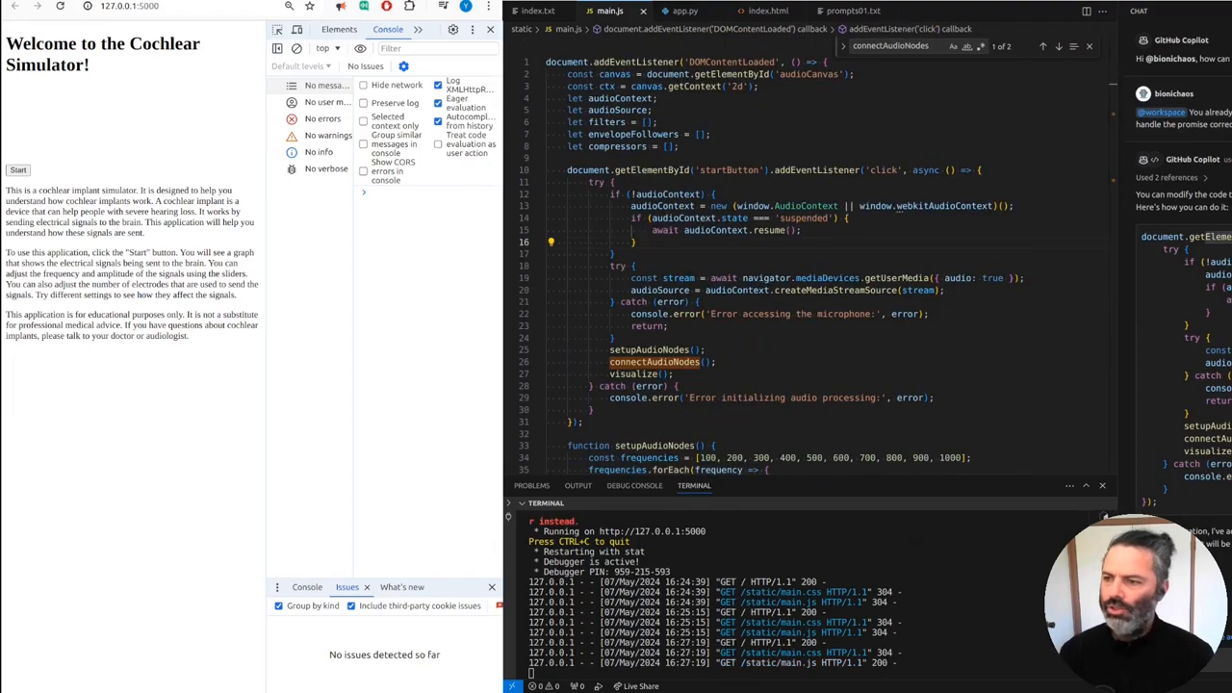
pyautogui.click(18, 170)
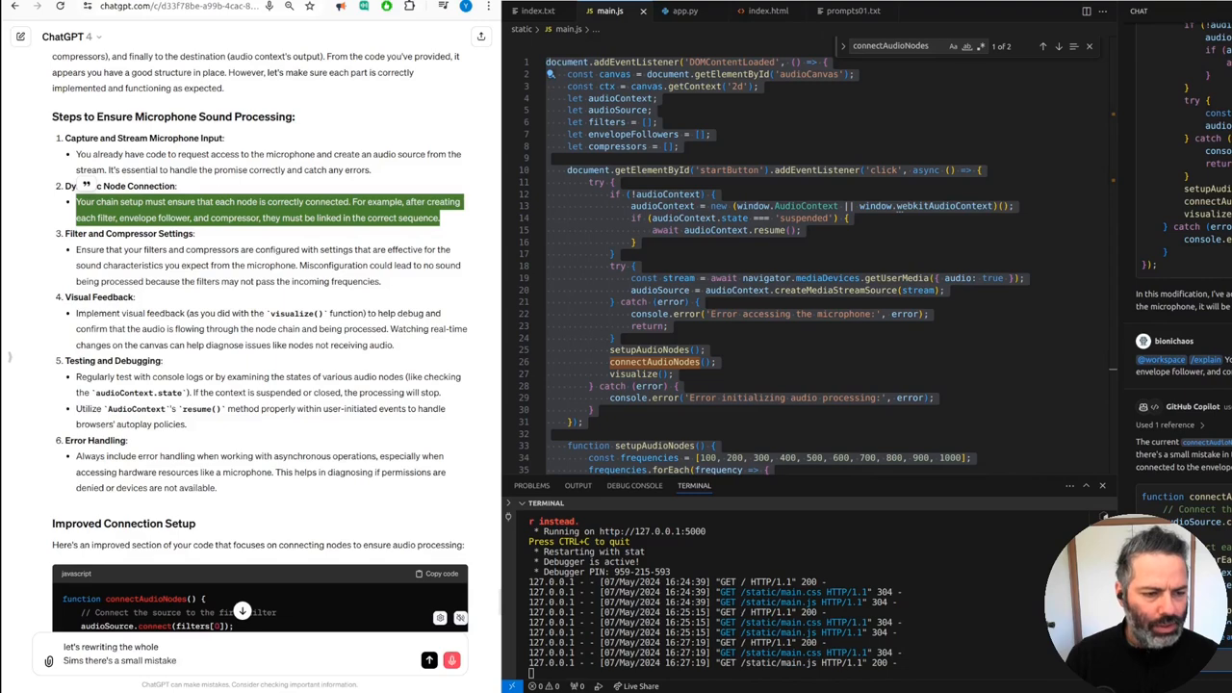
pyautogui.write('the filter should be connected to')
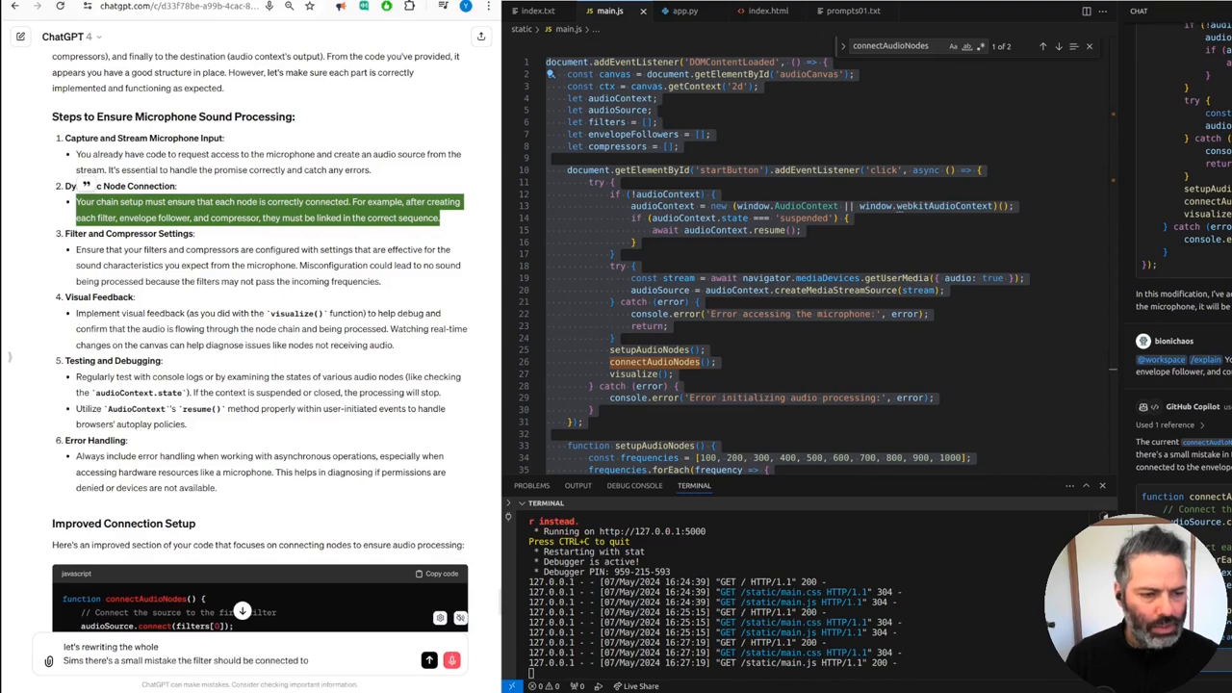
pyautogui.scroll(-3)
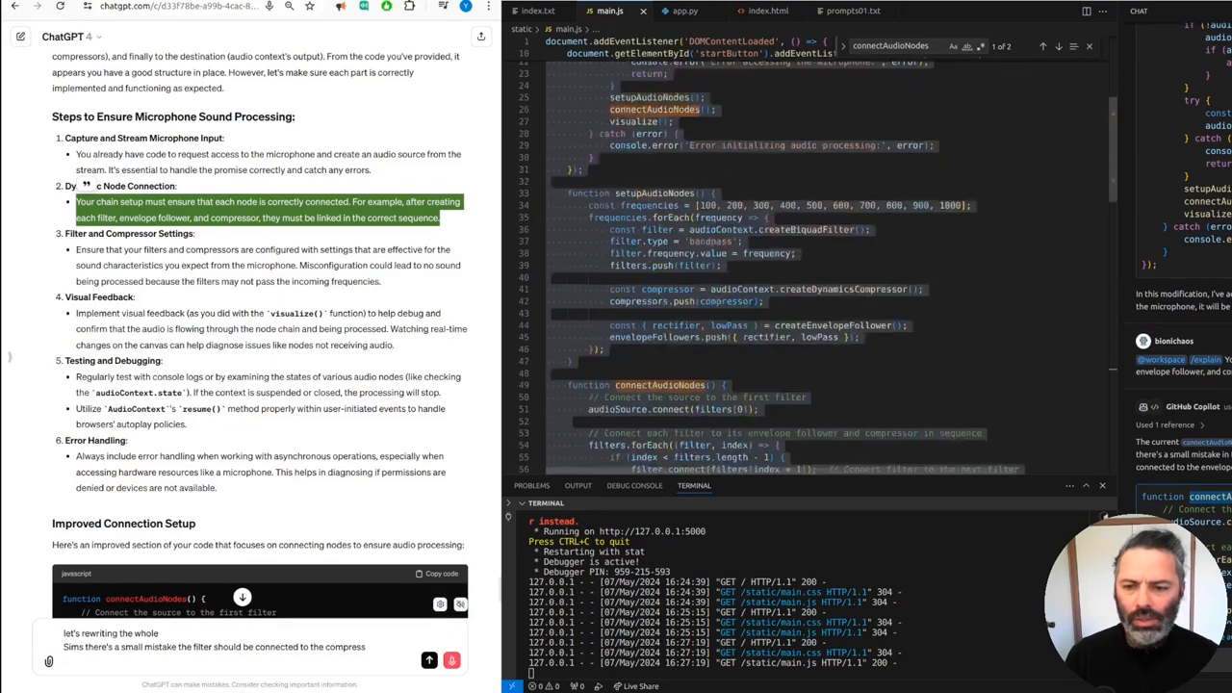
pyautogui.scroll(-3)
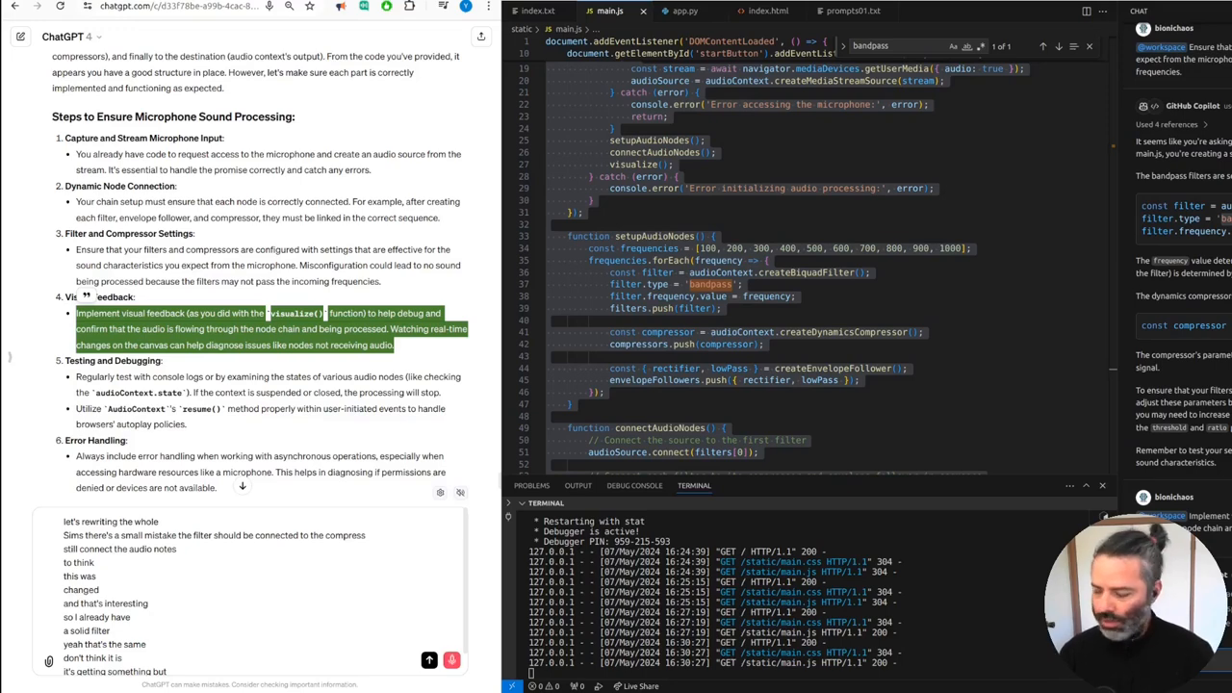
pyautogui.scroll(-3)
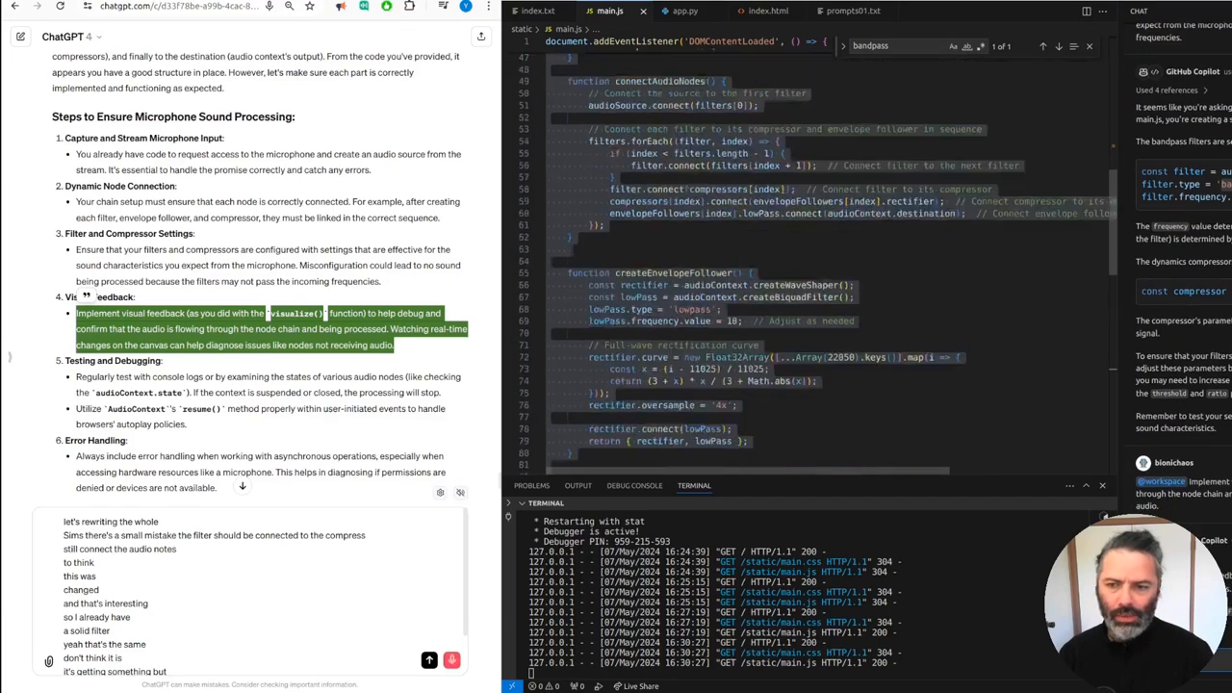
pyautogui.scroll(-3)
pyautogui.write('random')
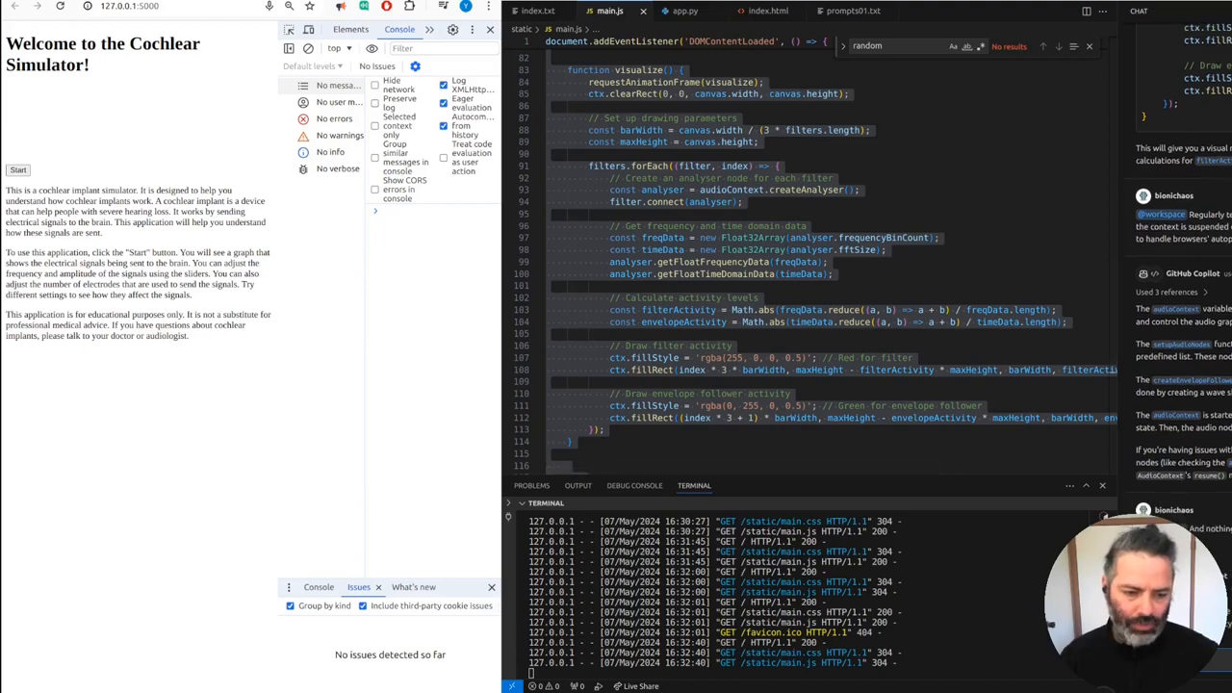
# Step: Rerun the simulator and check the Console for setupAudioNodes, connectAudioNodes and visualize logs
pyautogui.scroll(-3)
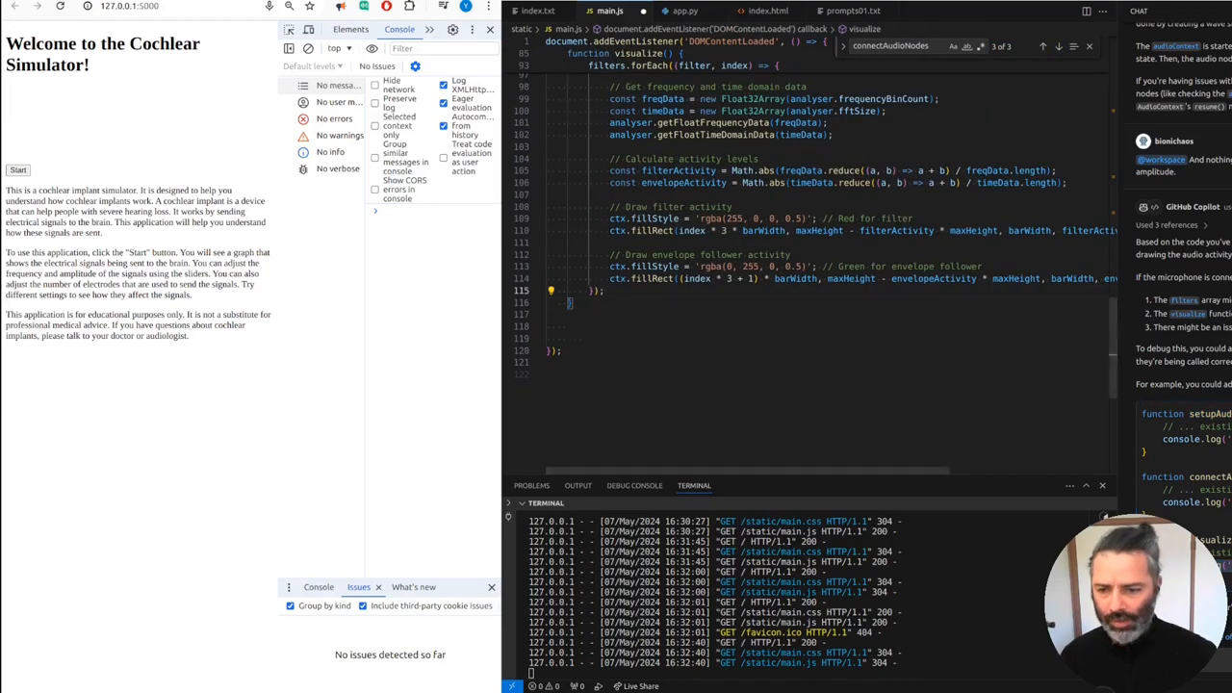
pyautogui.rightClick(674, 288)
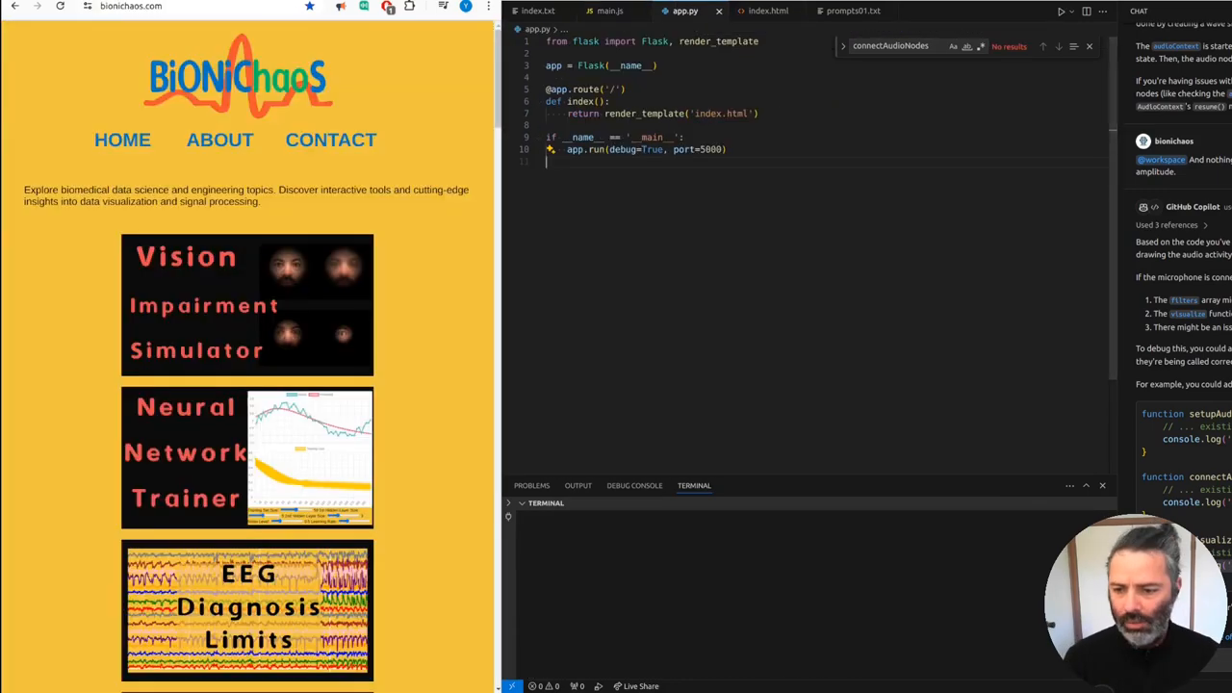
pyautogui.scroll(-3)
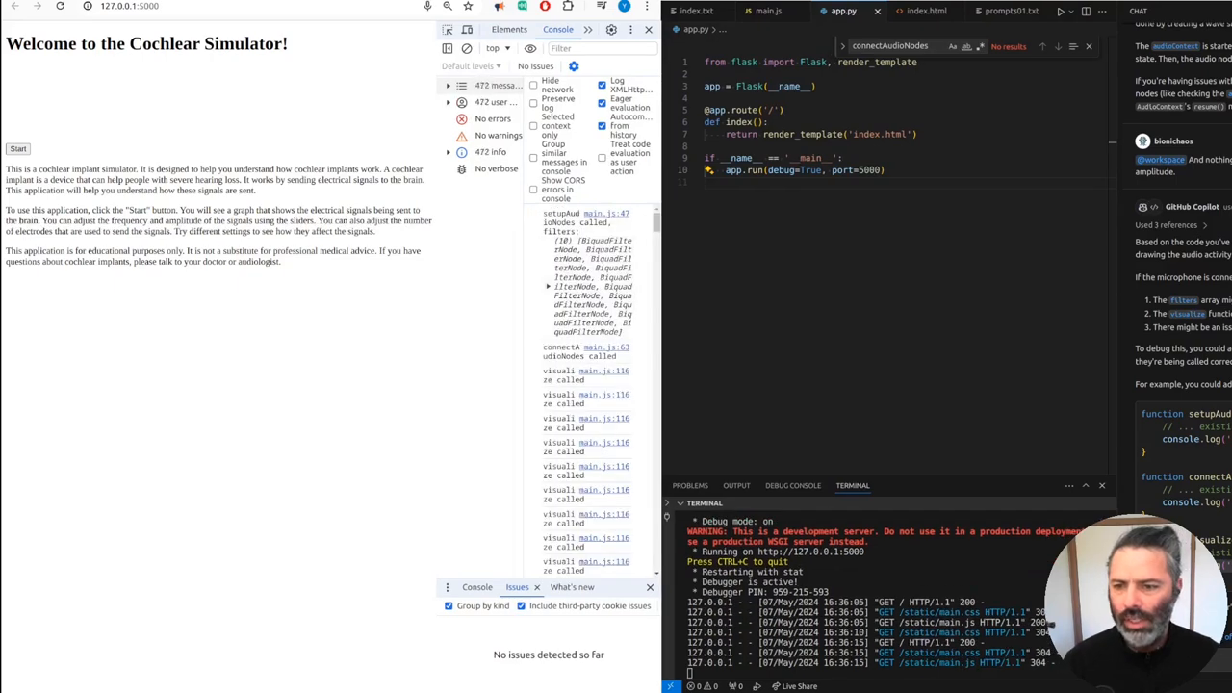
pyautogui.click(768, 11)
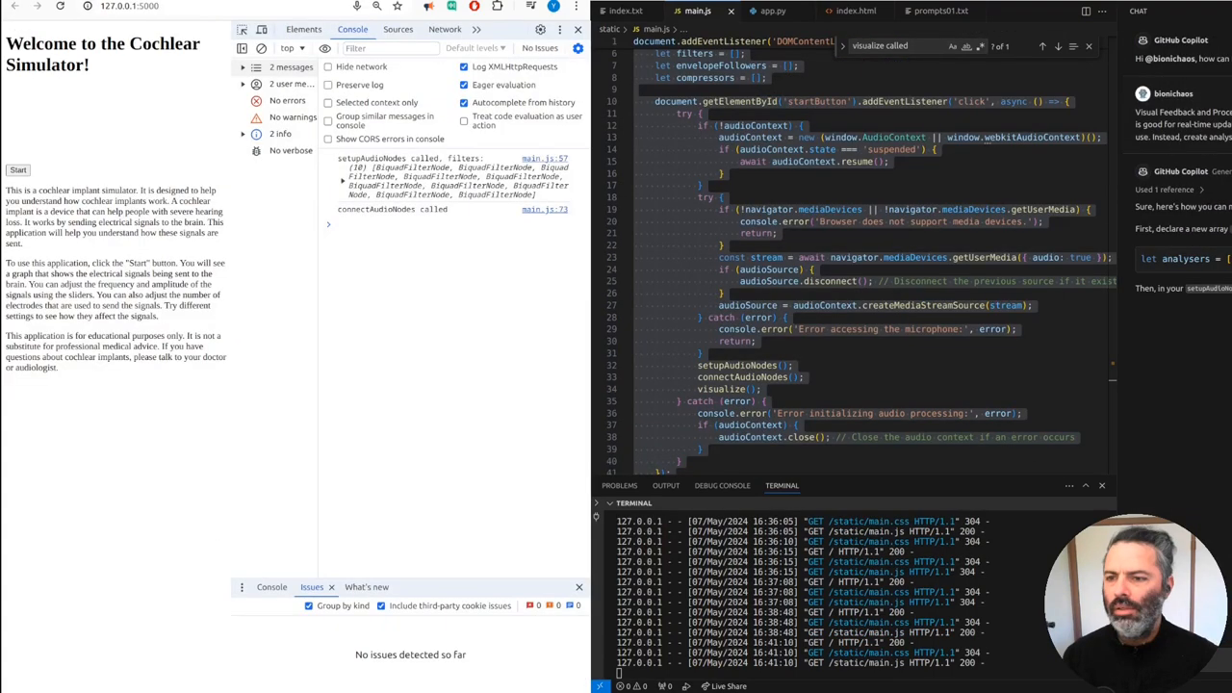
# Step: Expand the logged filter array, reload the crashed 'Aw, Snap!' page, and return to ChatGPT
pyautogui.click(343, 183)
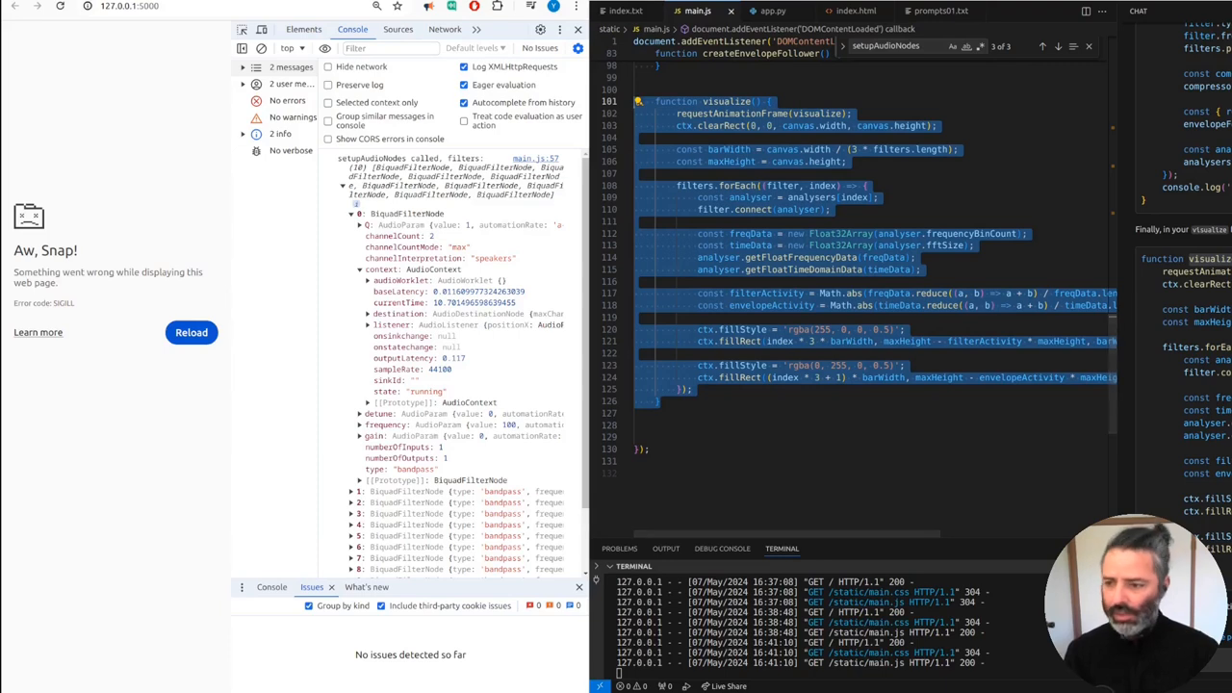
pyautogui.click(191, 332)
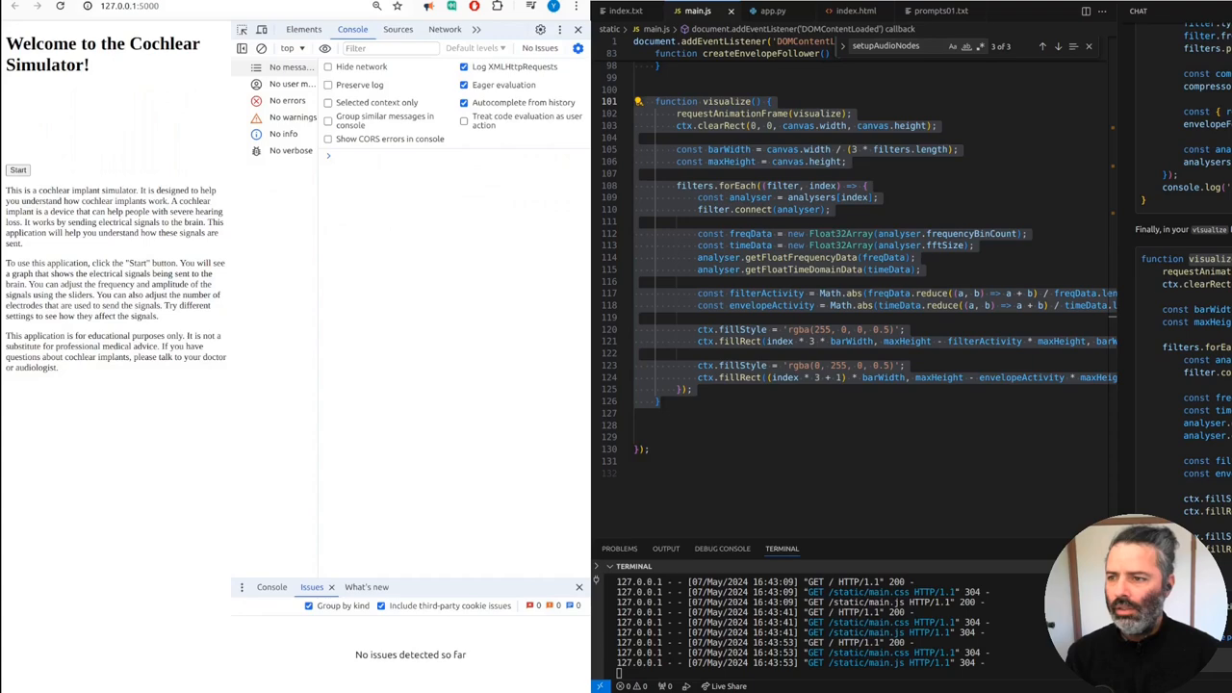
pyautogui.click(18, 170)
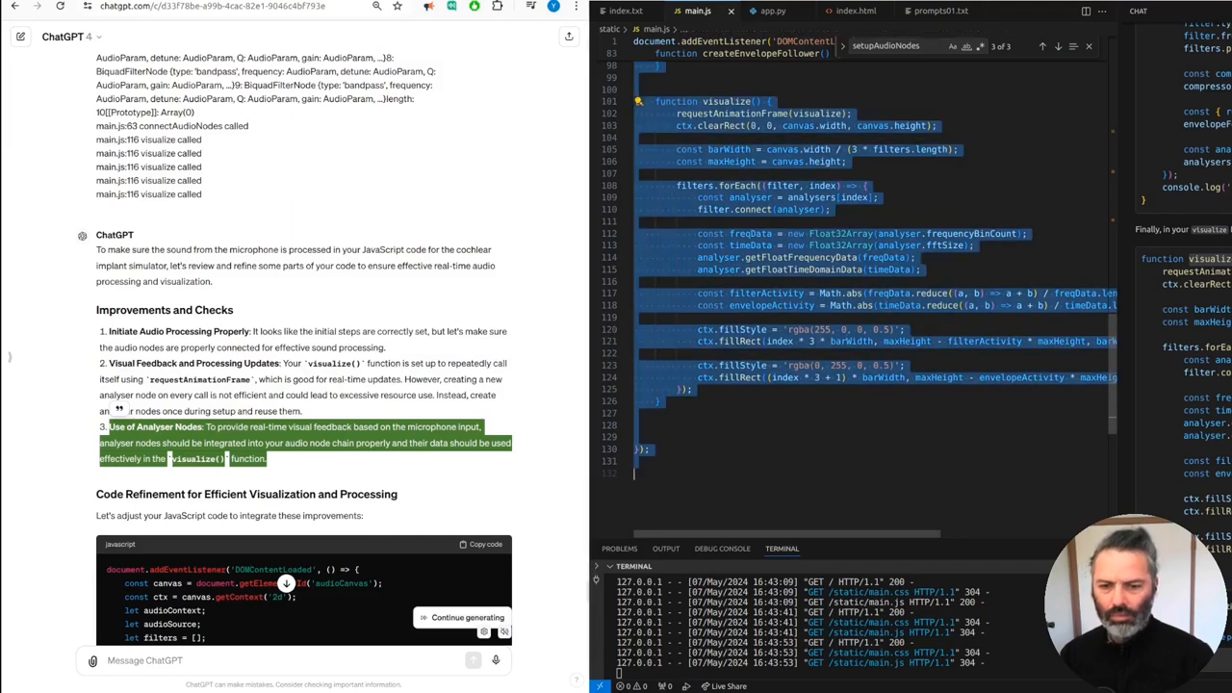
# Step: Add 'let analysers = []' and per-filter AnalyserNode creation and connection in setupAudioNodes
pyautogui.scroll(-3)
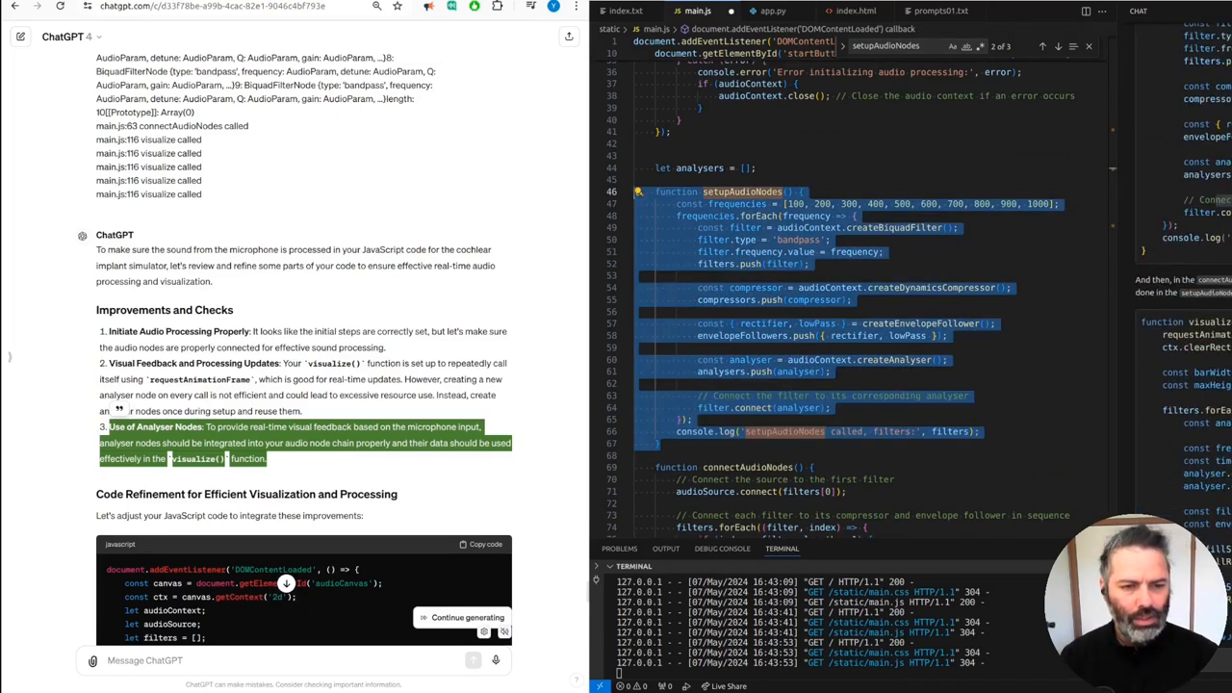
pyautogui.scroll(-3)
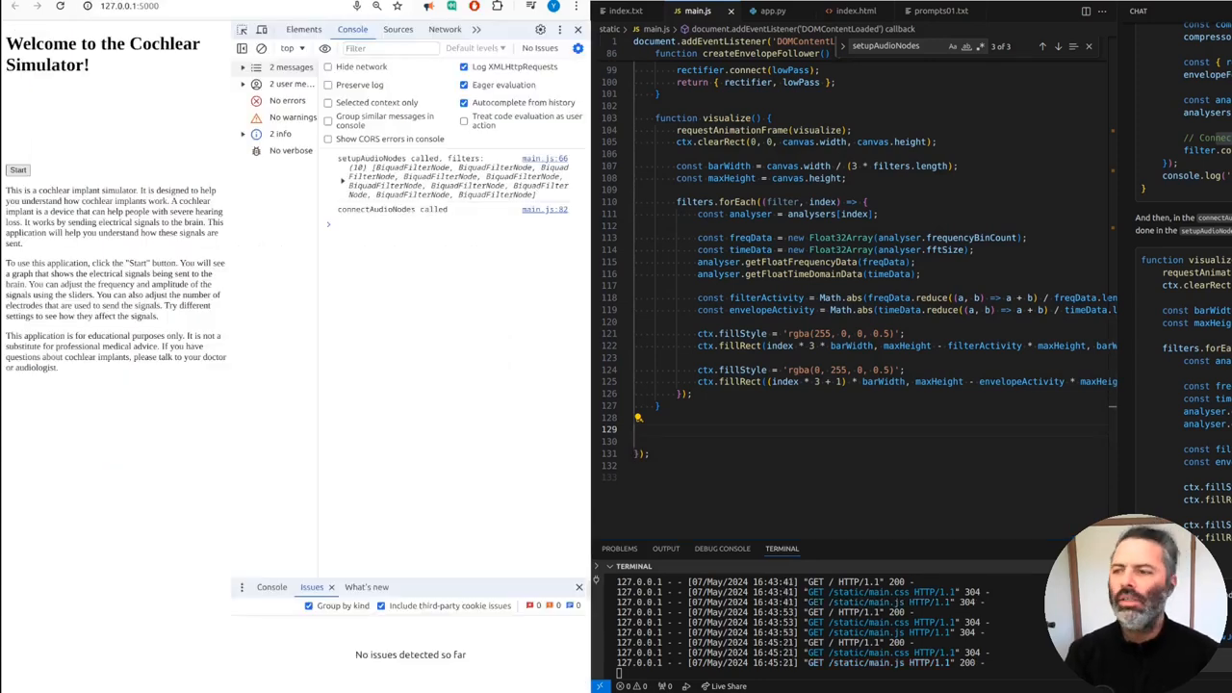
# Step: Return to the ChatGPT conversation to view its refined full script
pyautogui.click(17, 171)
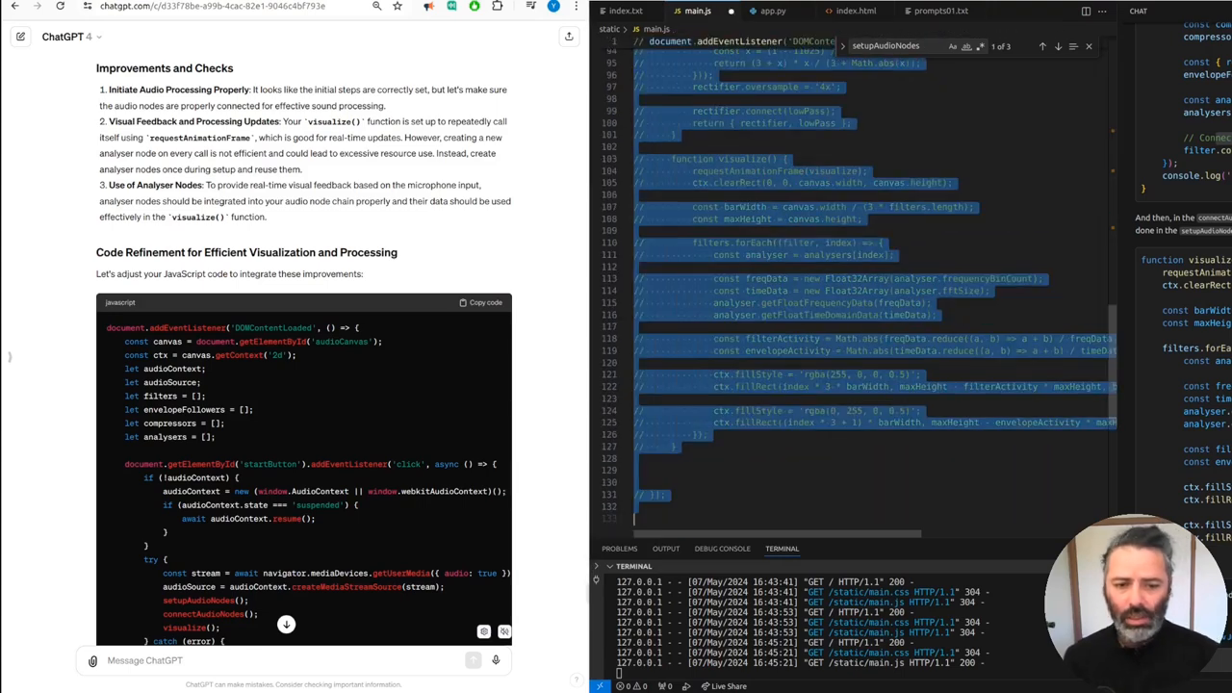
# Step: Comment out all existing main.js code and paste ChatGPT's analyser-based script at the top
pyautogui.scroll(-3)
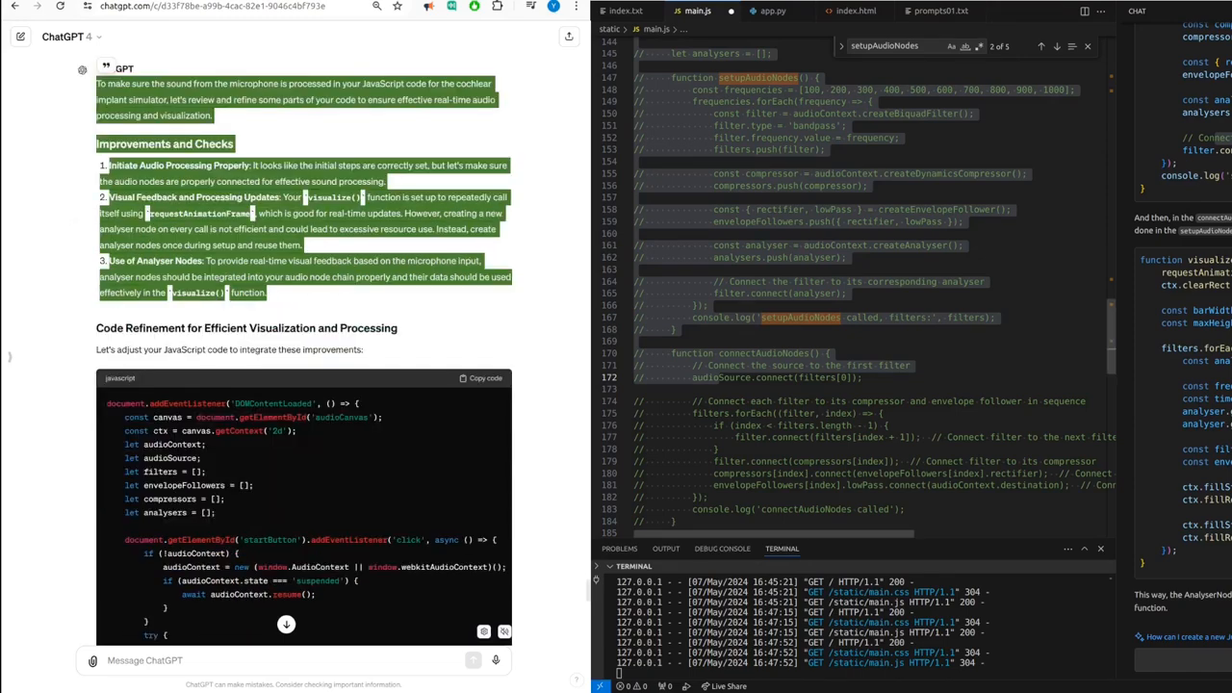
pyautogui.scroll(-3)
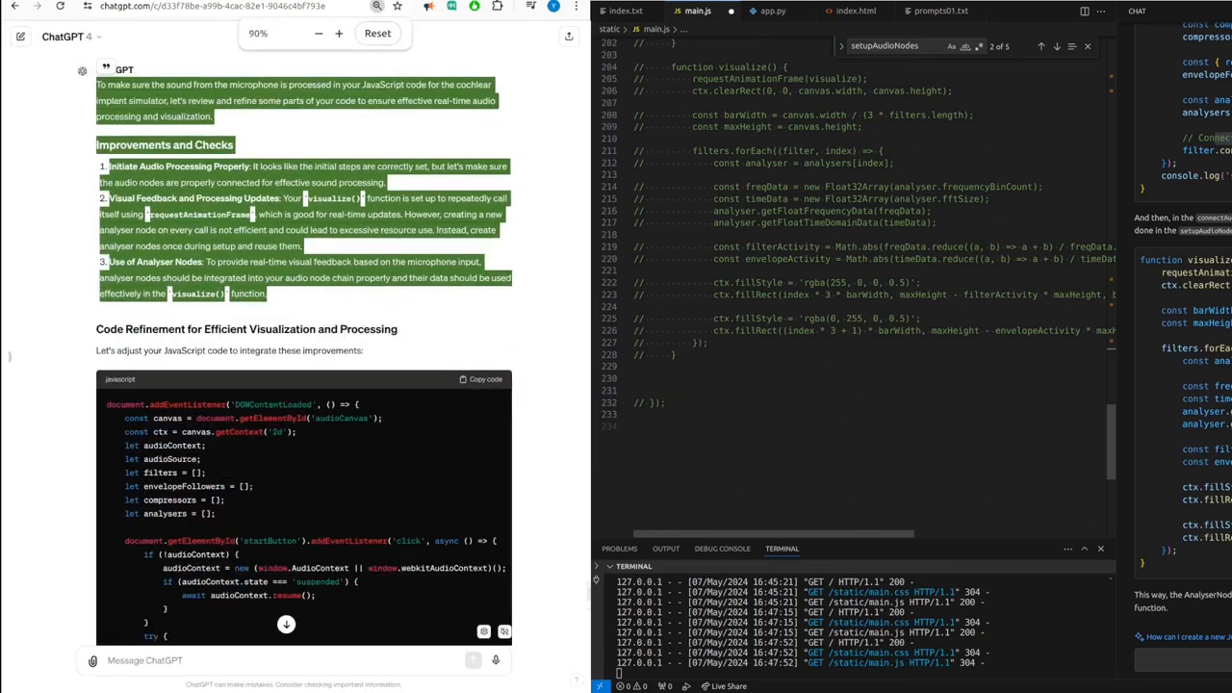
pyautogui.scroll(-3)
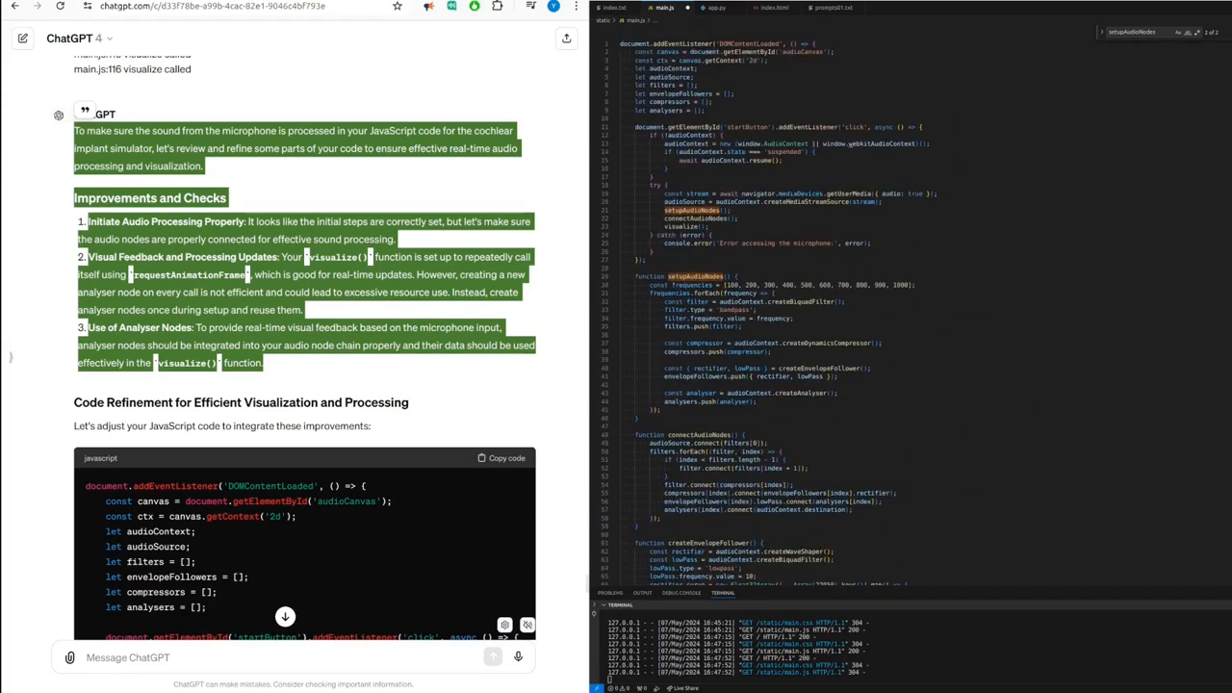
# Step: Review the rest of the rewritten main.js, then view app.py and the index.txt file-structure notes
pyautogui.scroll(-3)
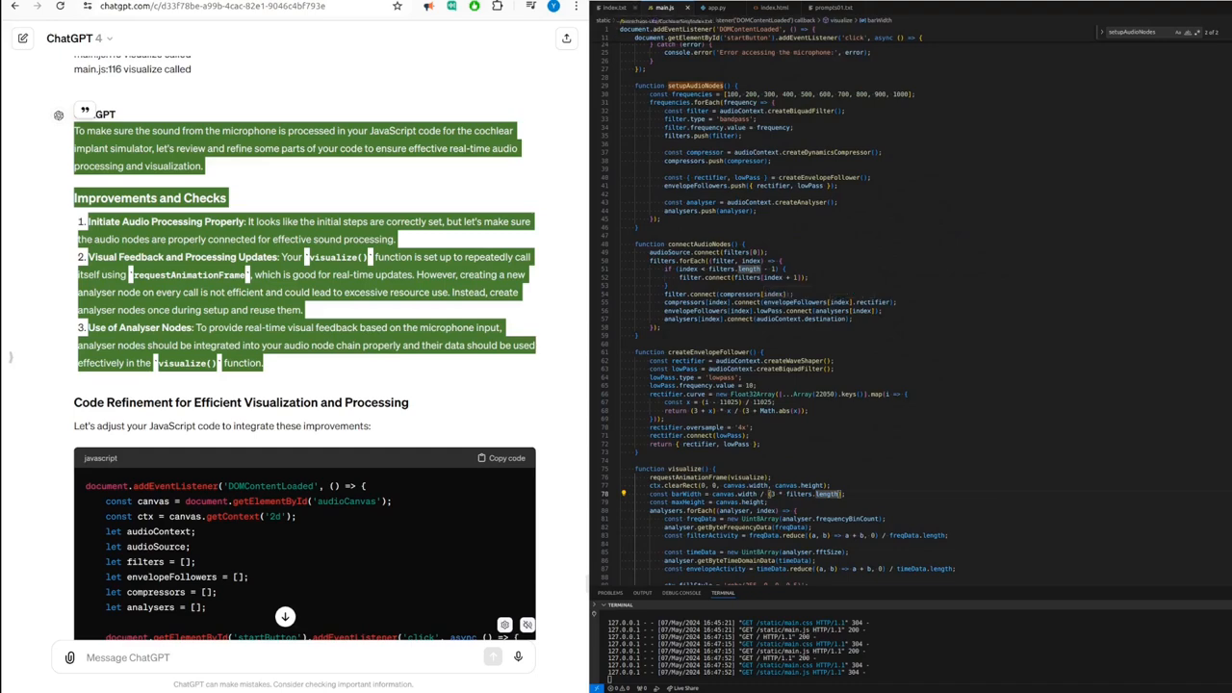
pyautogui.scroll(-3)
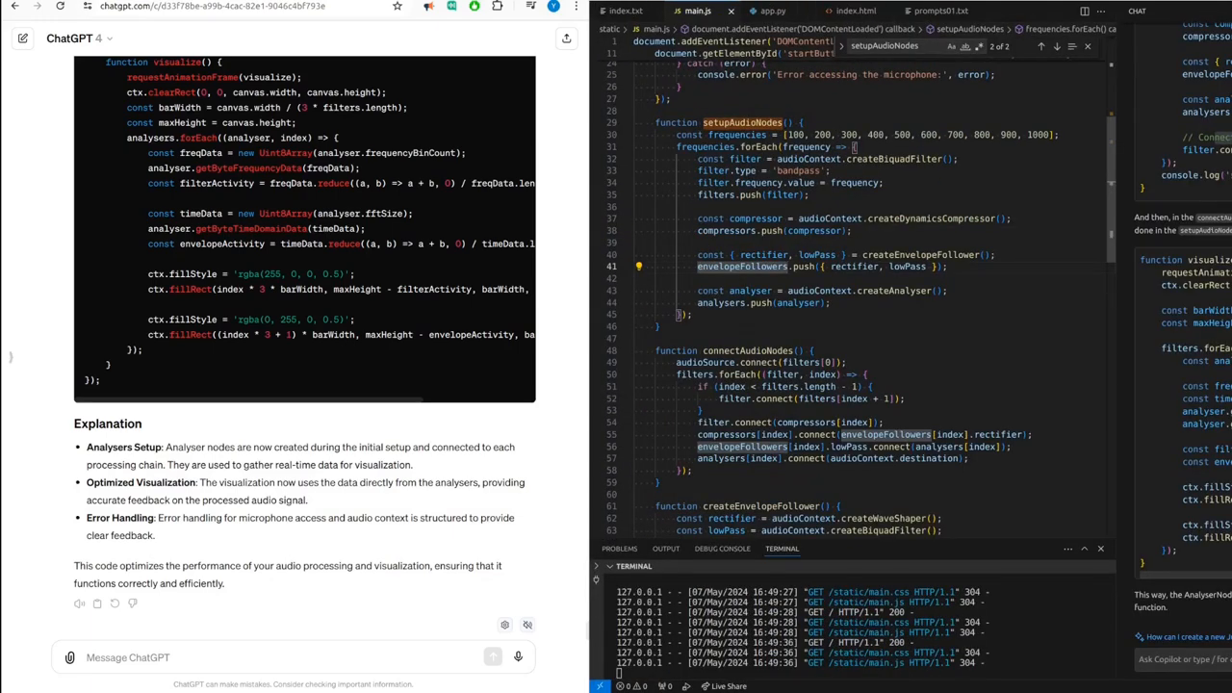
pyautogui.click(773, 10)
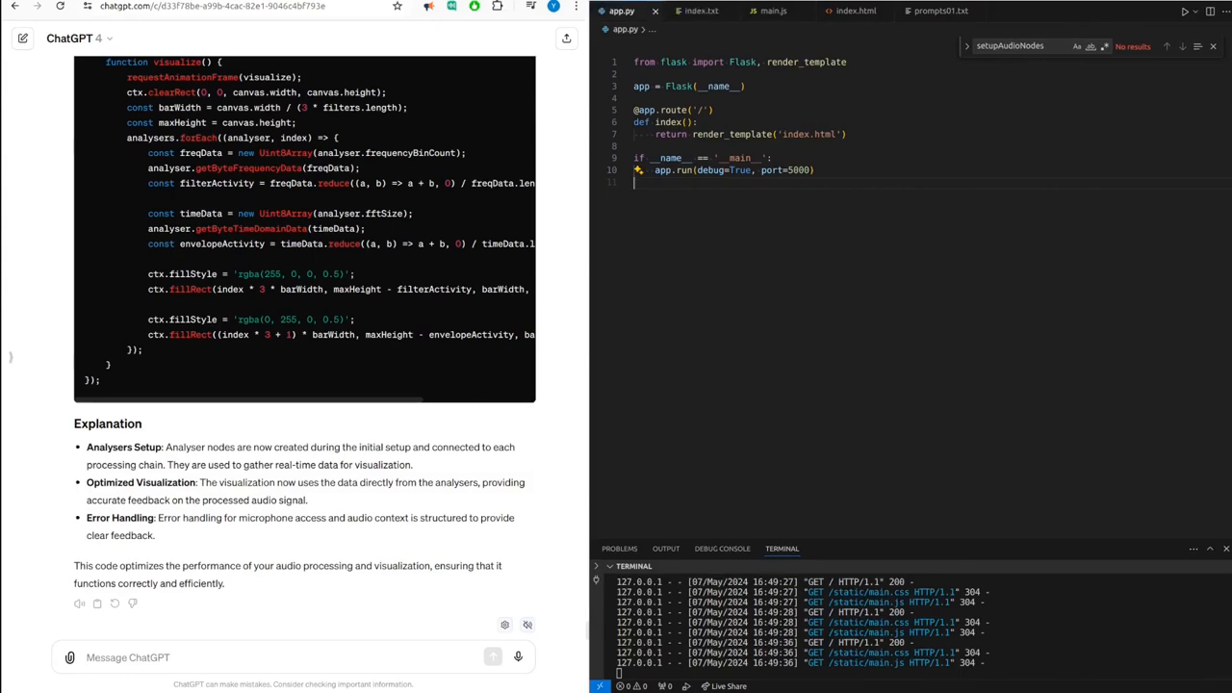
pyautogui.click(702, 10)
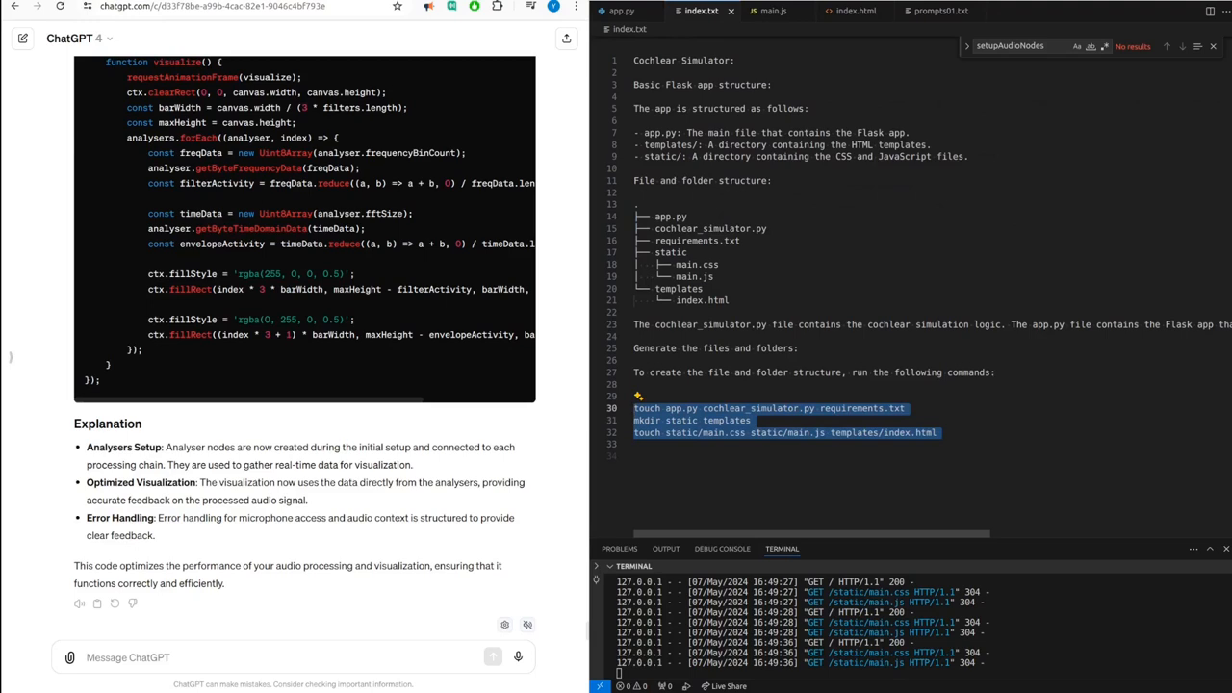